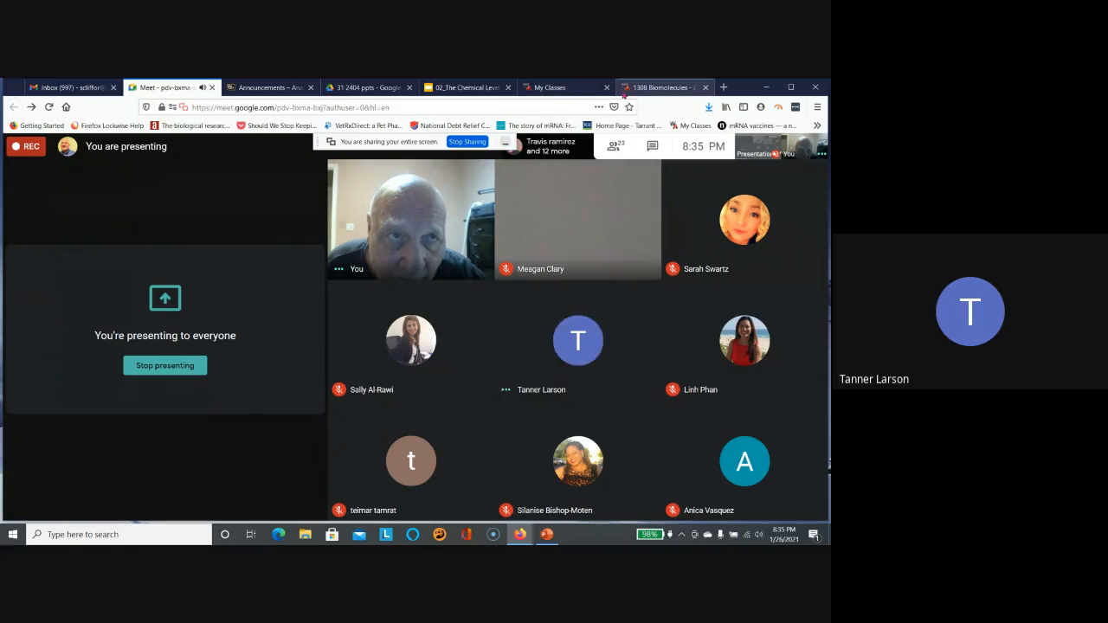
Return from the Meet presenting screen to the top of the 1308 Biomolecules homework.
left_click(662, 87)
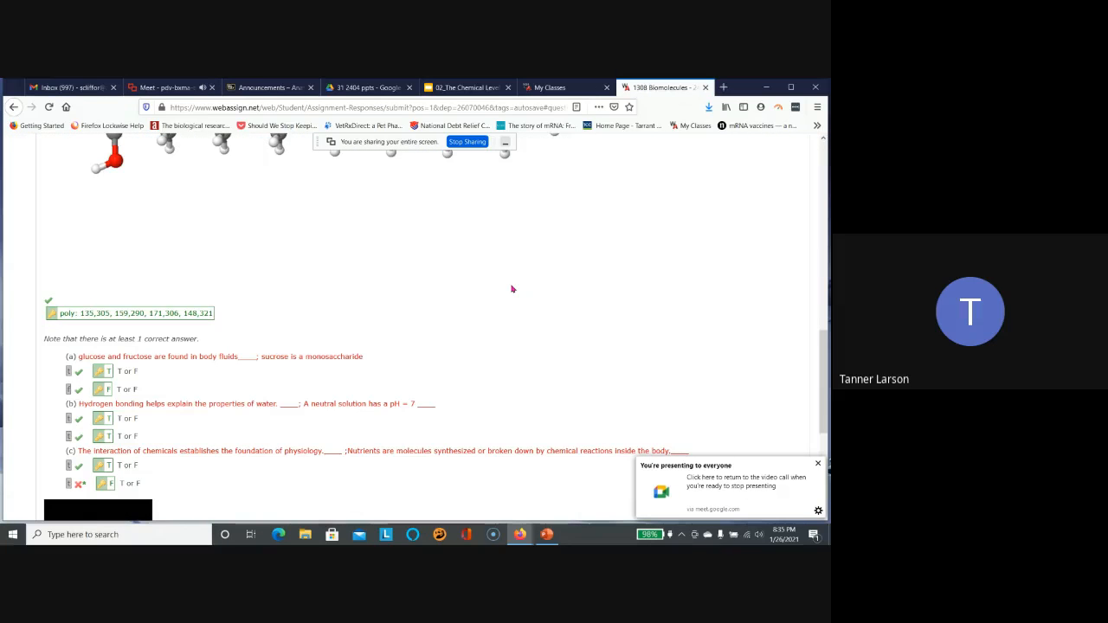
scroll("up", 3)
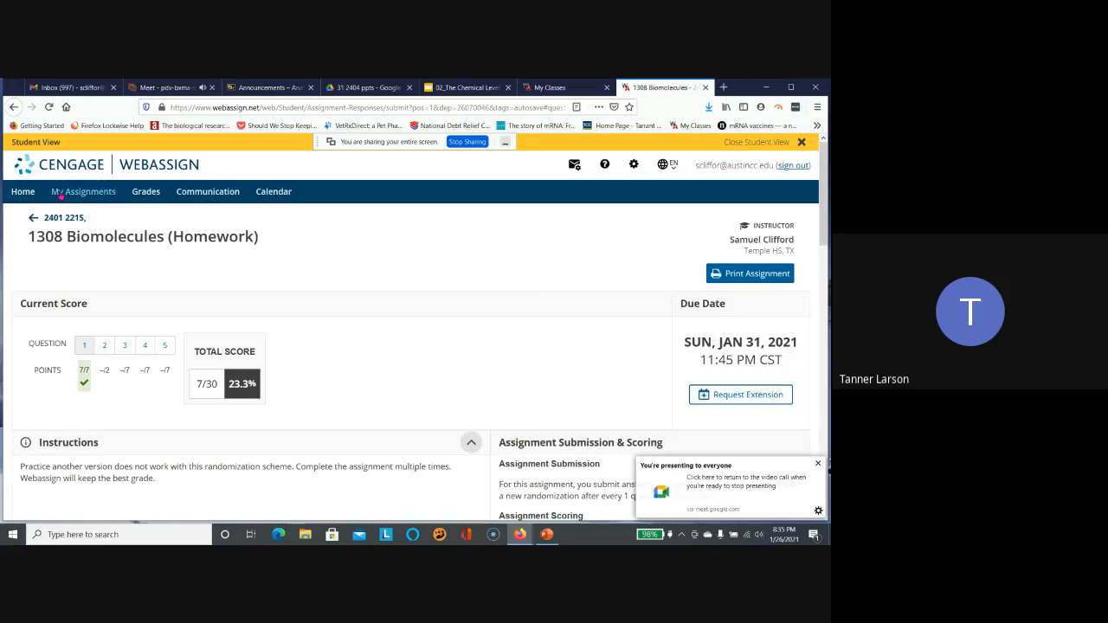
mouse_move(59, 253)
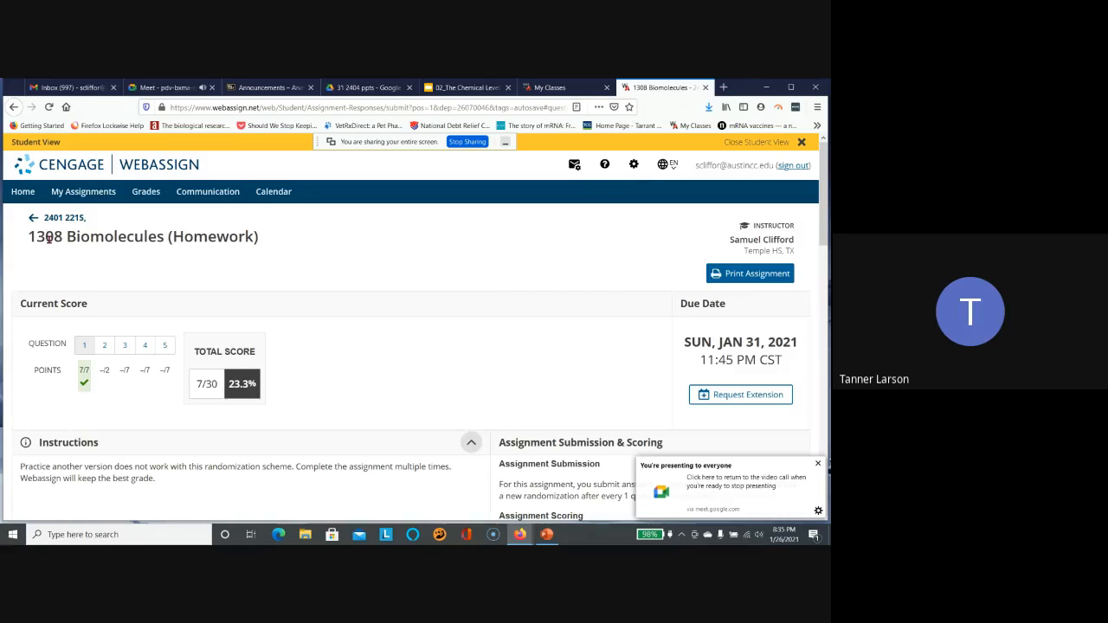
Briefly view the ACC 2404_chemistry homework (6/28) and return to My Assignments.
left_click(83, 191)
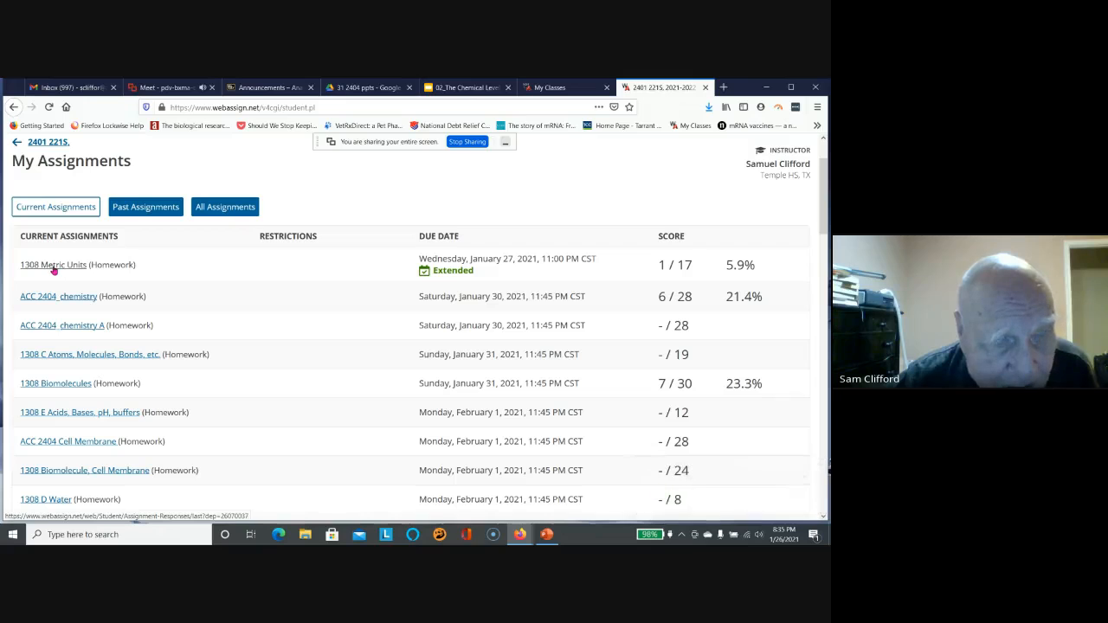
mouse_move(53, 301)
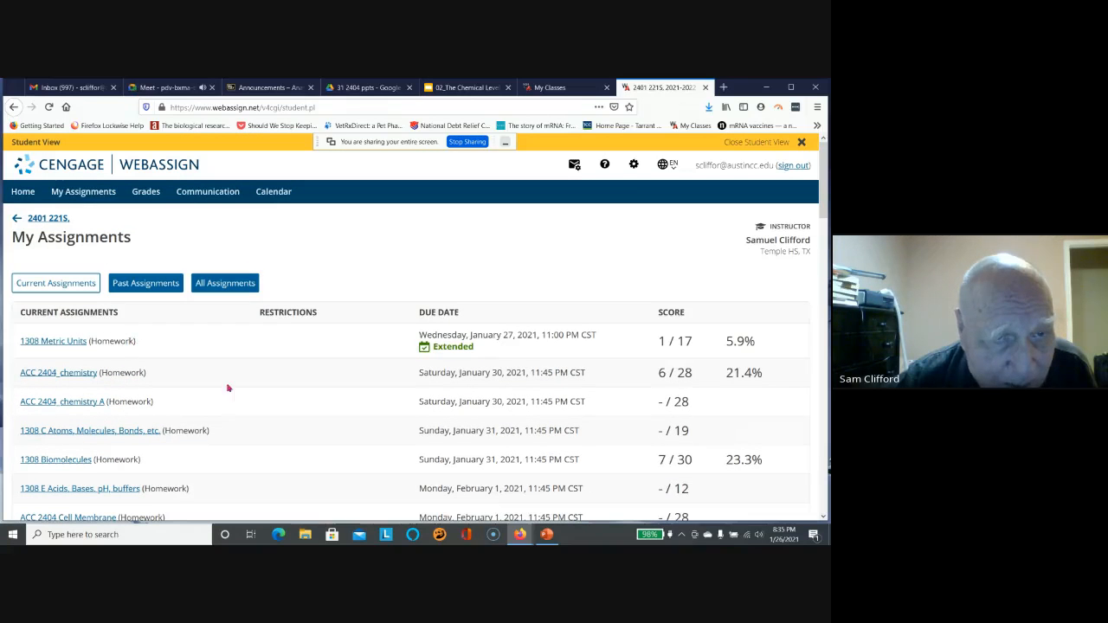
mouse_move(315, 418)
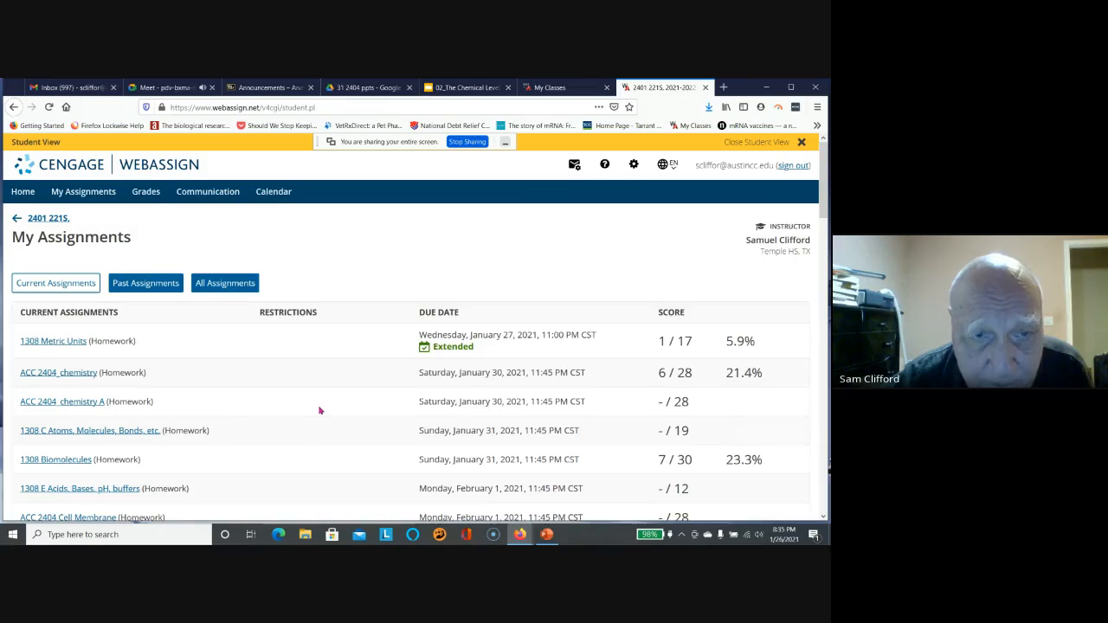
scroll("down", 3)
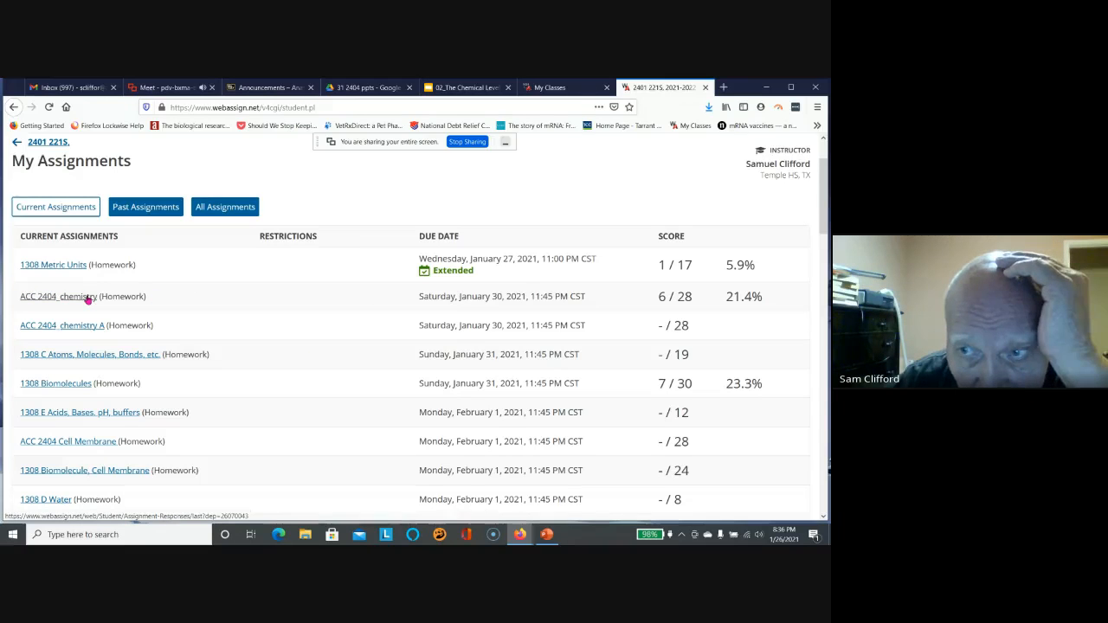
left_click(61, 296)
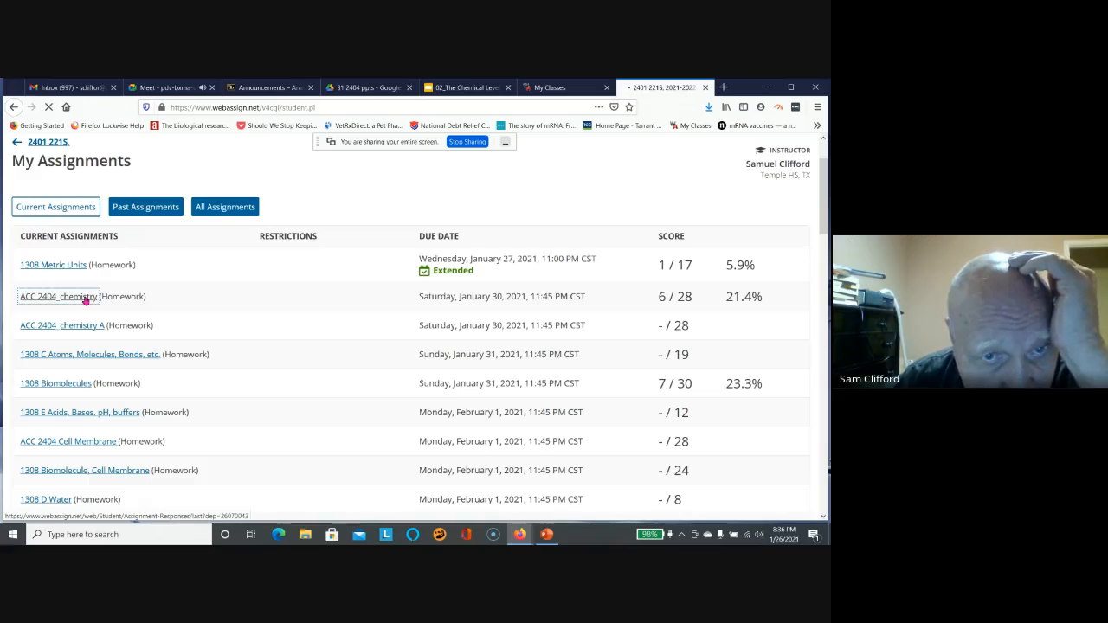
left_click(59, 296)
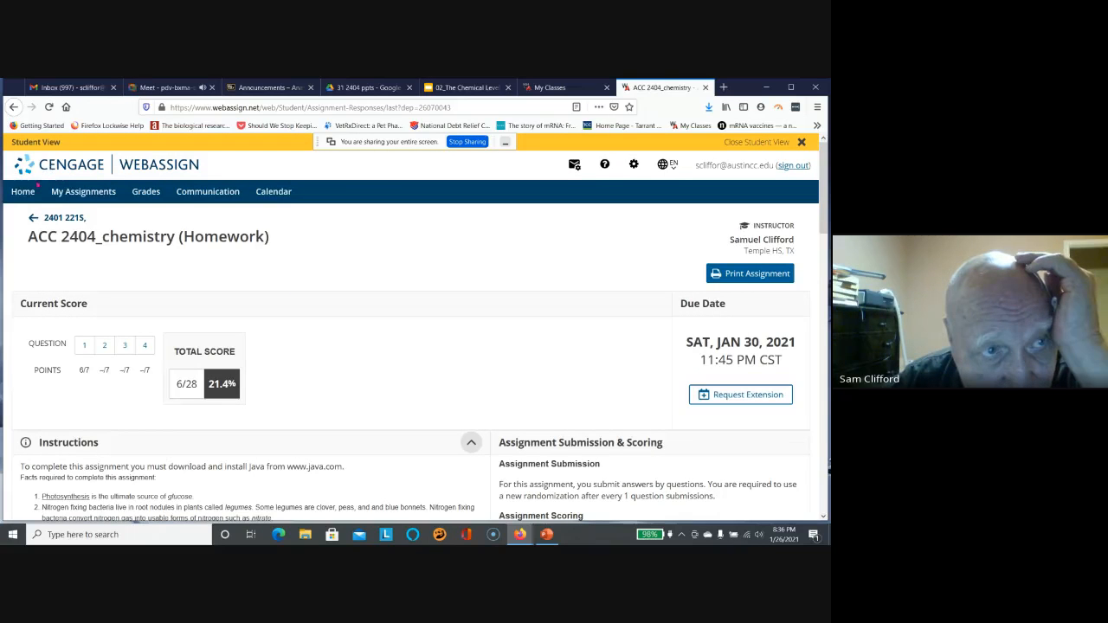
left_click(83, 190)
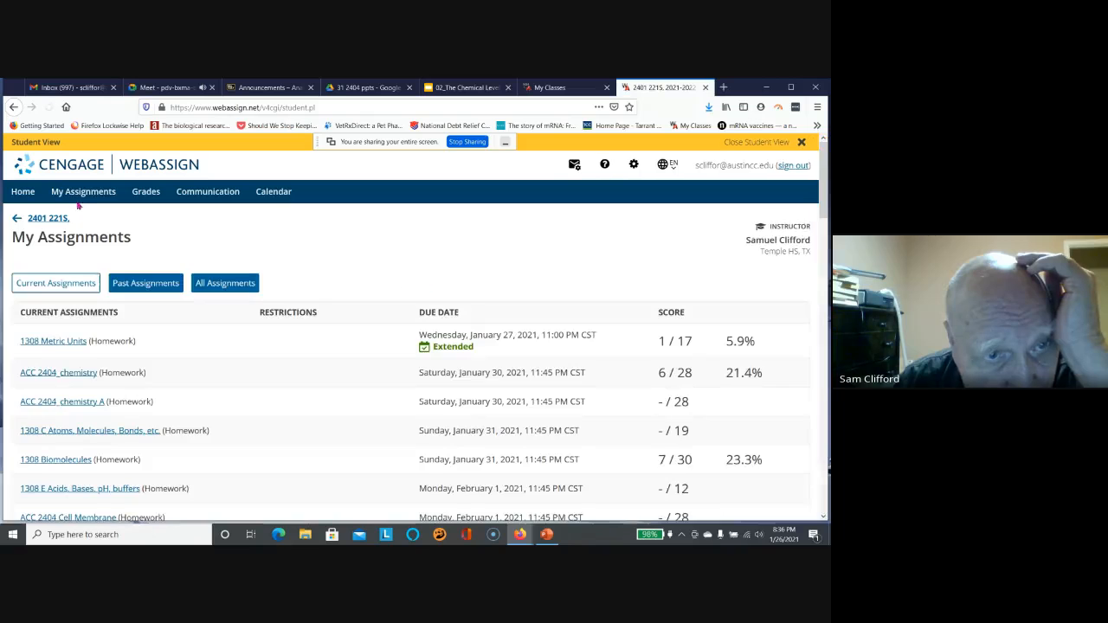
From Past Assignments, accept an automatic extension for 1308 Metric Units HW.
left_click(145, 284)
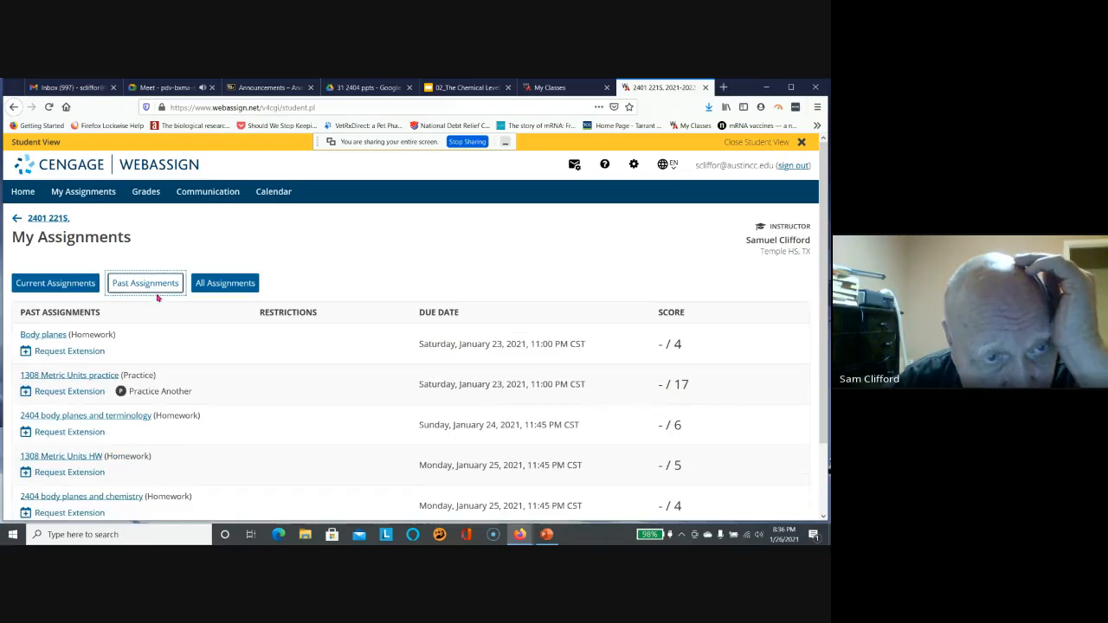
mouse_move(485, 395)
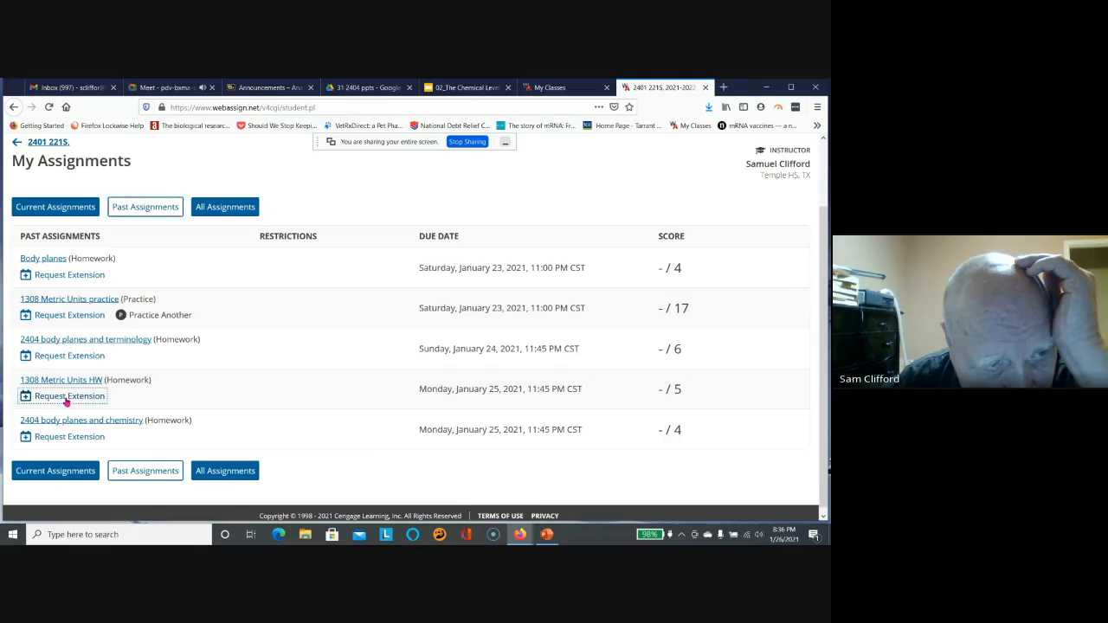
left_click(69, 395)
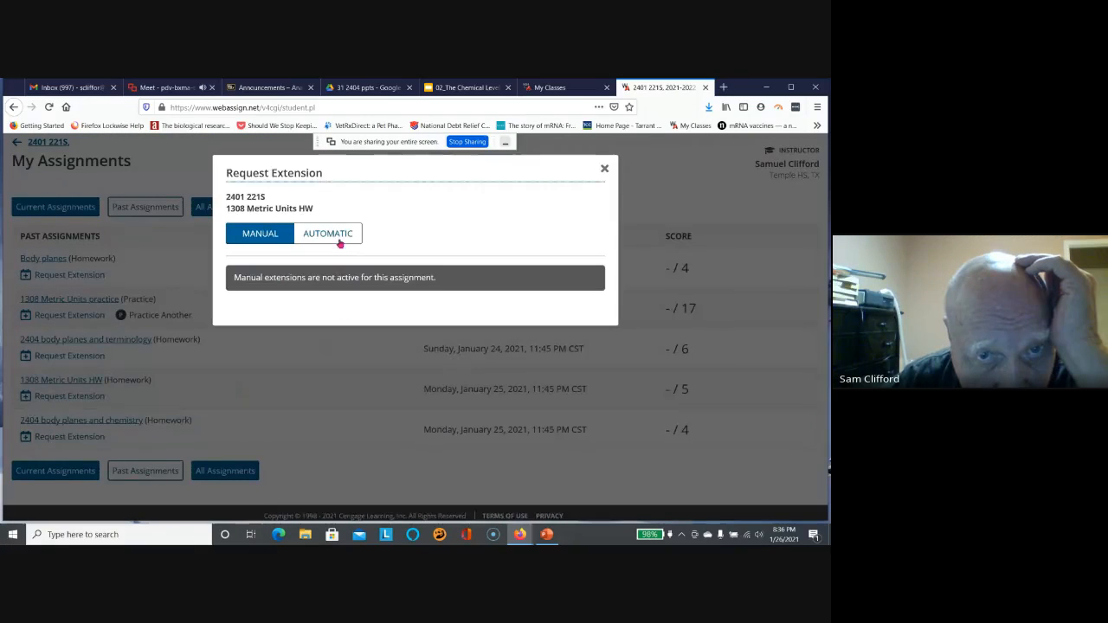
left_click(328, 232)
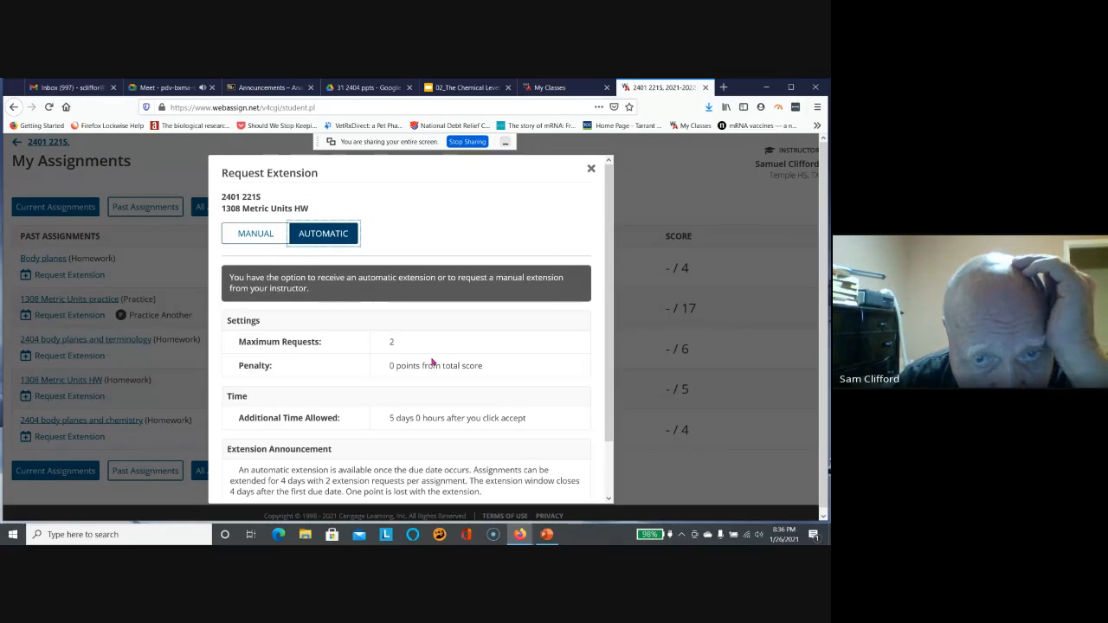
scroll("down", 3)
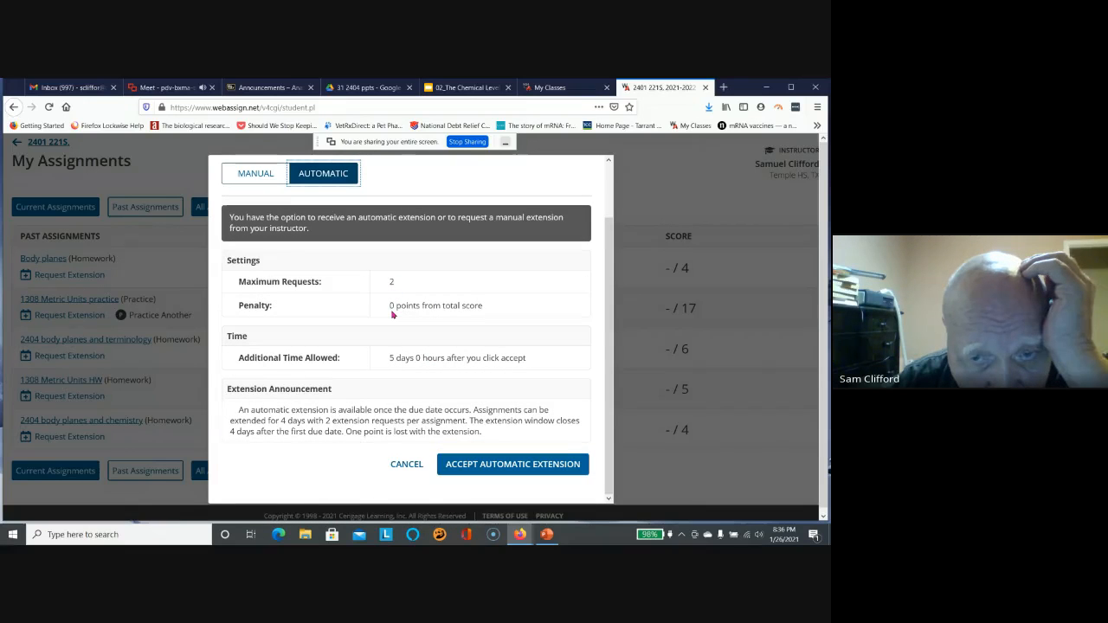
left_click(513, 464)
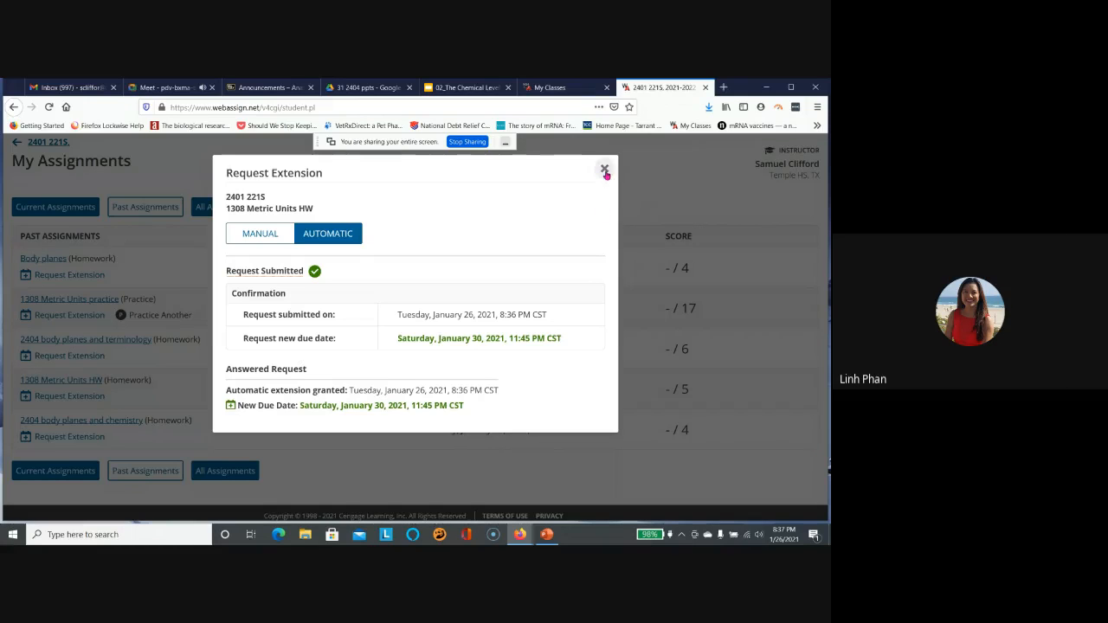
Dismiss the extension confirmation, review all assignments, then return to Past Assignments.
left_click(606, 170)
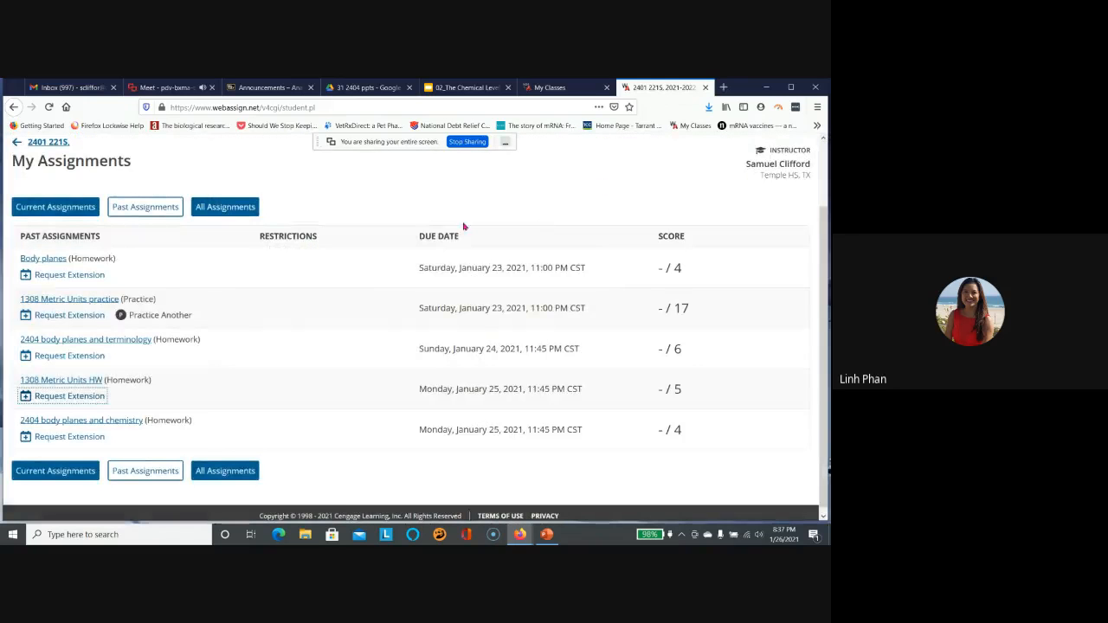
mouse_move(364, 273)
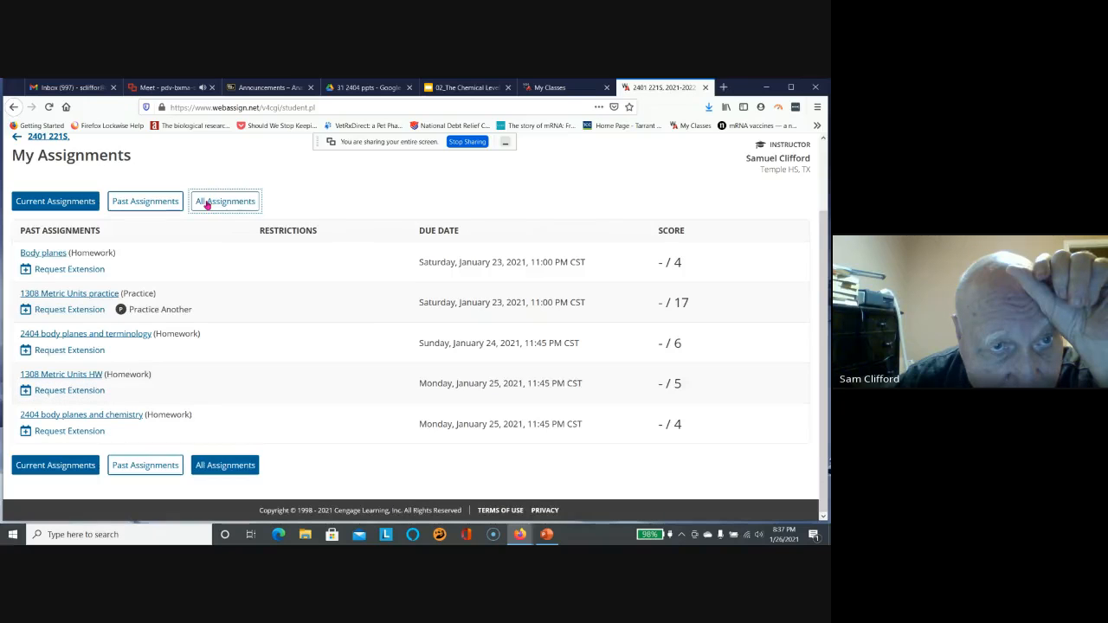
left_click(225, 201)
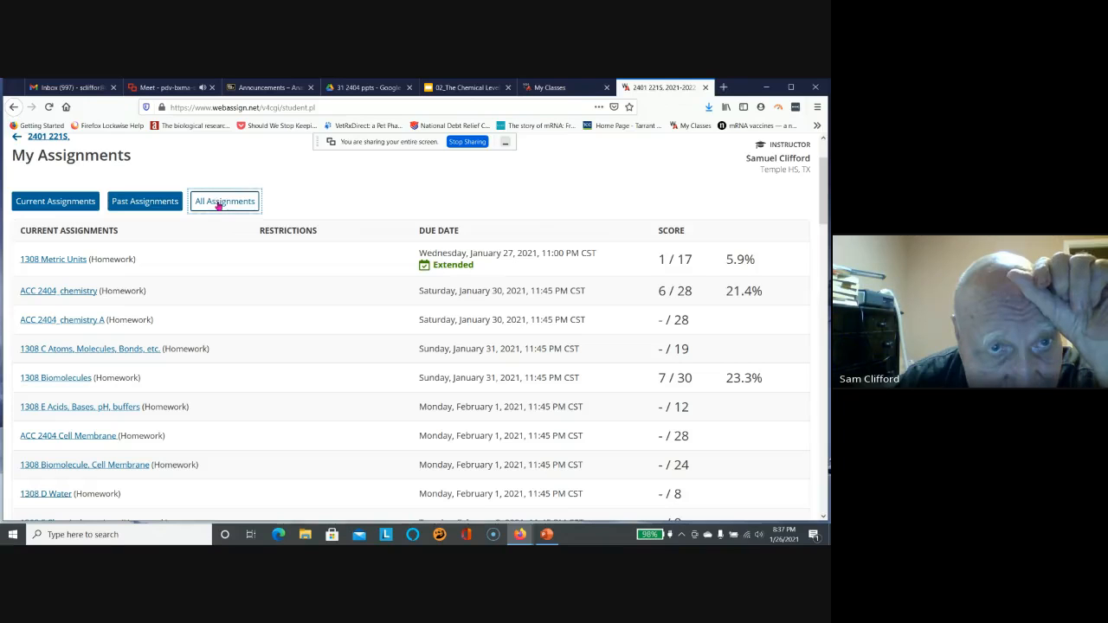
left_click(56, 201)
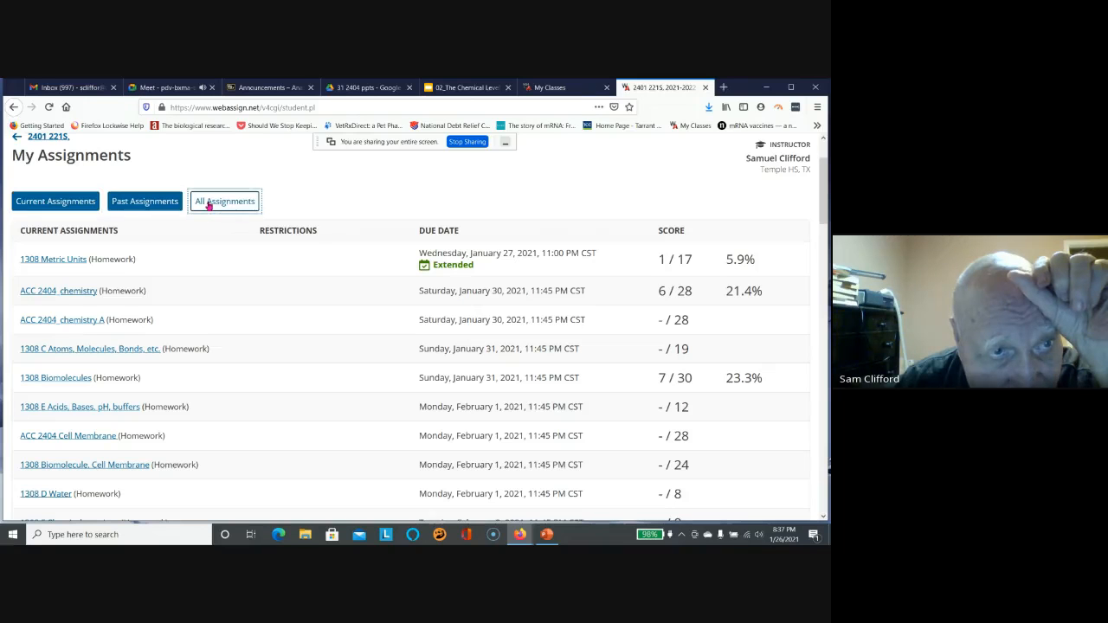
scroll("down", 3)
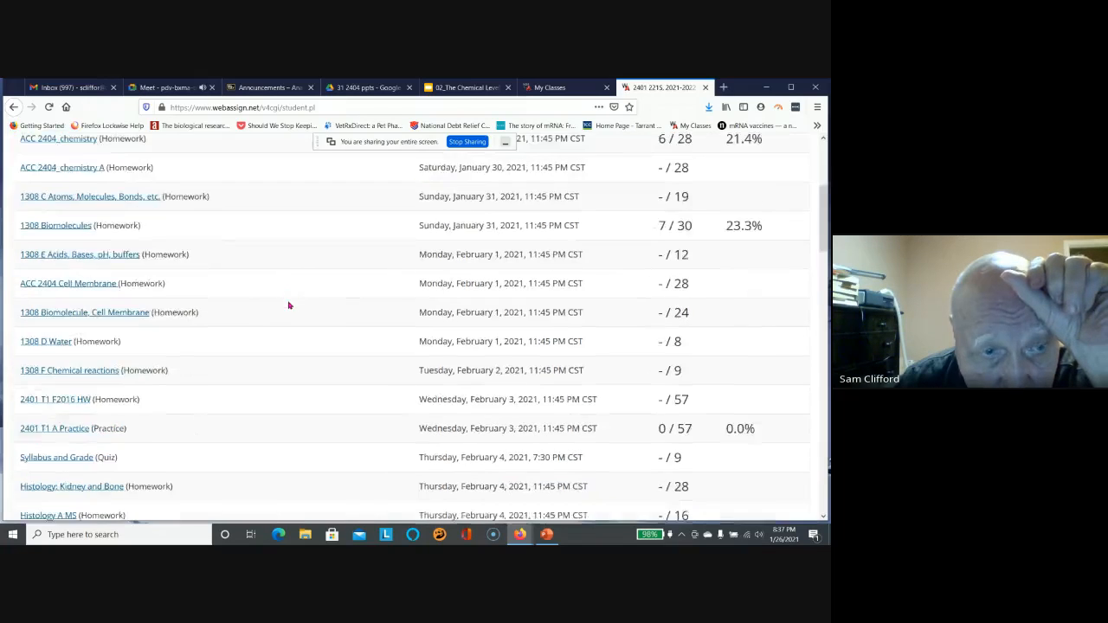
scroll("up", 3)
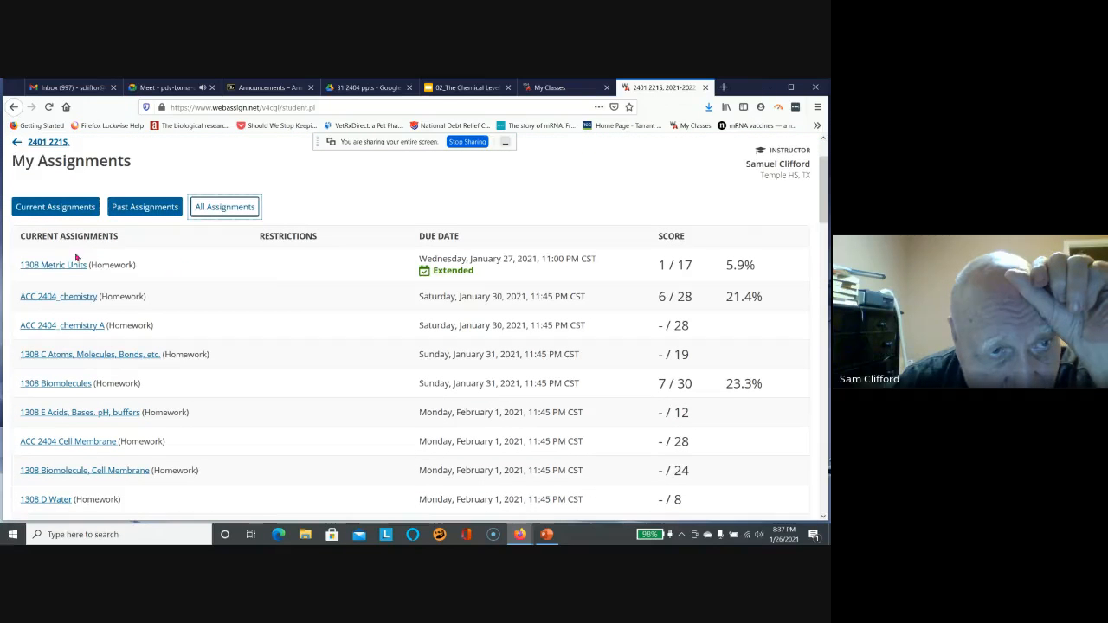
mouse_move(303, 332)
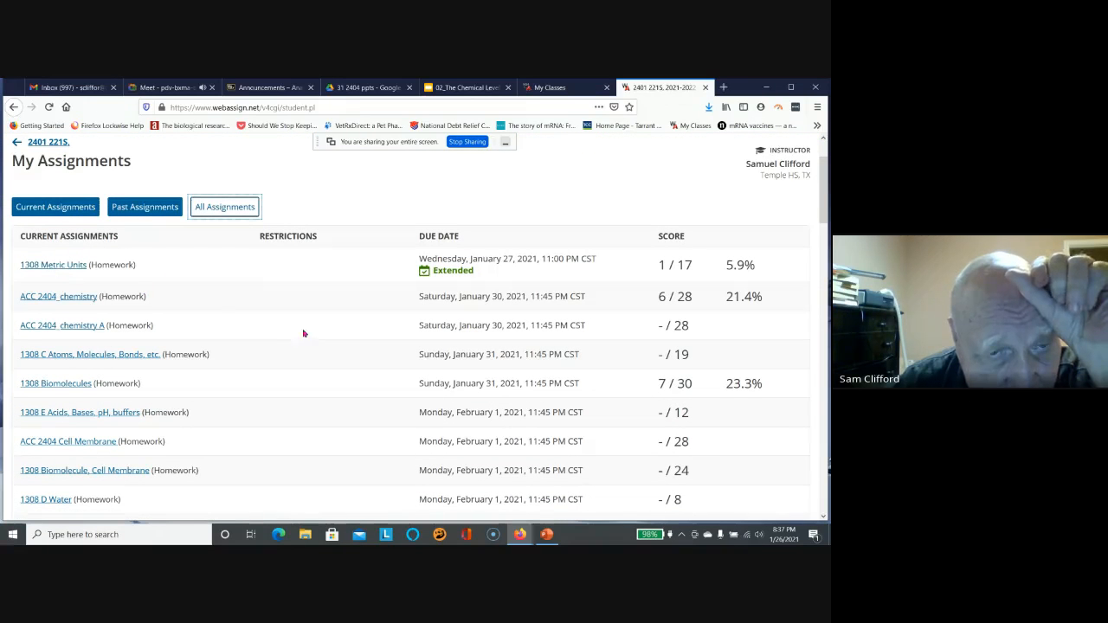
mouse_move(316, 332)
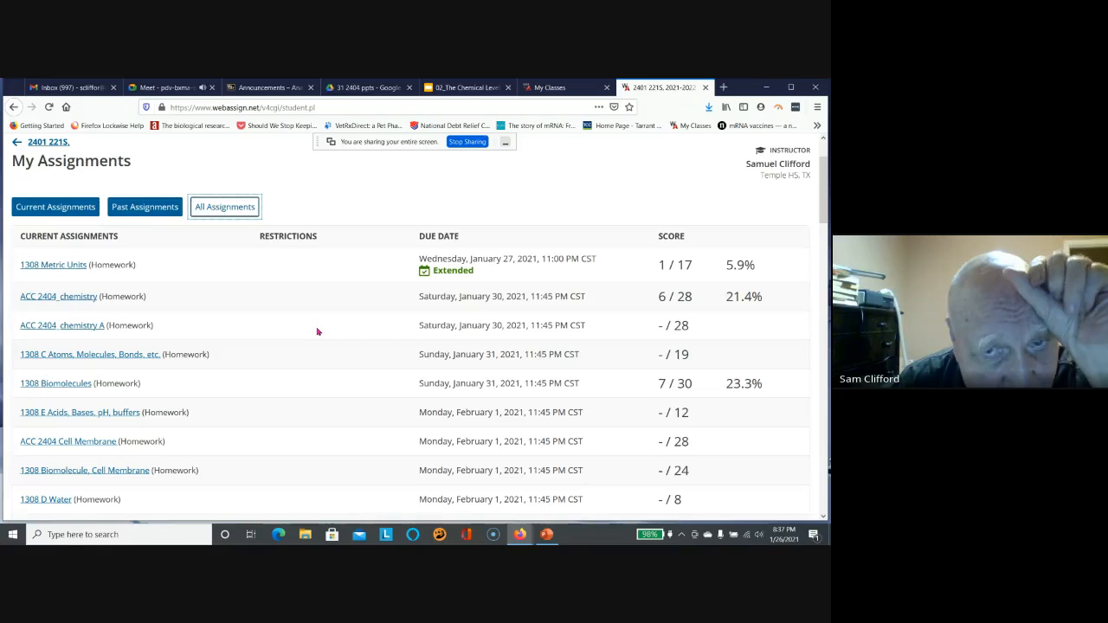
mouse_move(57, 189)
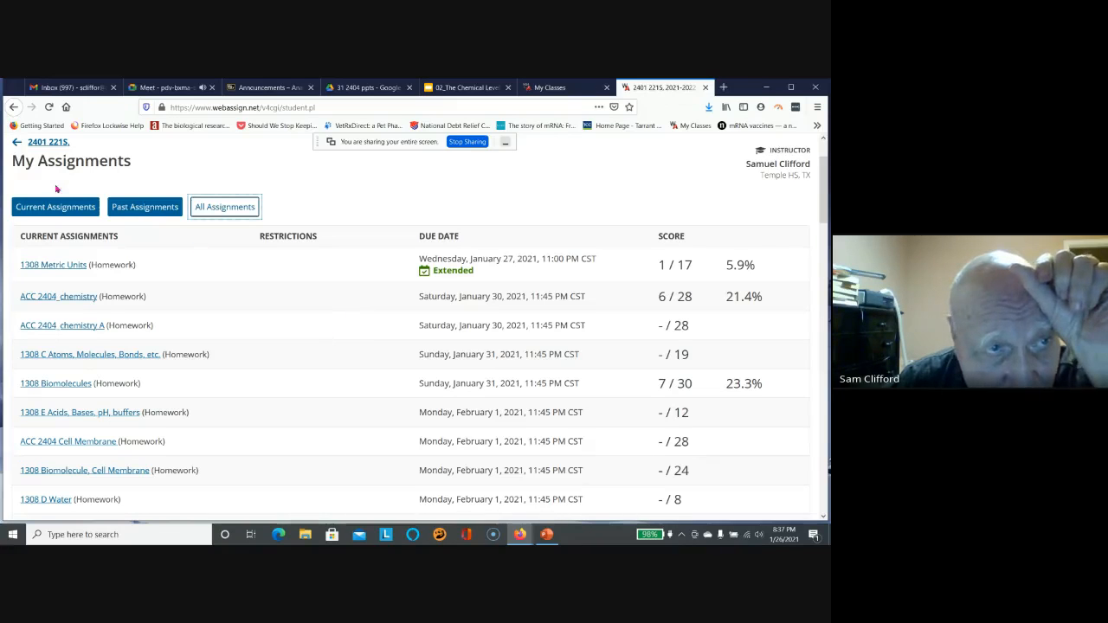
left_click(146, 206)
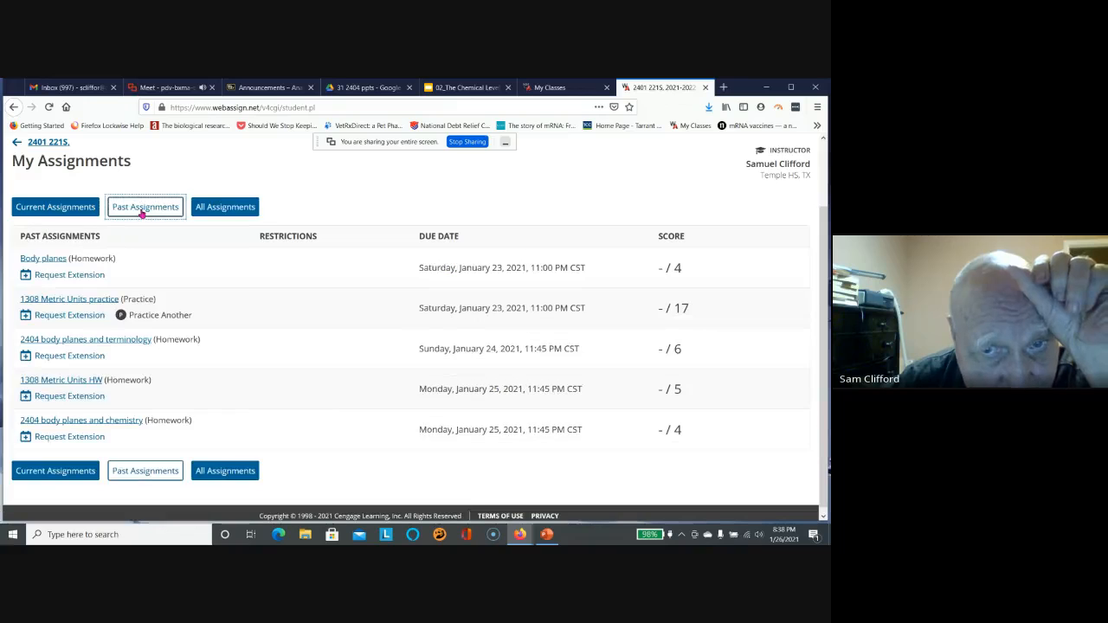
mouse_move(310, 311)
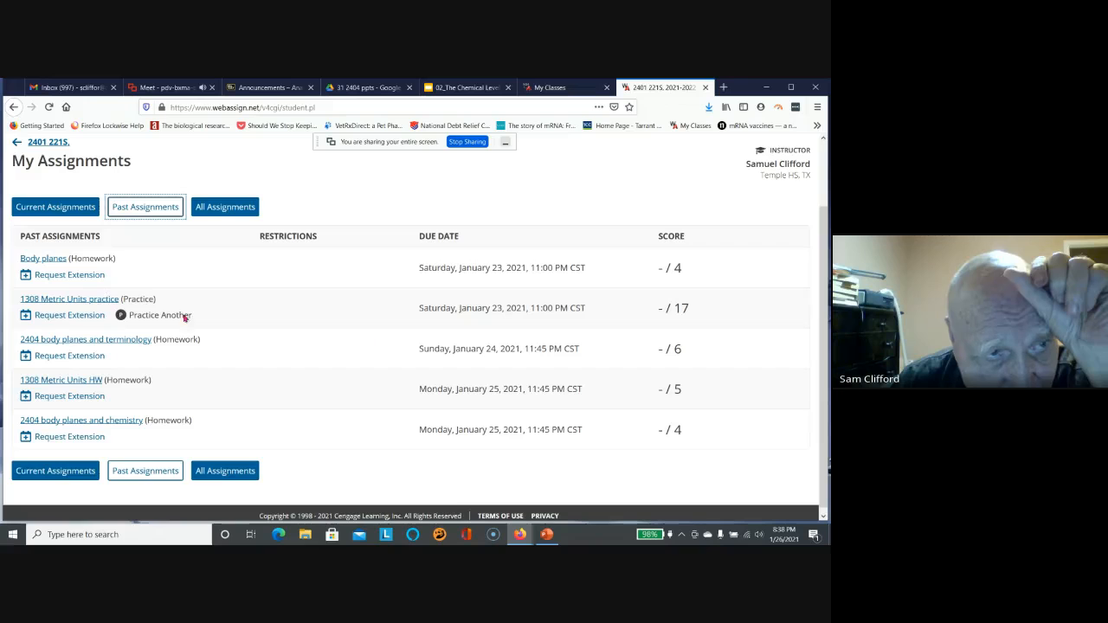
mouse_move(77, 349)
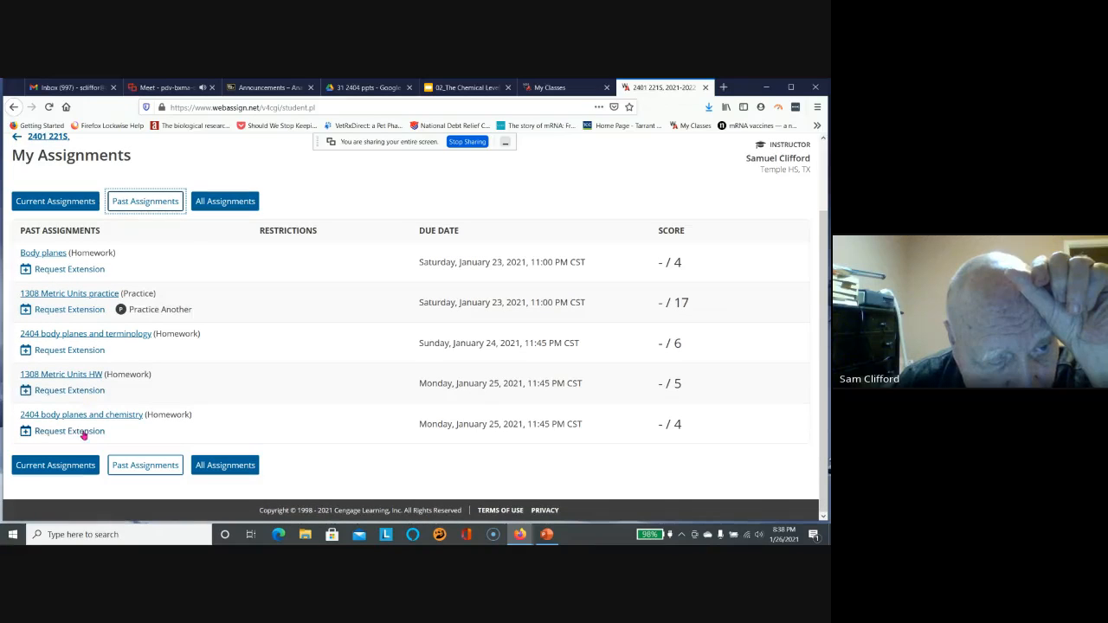
Accept an automatic extension for 2404 body planes and chemistry and close the confirmation.
left_click(69, 431)
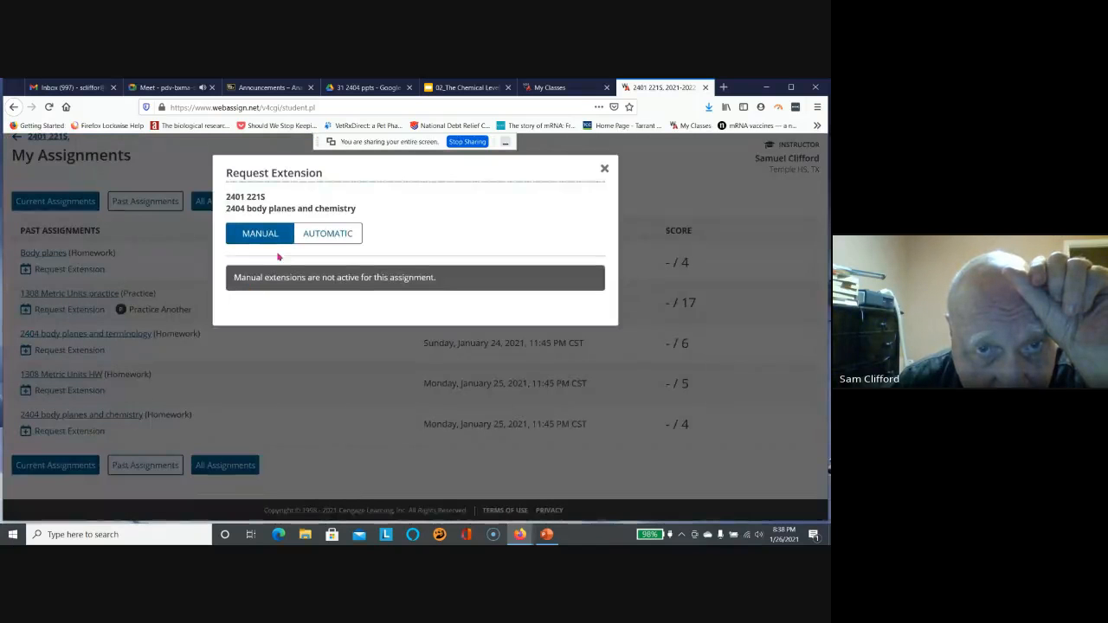
left_click(327, 233)
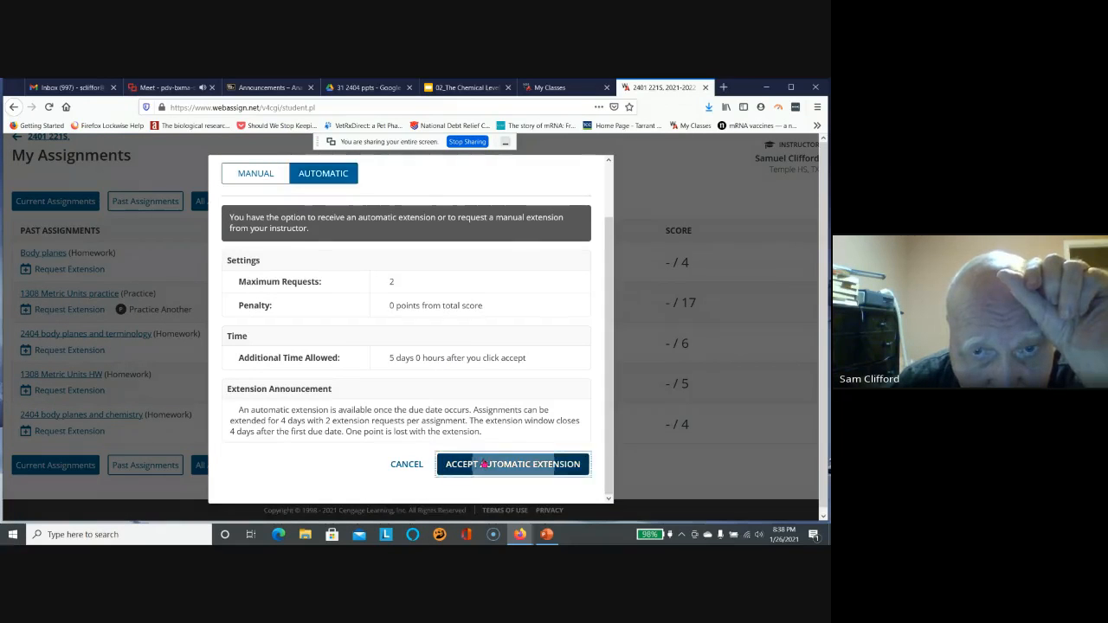
left_click(513, 464)
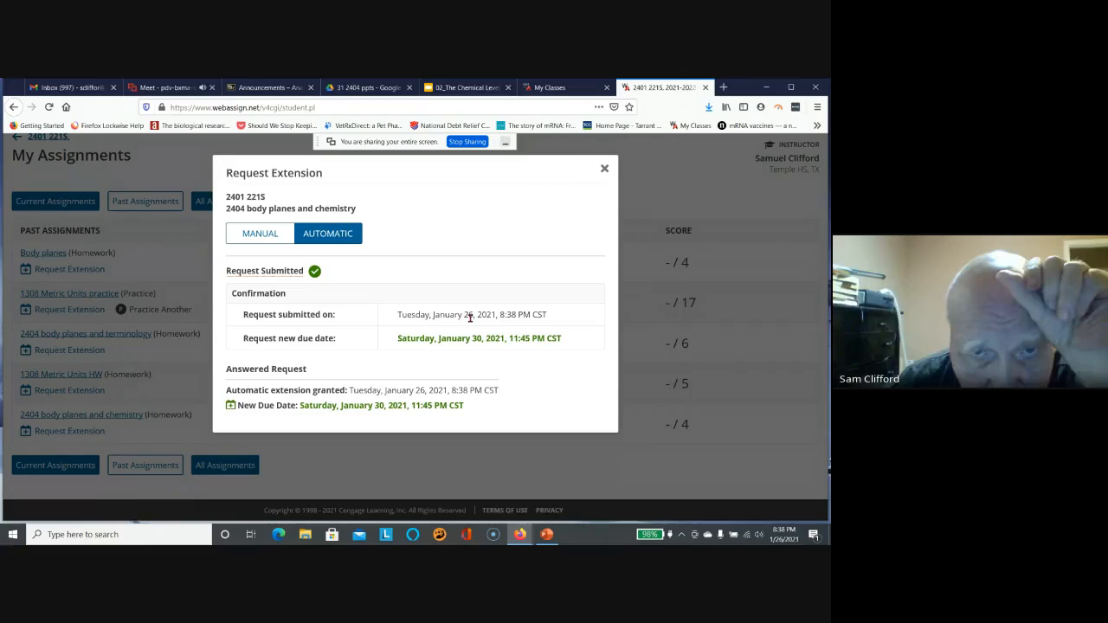
mouse_move(590, 183)
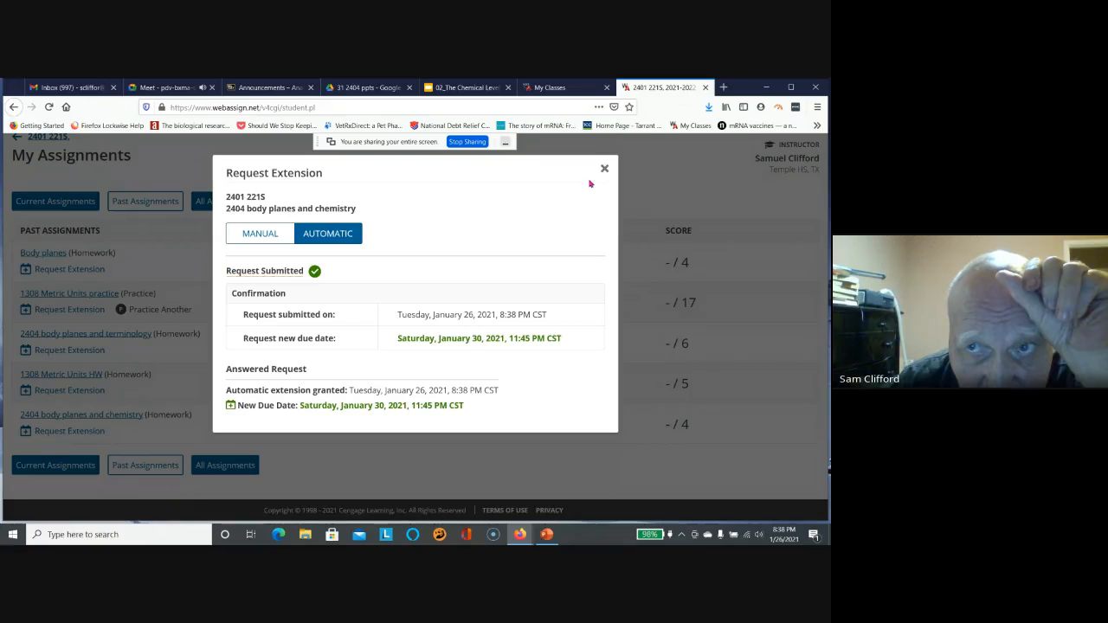
left_click(605, 168)
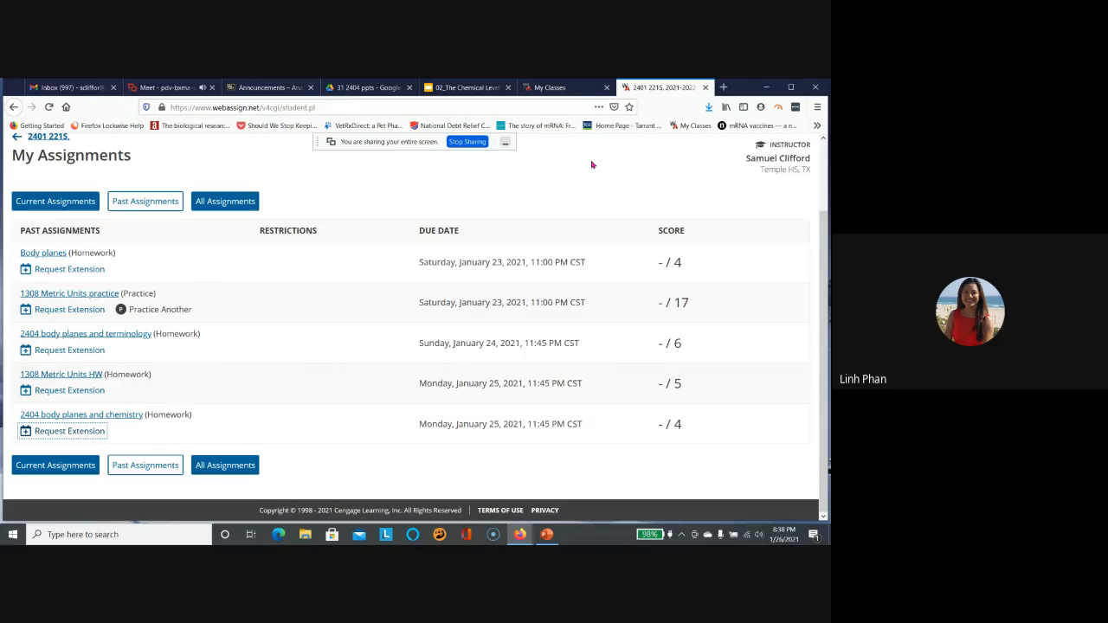
mouse_move(356, 305)
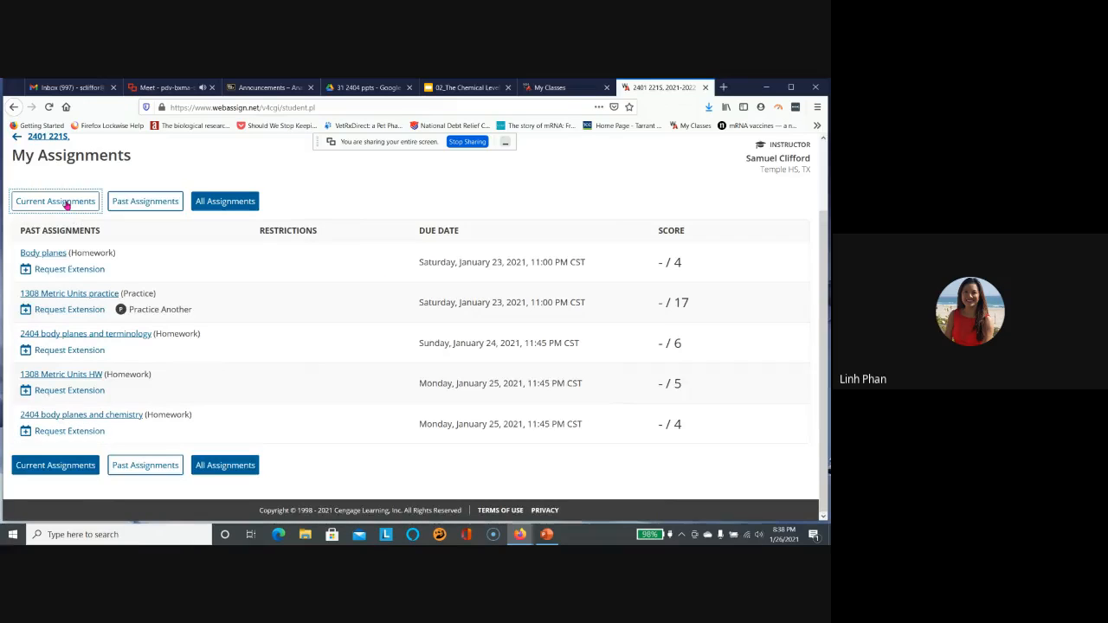
From Current Assignments, open the 2401 T1 A Practice assignment showing 0/57.
left_click(56, 201)
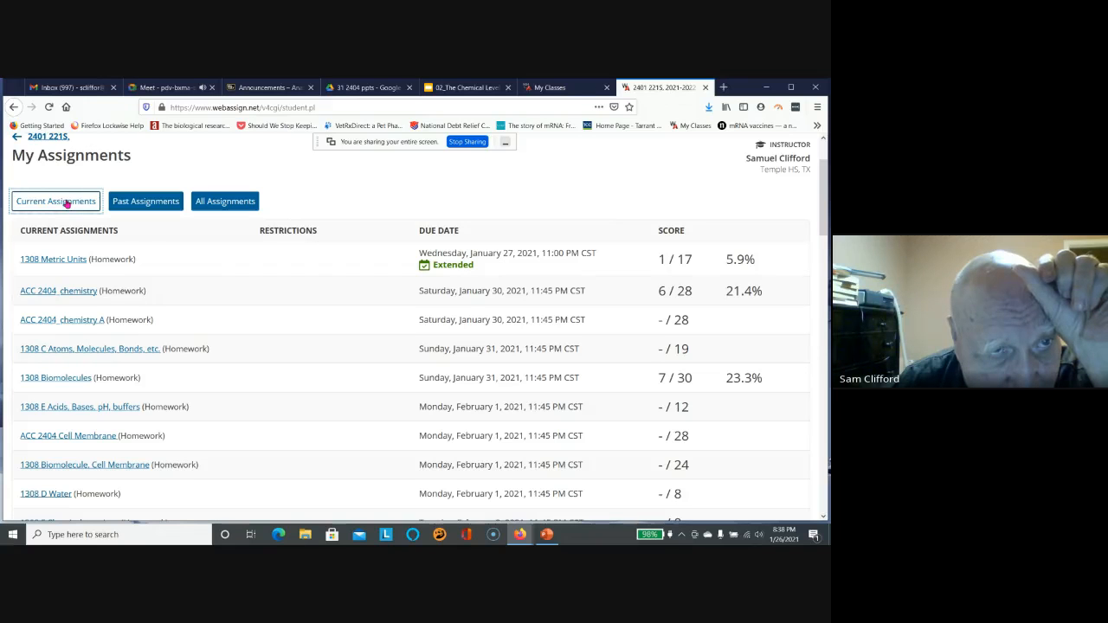
scroll("down", 3)
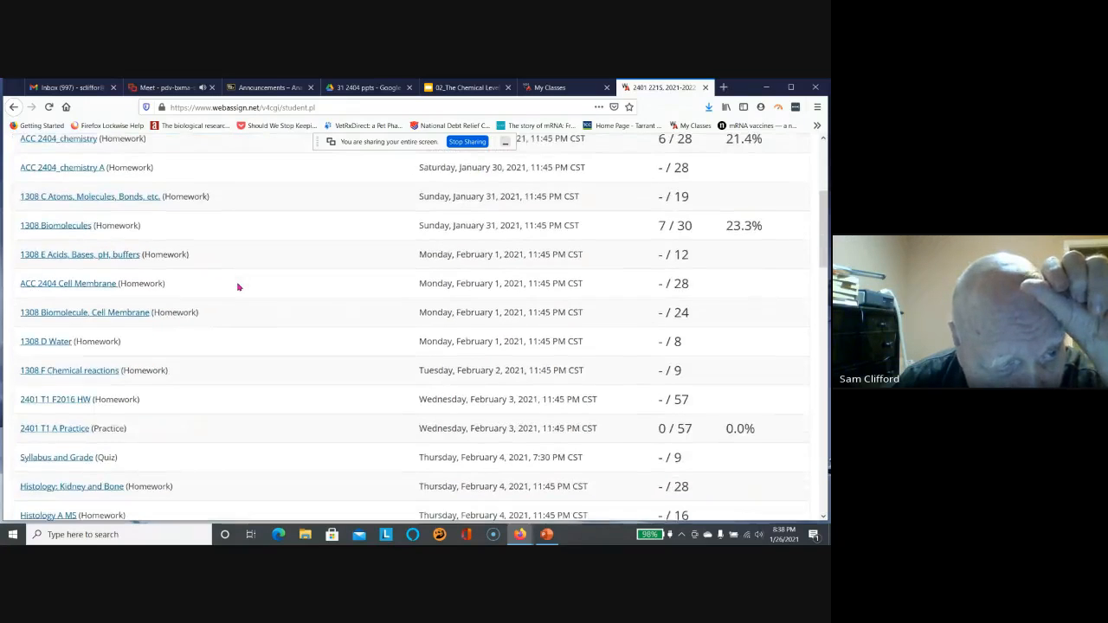
scroll("down", 3)
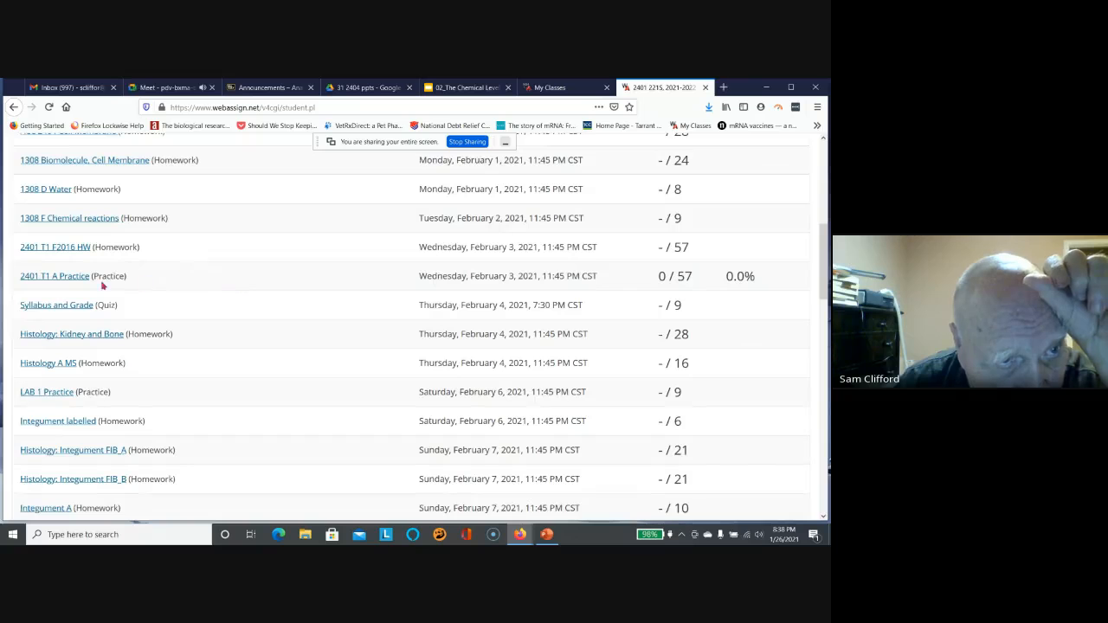
left_click(55, 275)
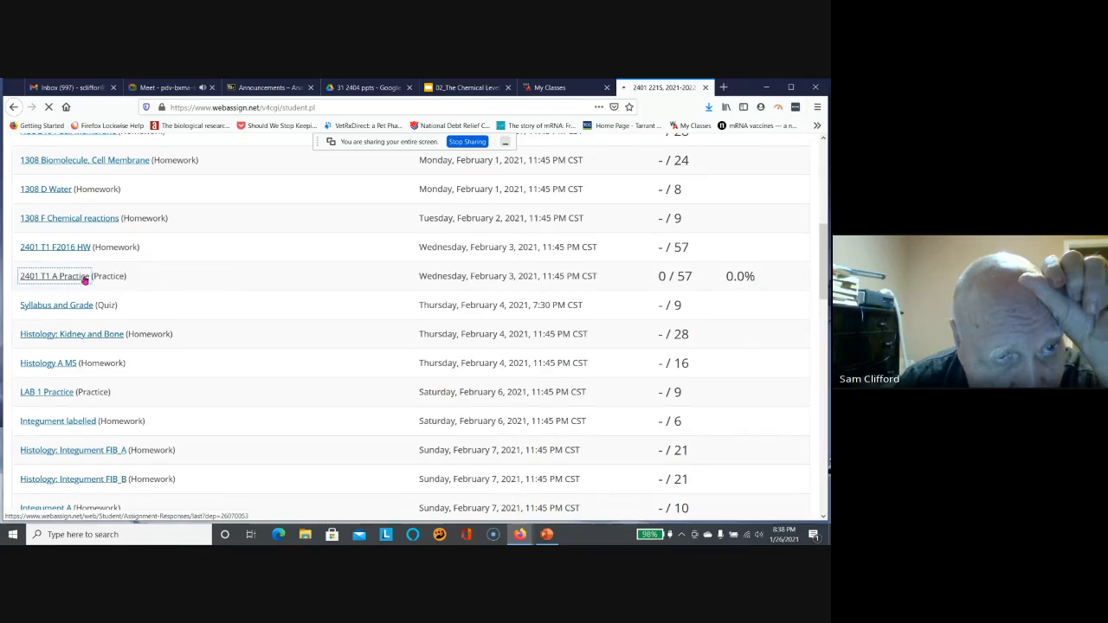
left_click(55, 276)
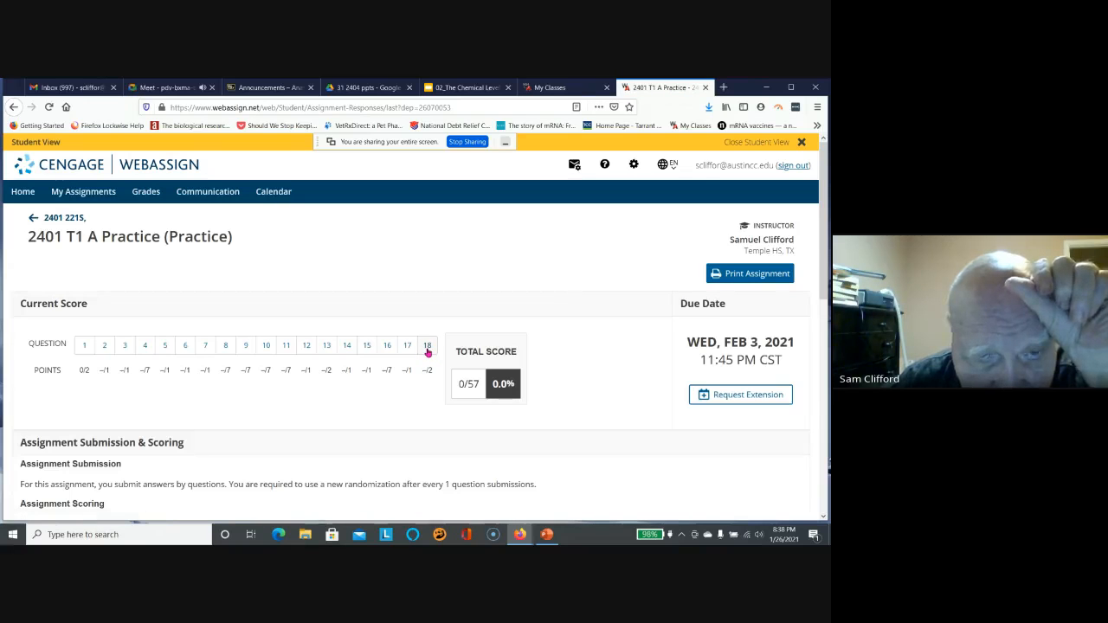
scroll("down", 3)
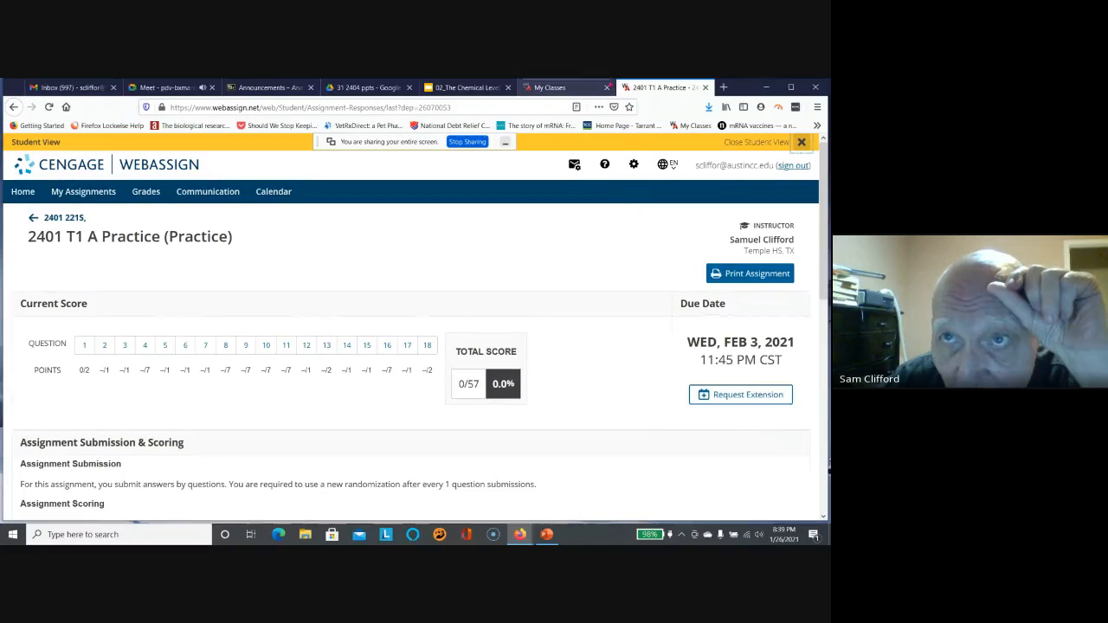
Close Student View and expand ClassView to list all 57 assignments.
left_click(549, 86)
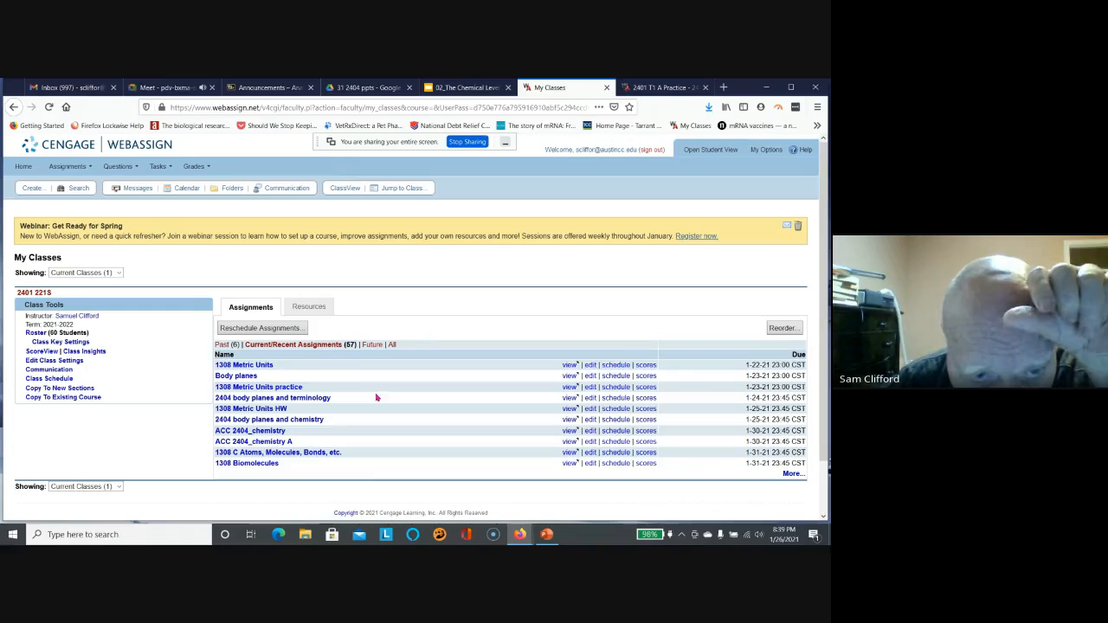
scroll("down", 3)
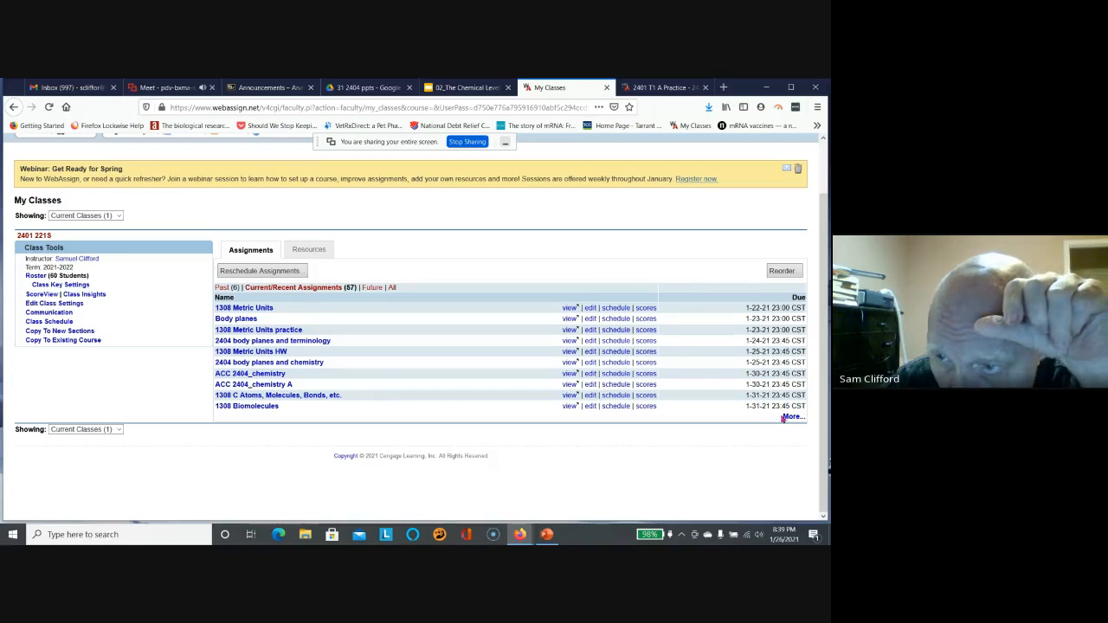
left_click(793, 416)
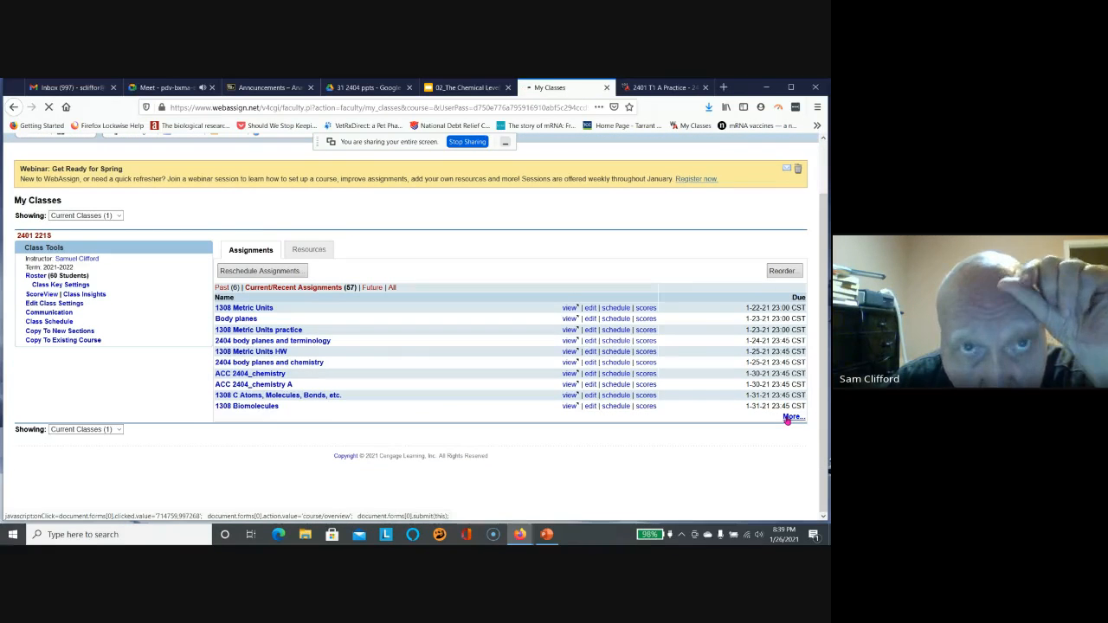
left_click(793, 416)
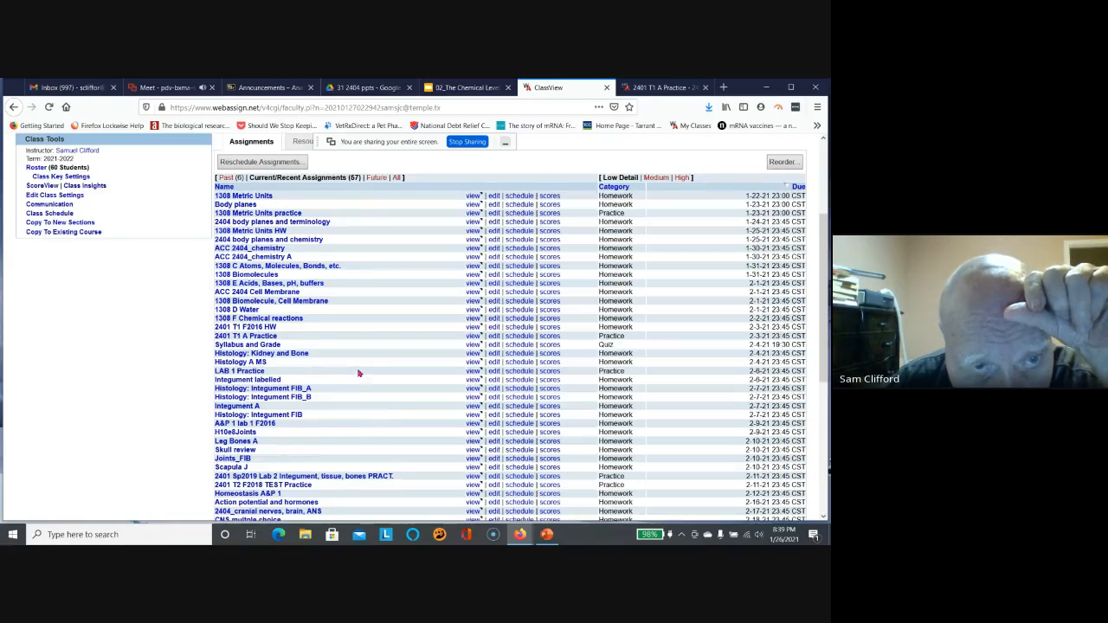
scroll("down", 3)
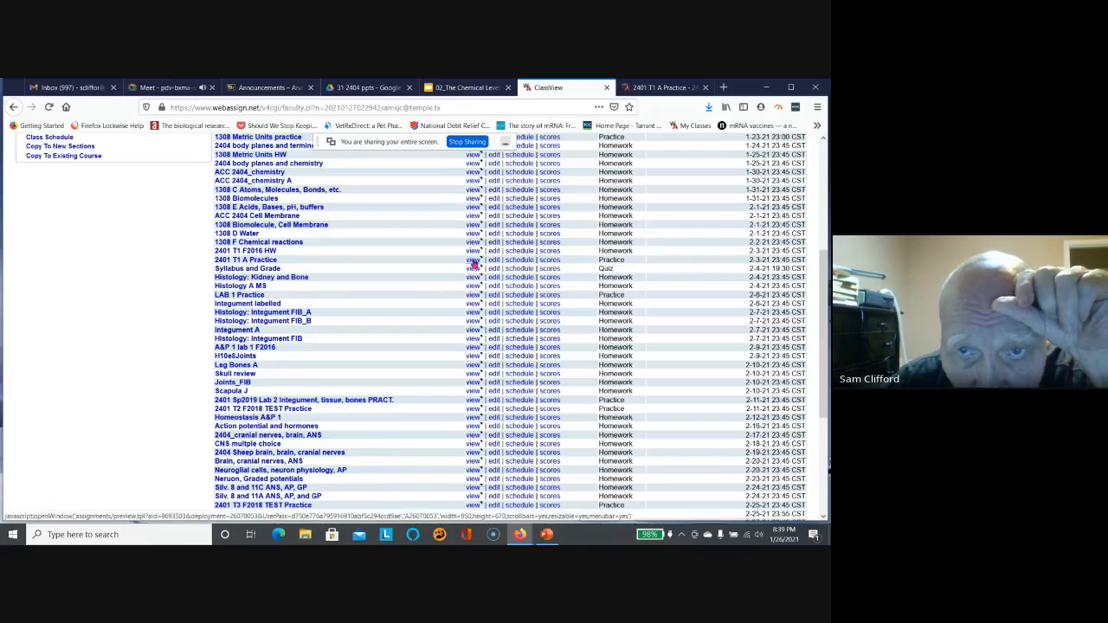
Preview the 2401 T1 A Practice questions with answers, scrolling through body planes, amino acids and membrane items.
left_click(473, 259)
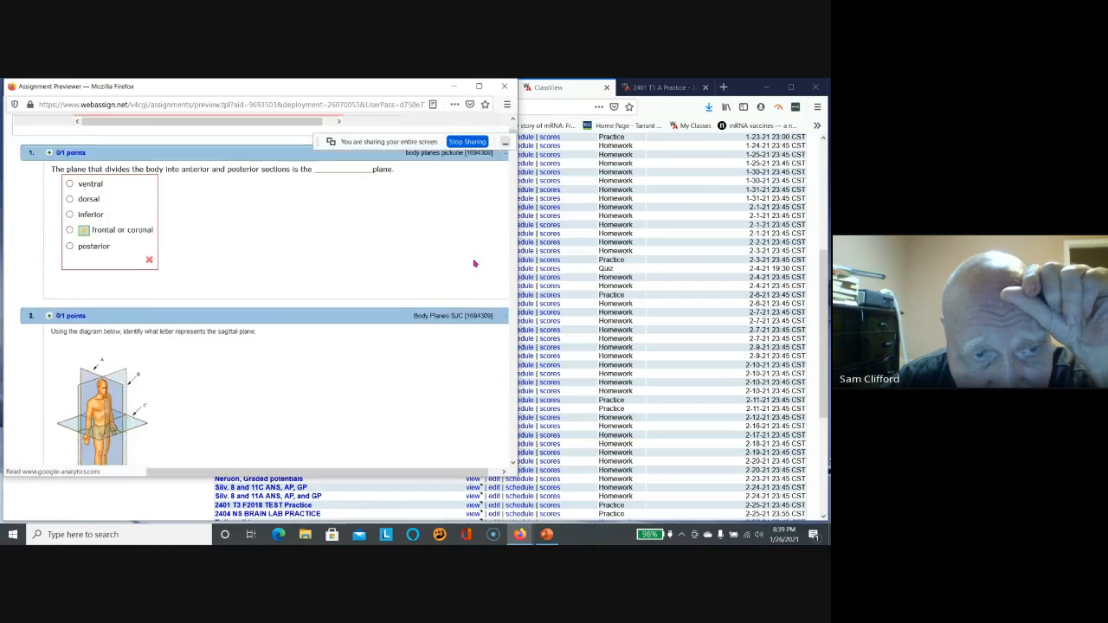
scroll("down", 3)
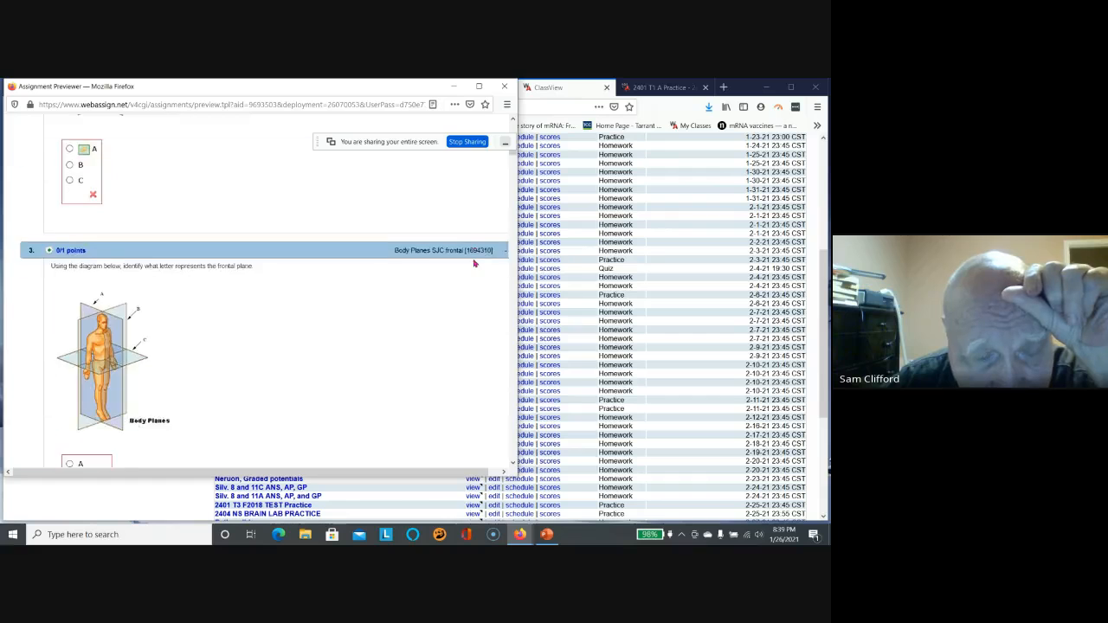
scroll("up", 3)
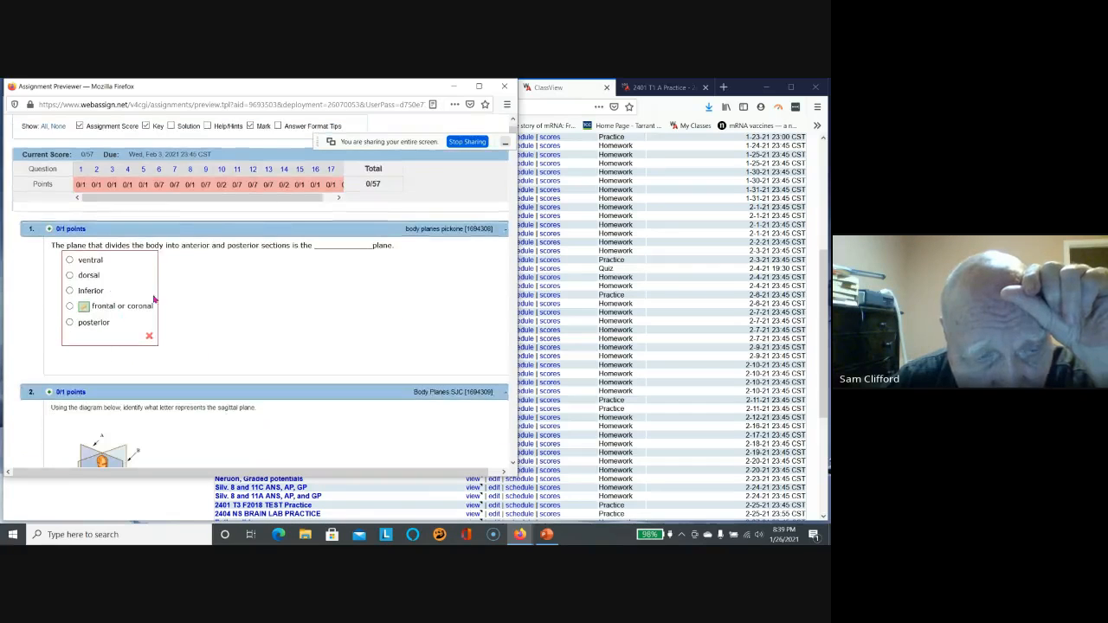
scroll("down", 3)
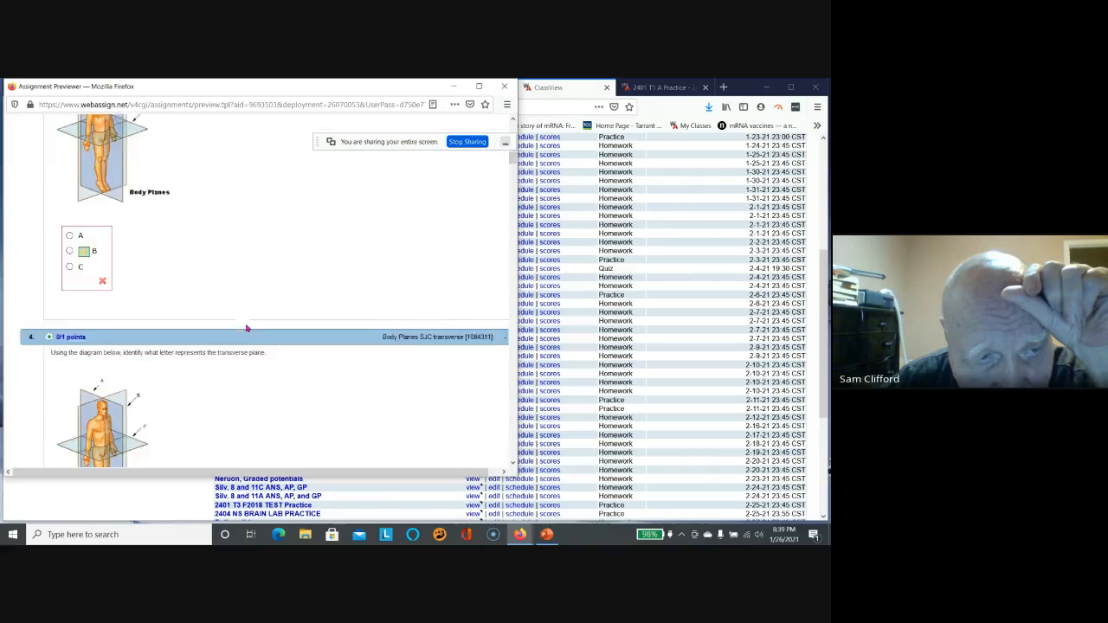
scroll("down", 3)
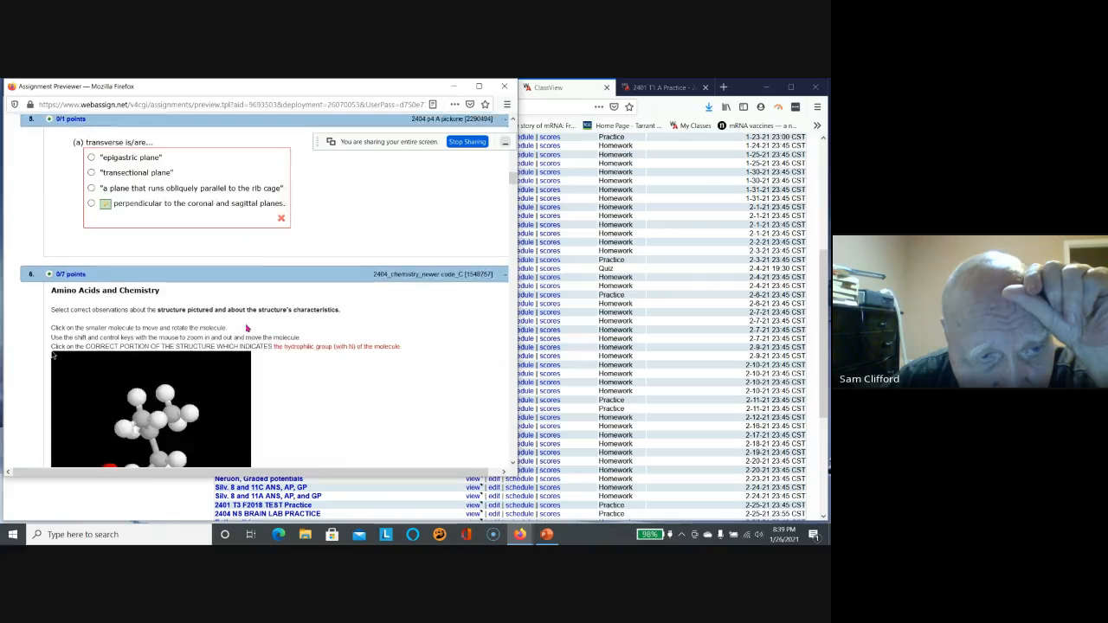
scroll("down", 3)
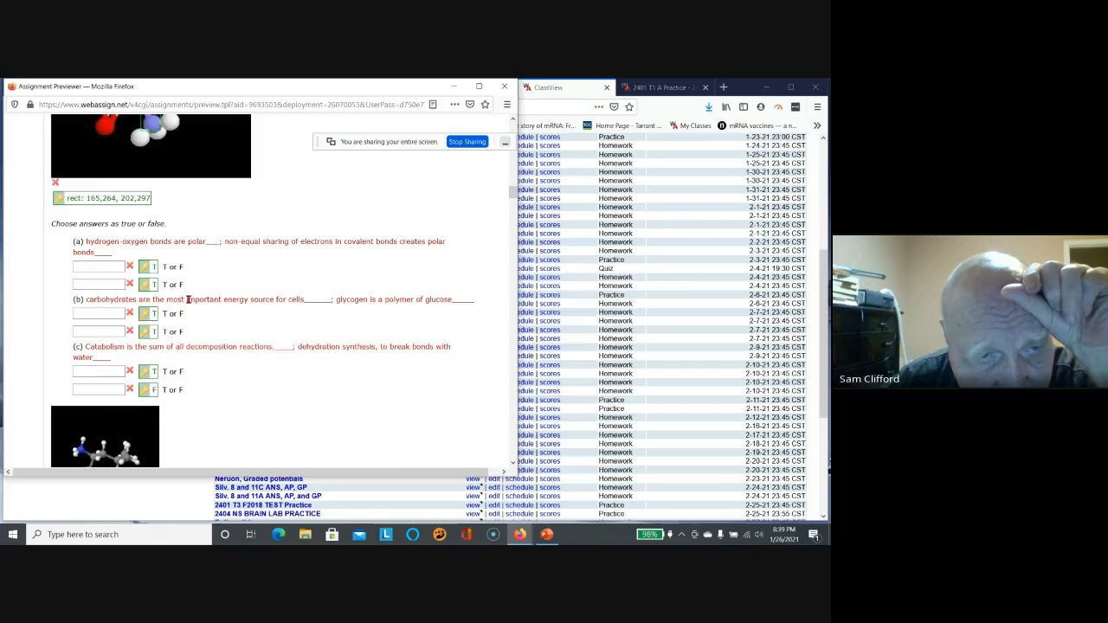
scroll("down", 3)
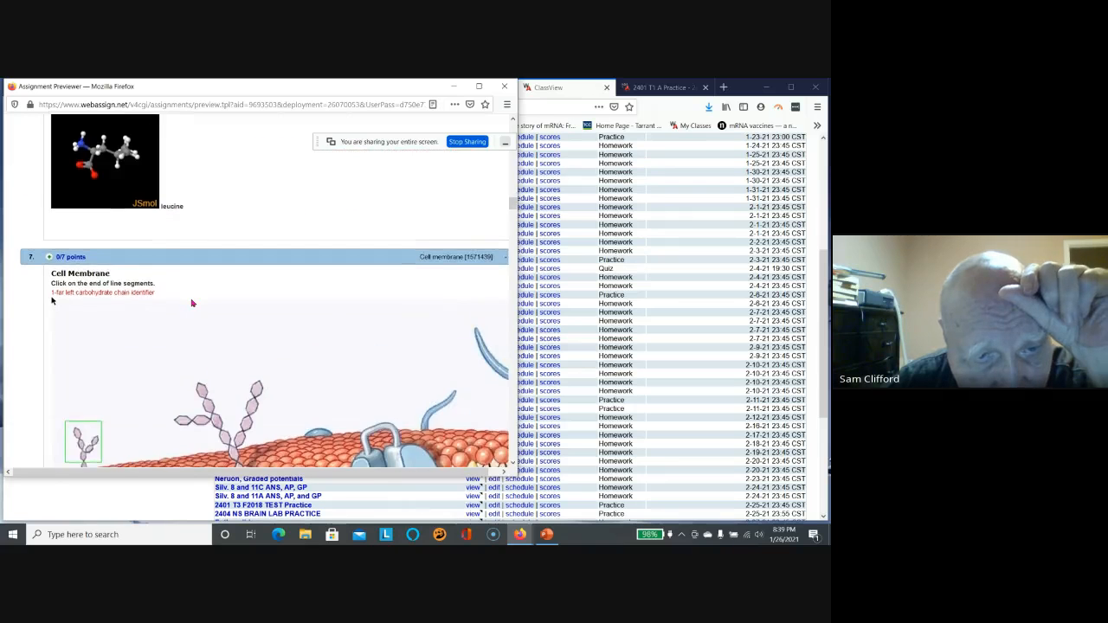
scroll("up", 3)
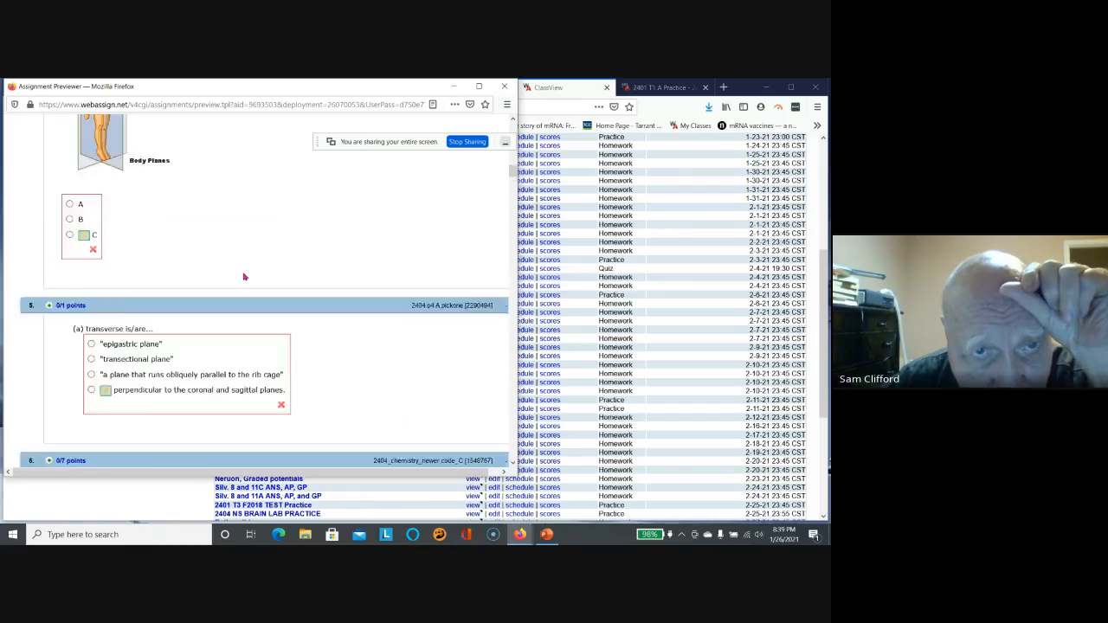
scroll("up", 3)
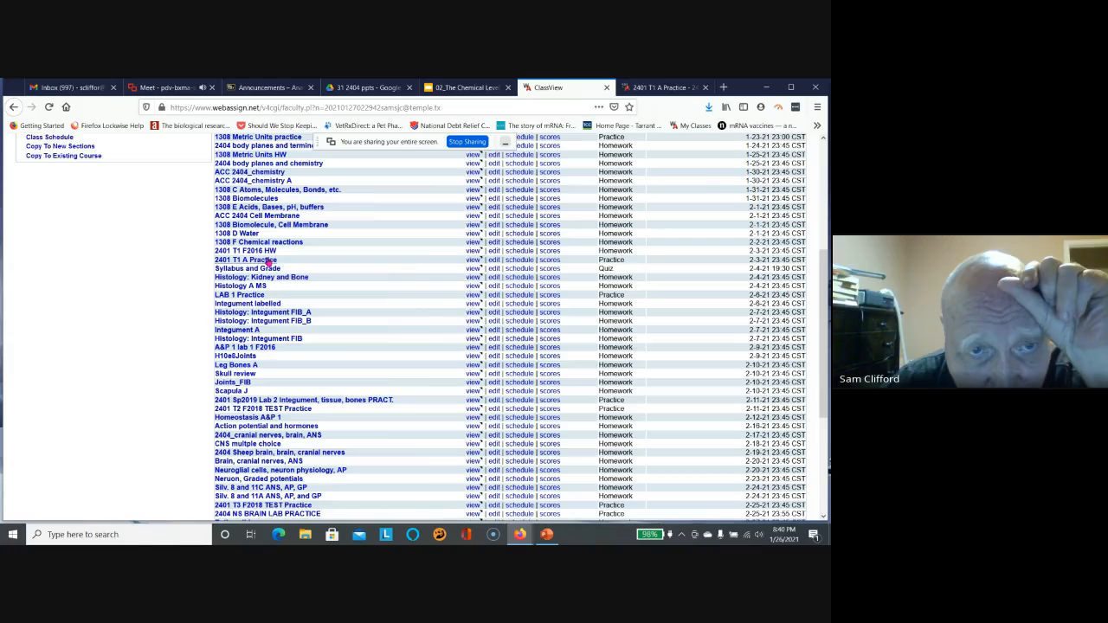
mouse_move(401, 274)
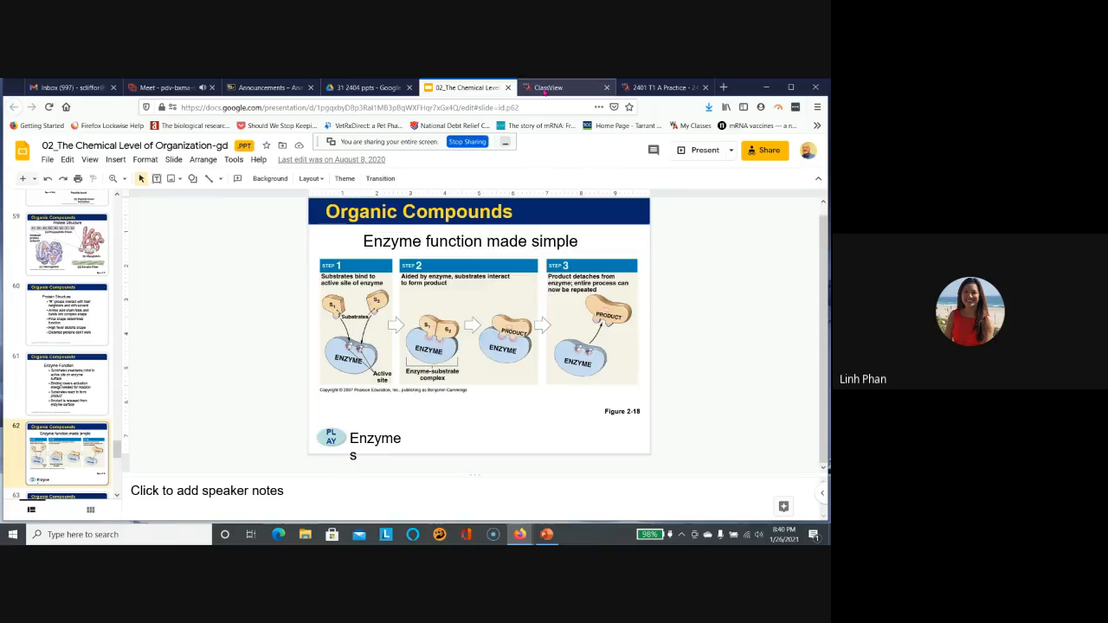
left_click(547, 87)
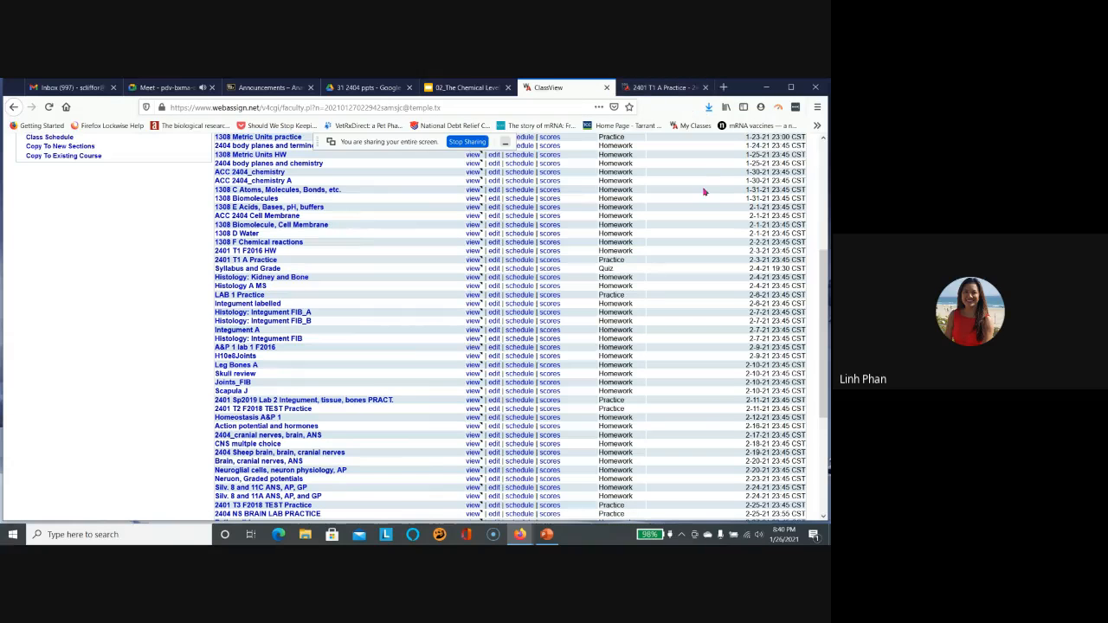
scroll("up", 3)
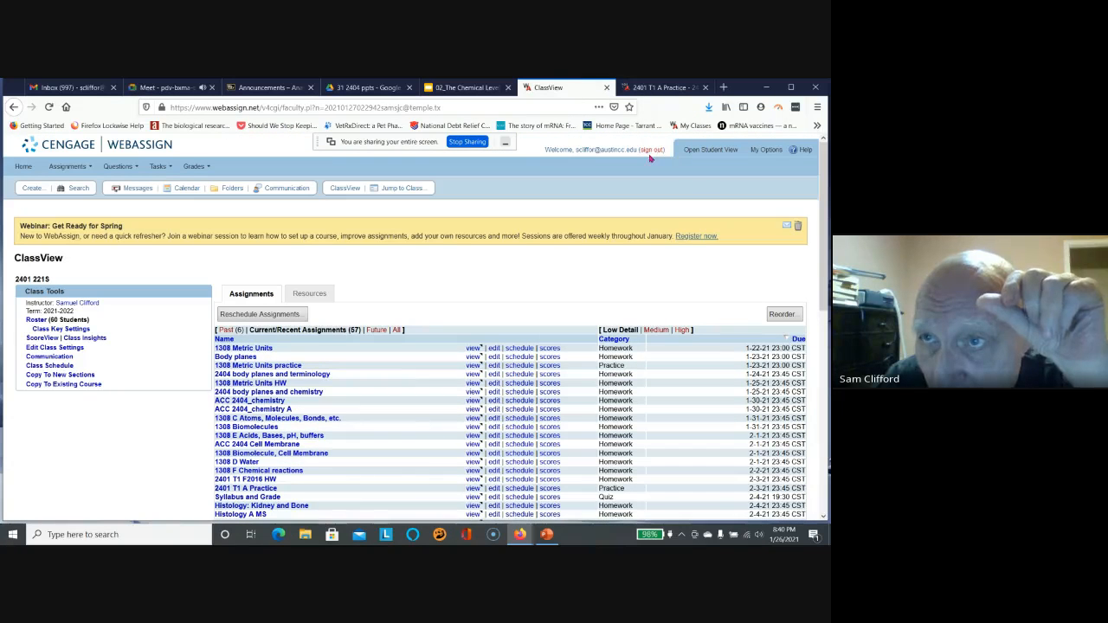
Enter Student View for class 2401 2215 and view its My Assignments home page.
left_click(710, 148)
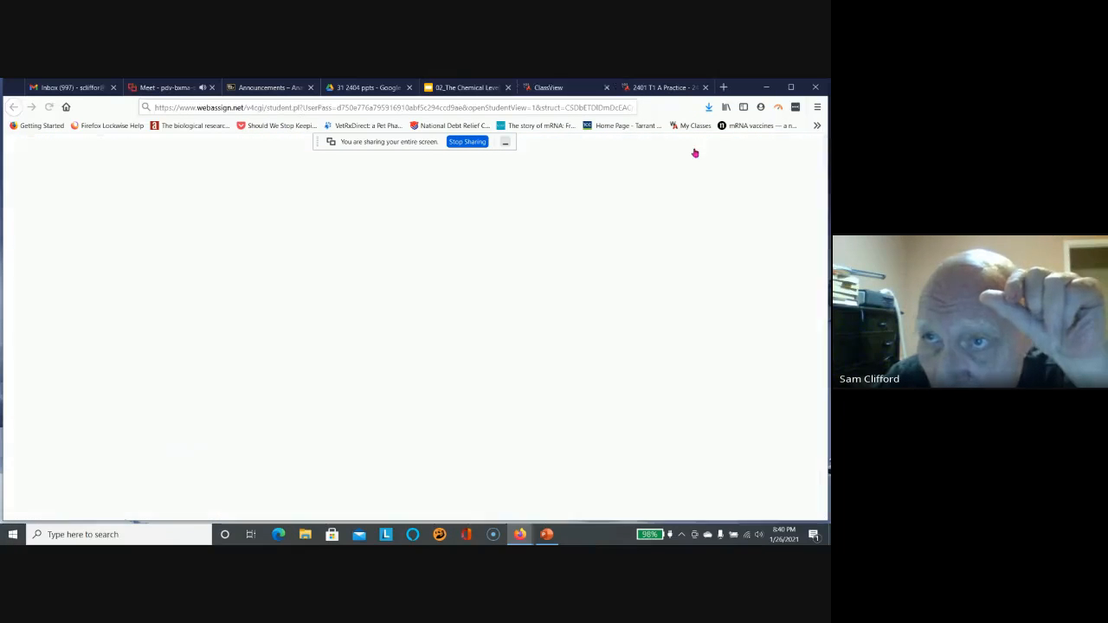
left_click(586, 86)
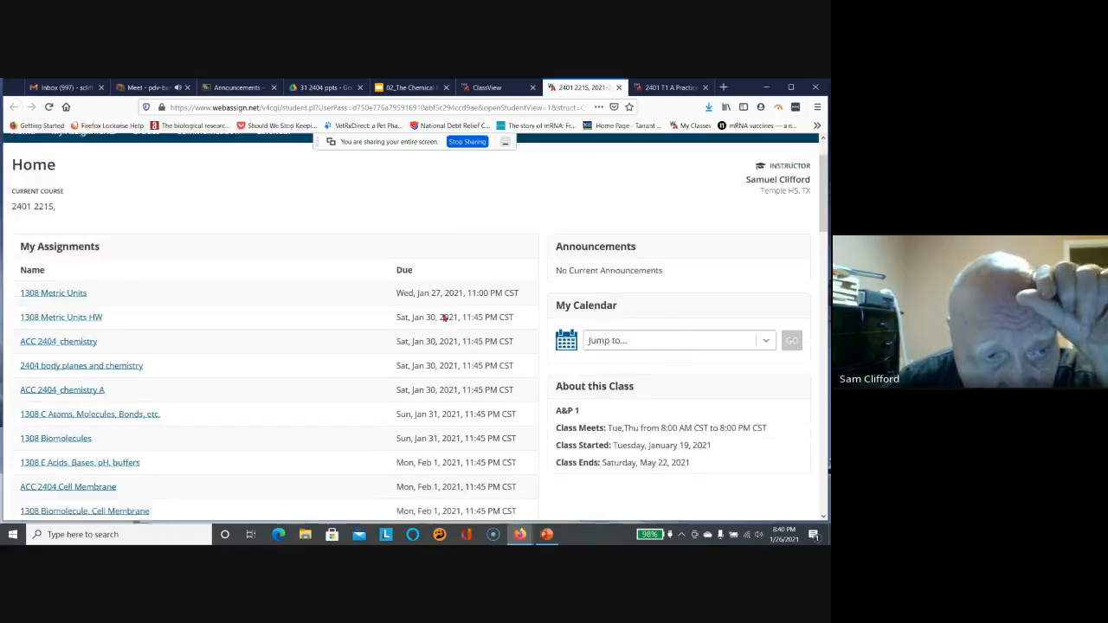
scroll("down", 3)
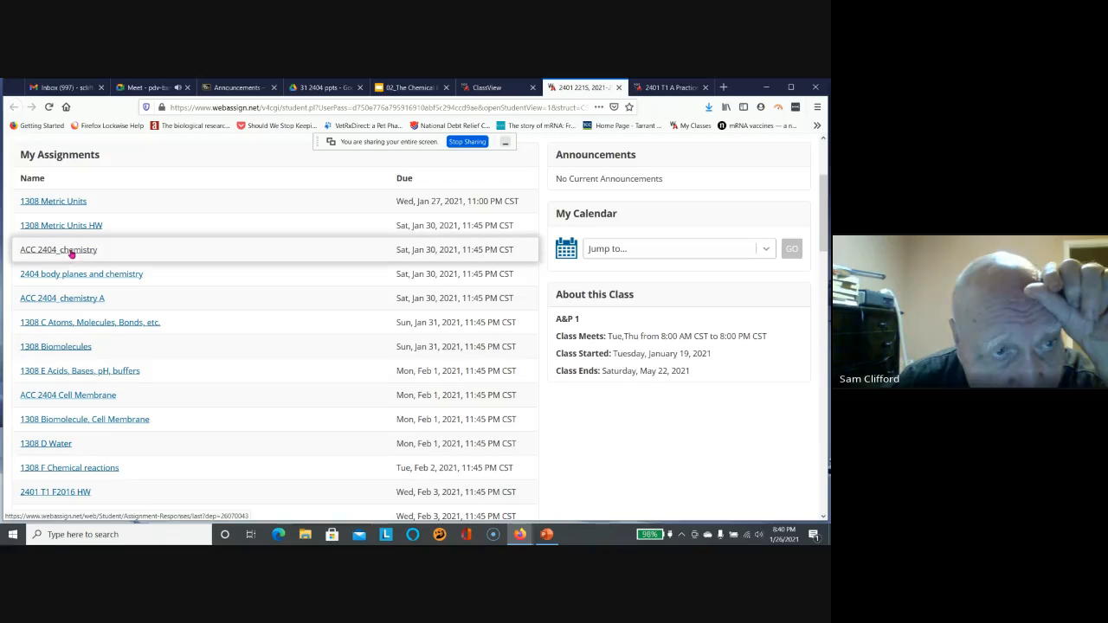
Open ACC 2404_chemistry, scroll to Question 1 on amino acids and view Previous Answers.
left_click(59, 249)
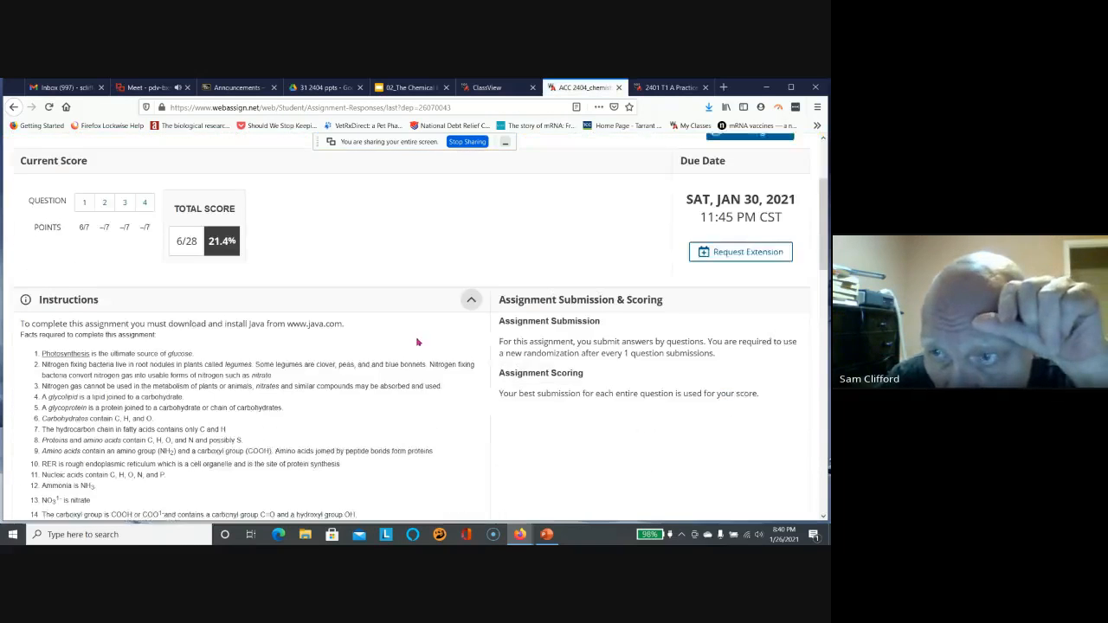
scroll("down", 3)
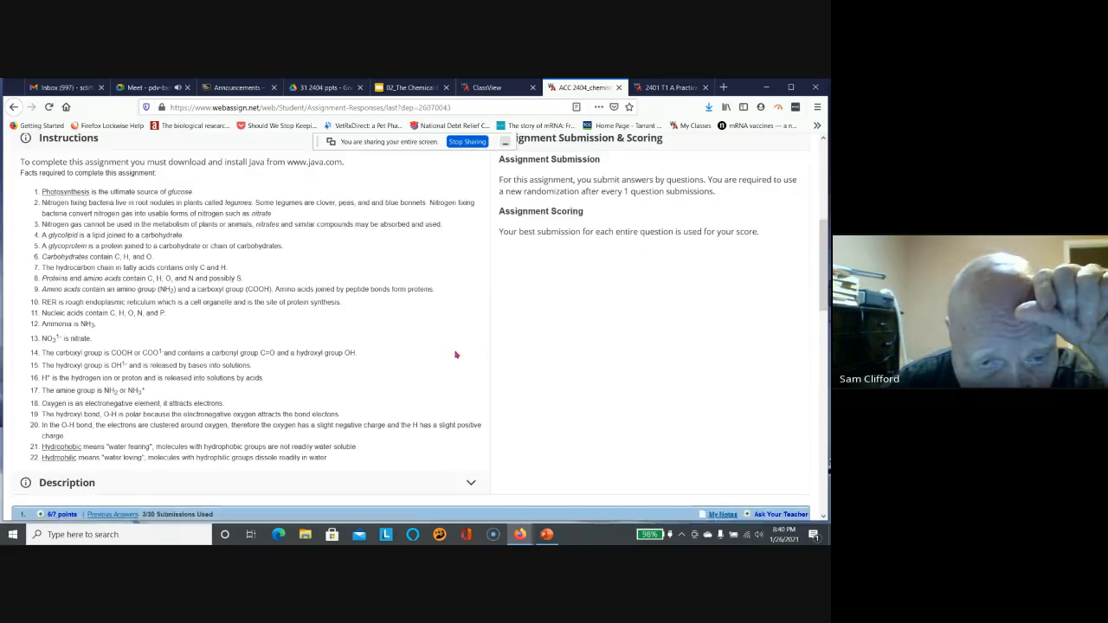
scroll("down", 3)
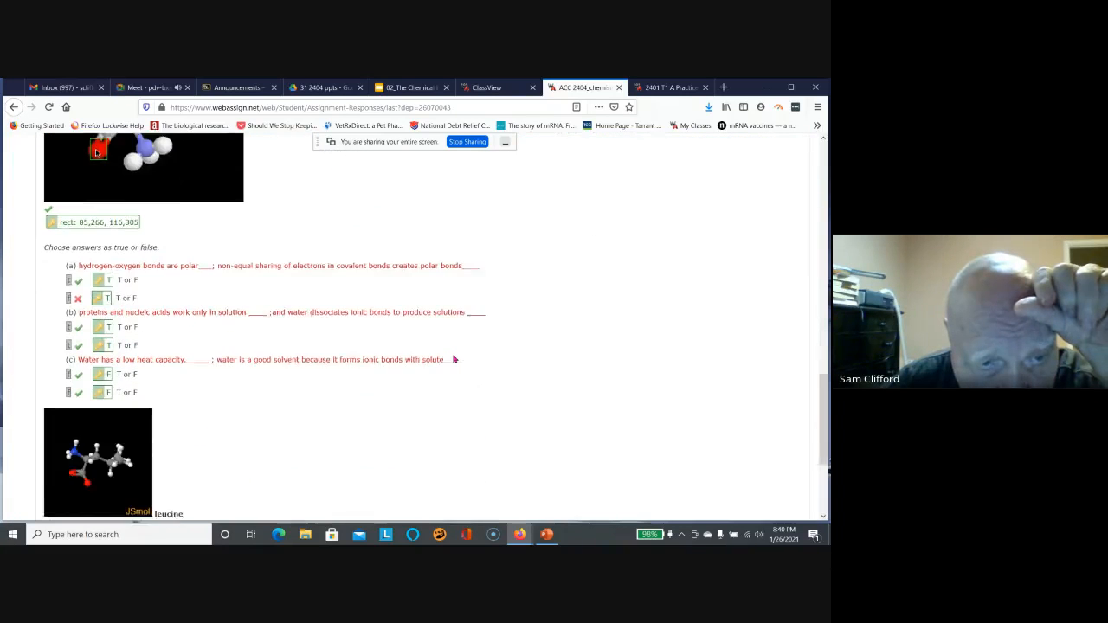
scroll("down", 3)
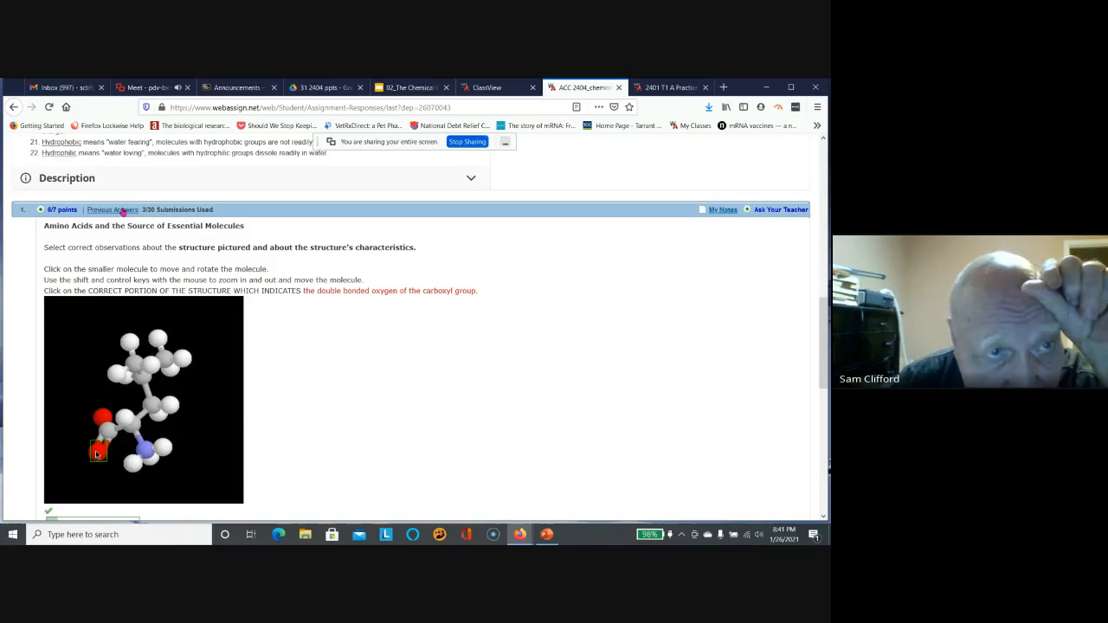
left_click(110, 209)
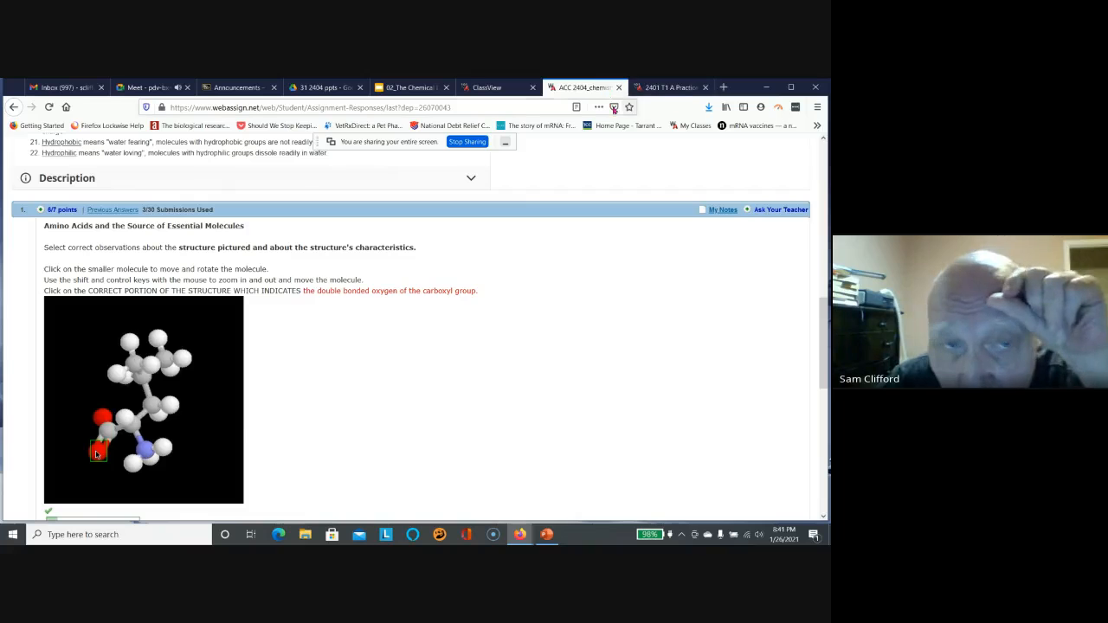
Return to the full list of assignments with scores and browse it.
scroll("up", 3)
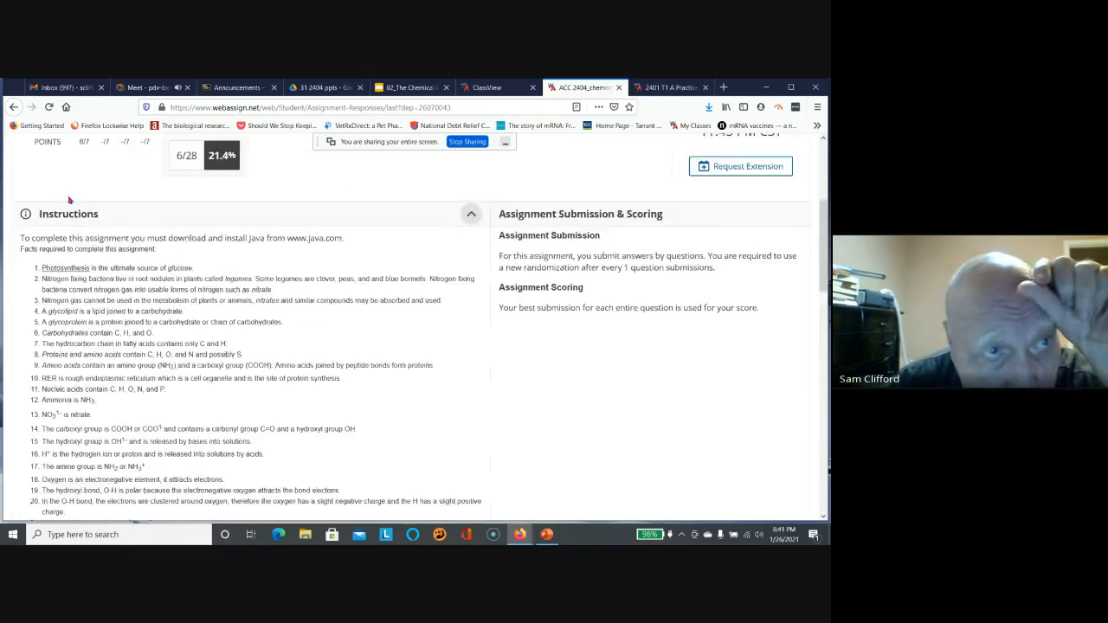
scroll("up", 3)
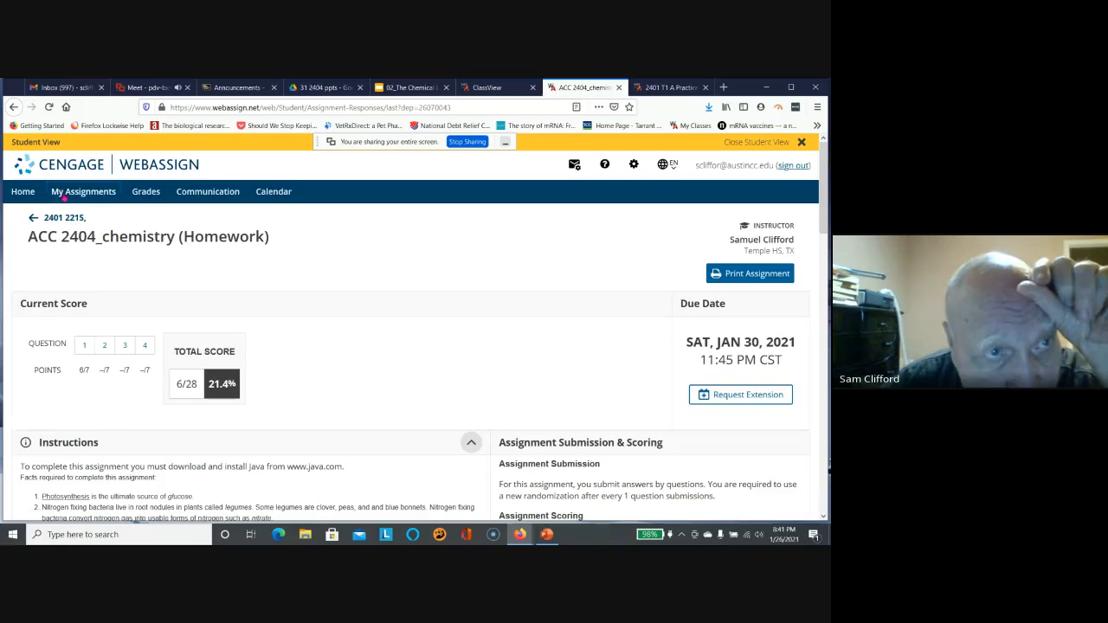
left_click(33, 218)
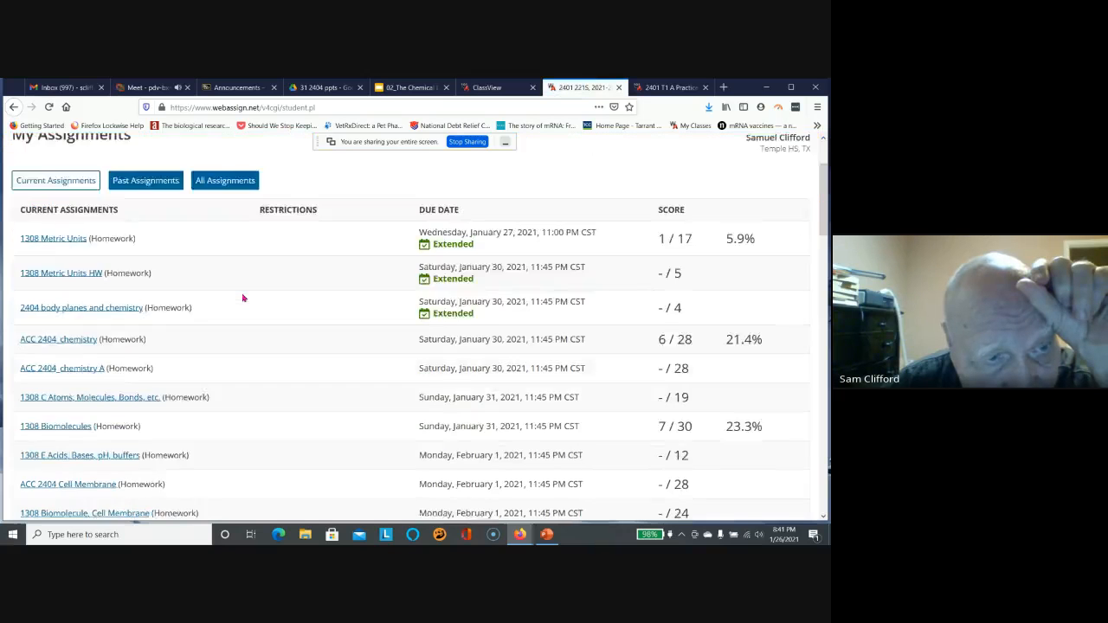
scroll("down", 3)
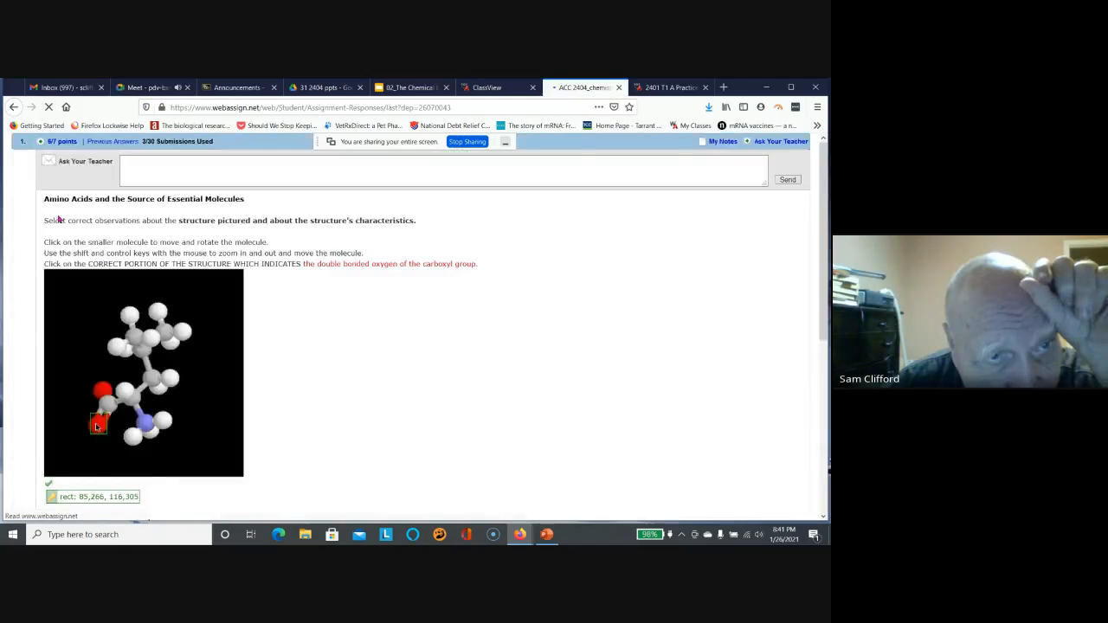
left_click(33, 143)
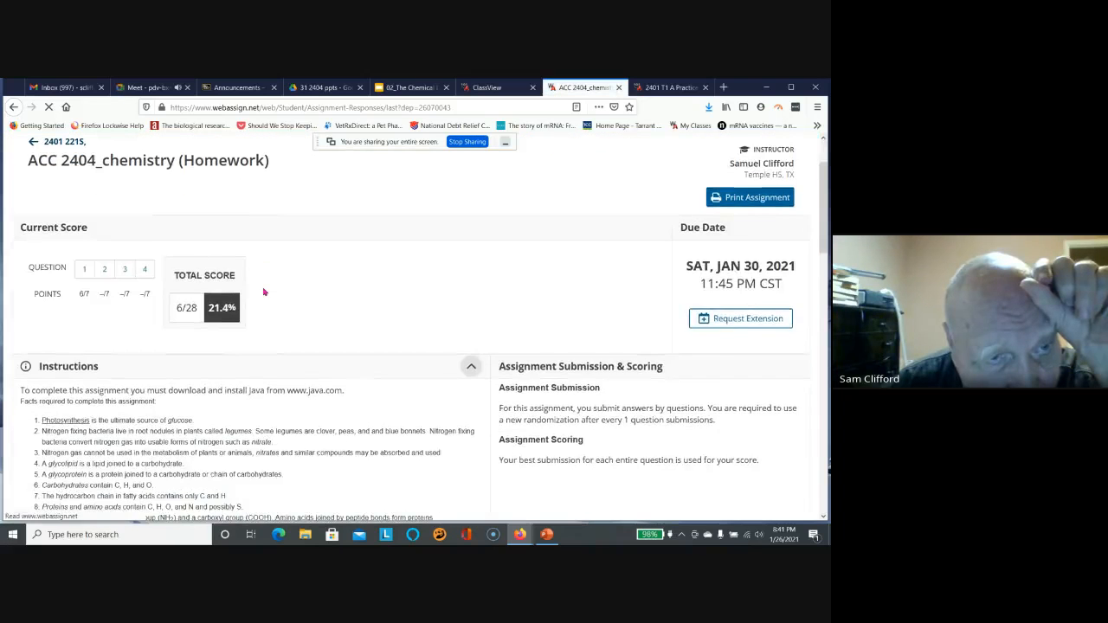
scroll("down", 3)
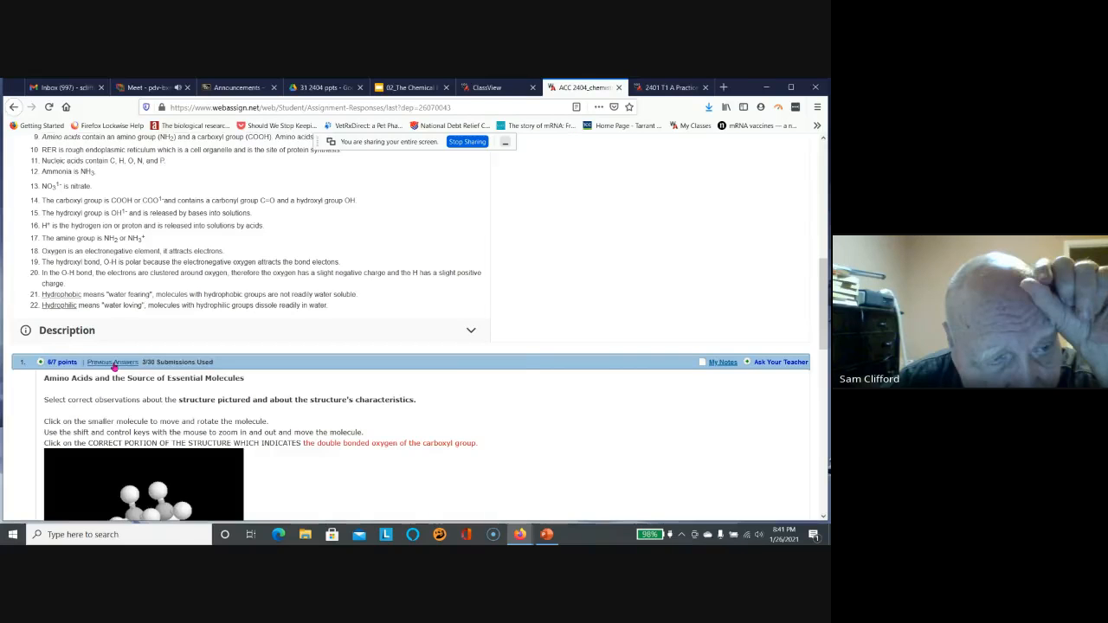
Review question 1's previous submissions, scrolling through Submission 1's molecule answers and true/false responses.
left_click(111, 362)
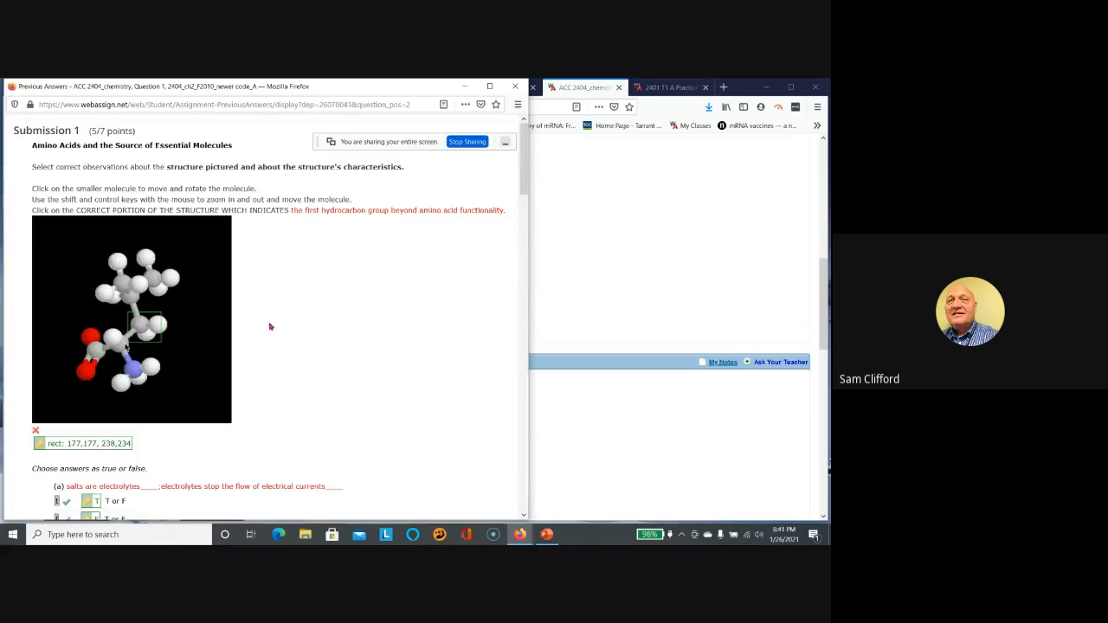
scroll("down", 3)
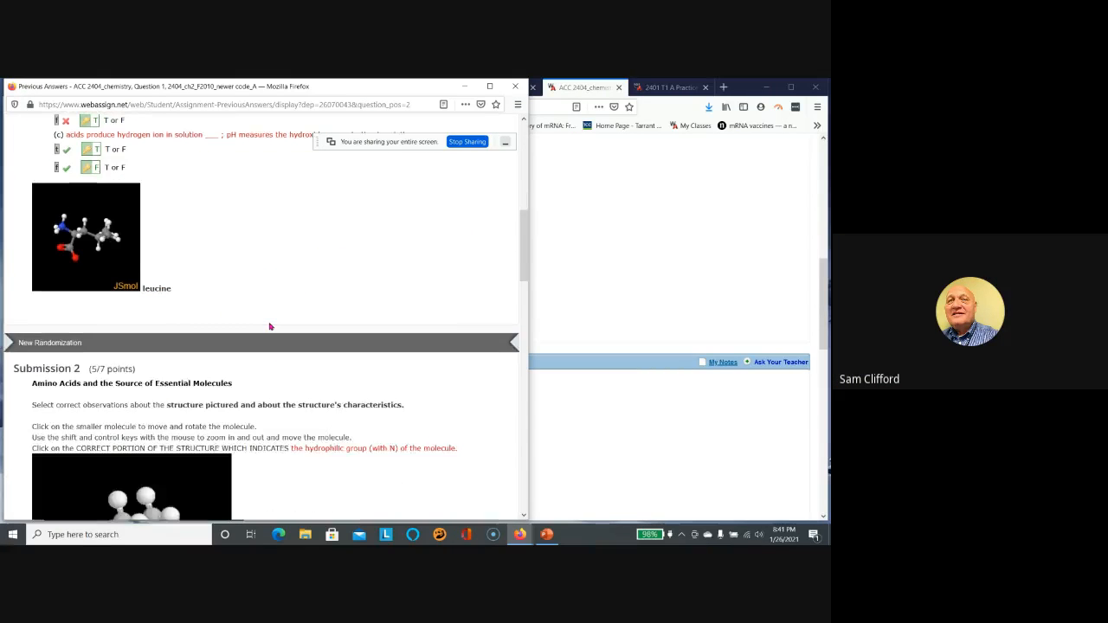
scroll("up", 3)
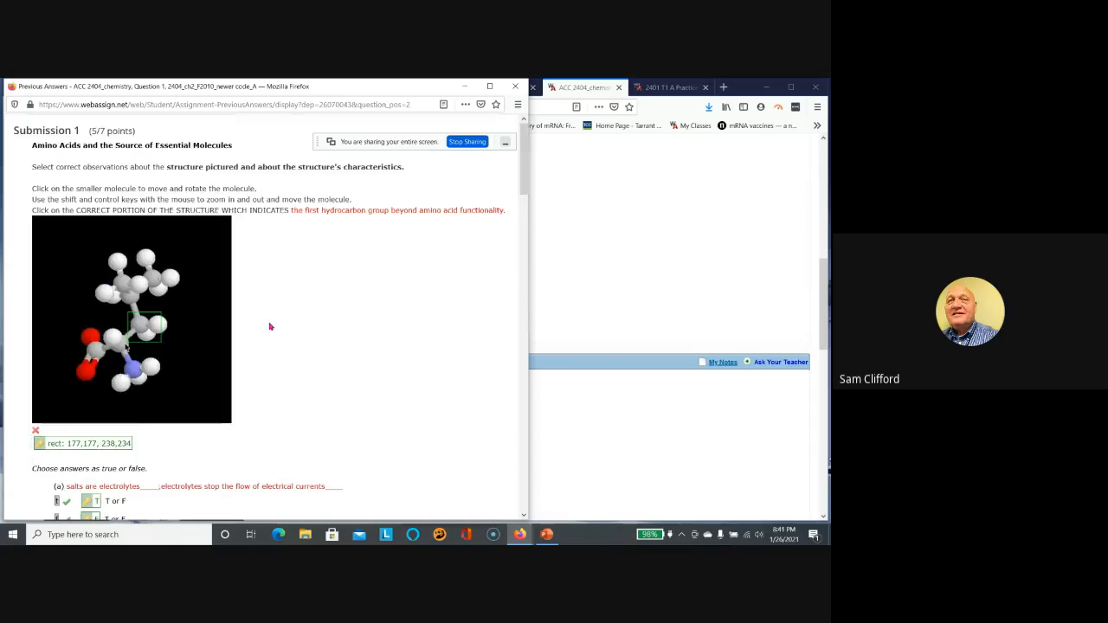
scroll("down", 3)
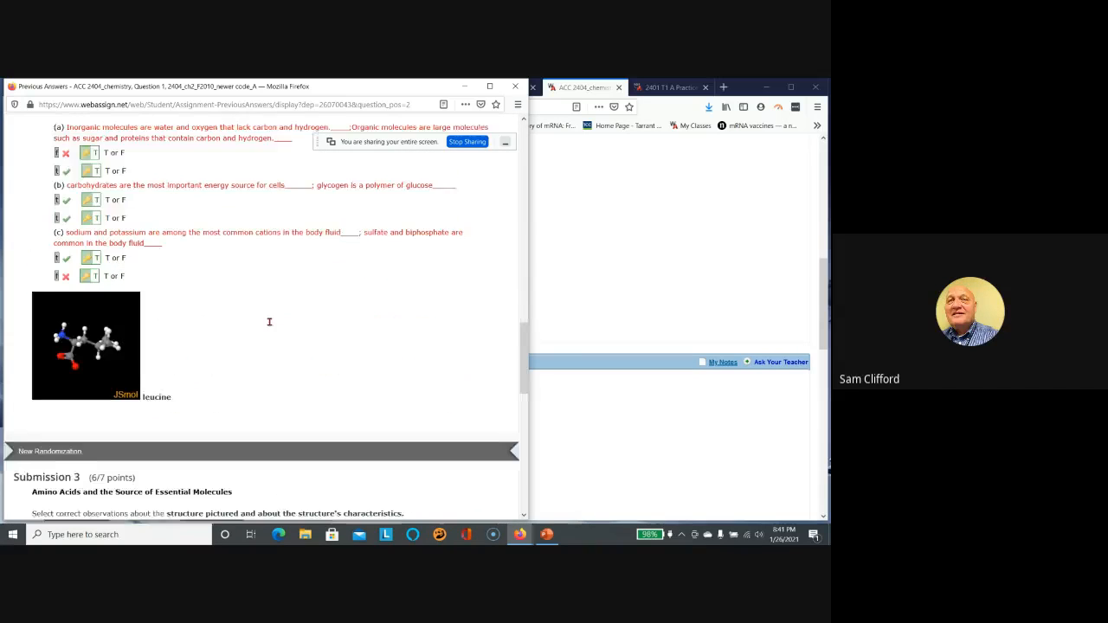
scroll("down", 3)
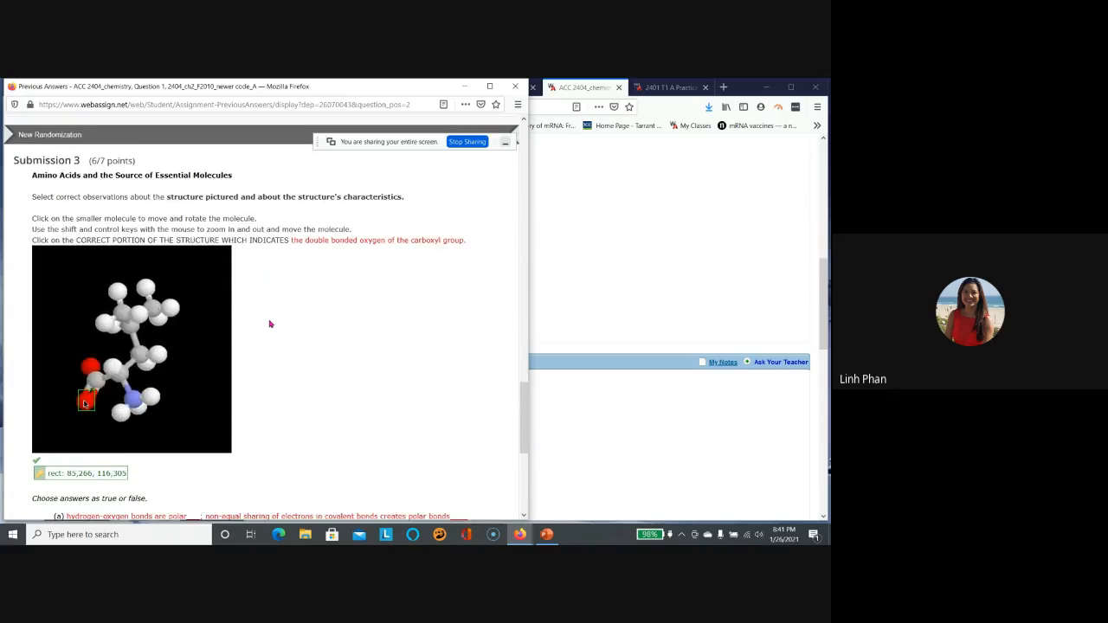
scroll("down", 3)
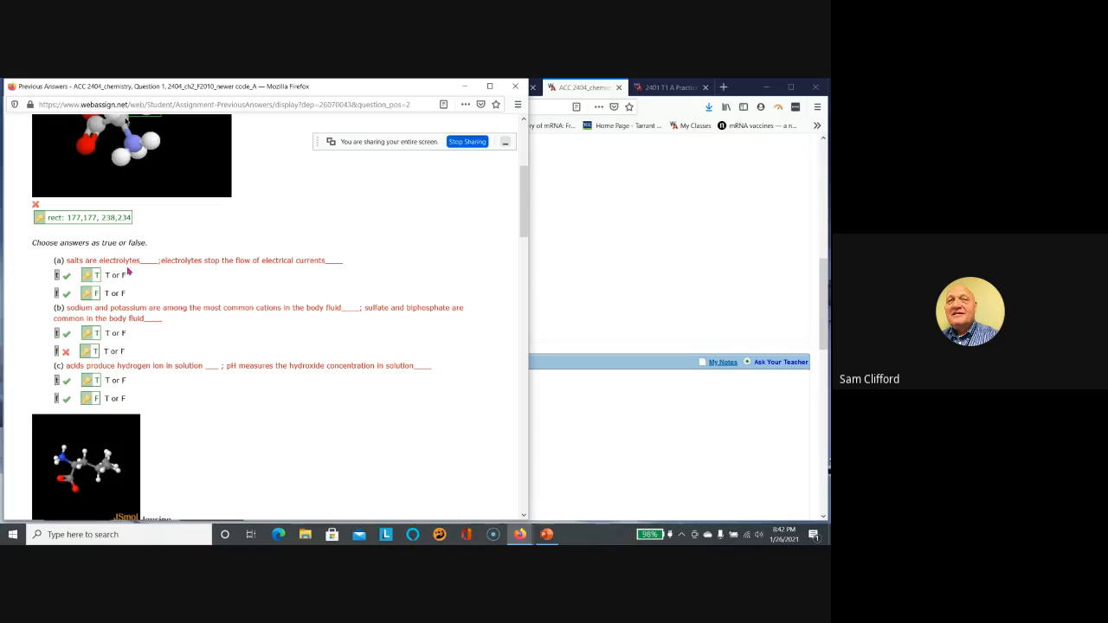
scroll("down", 3)
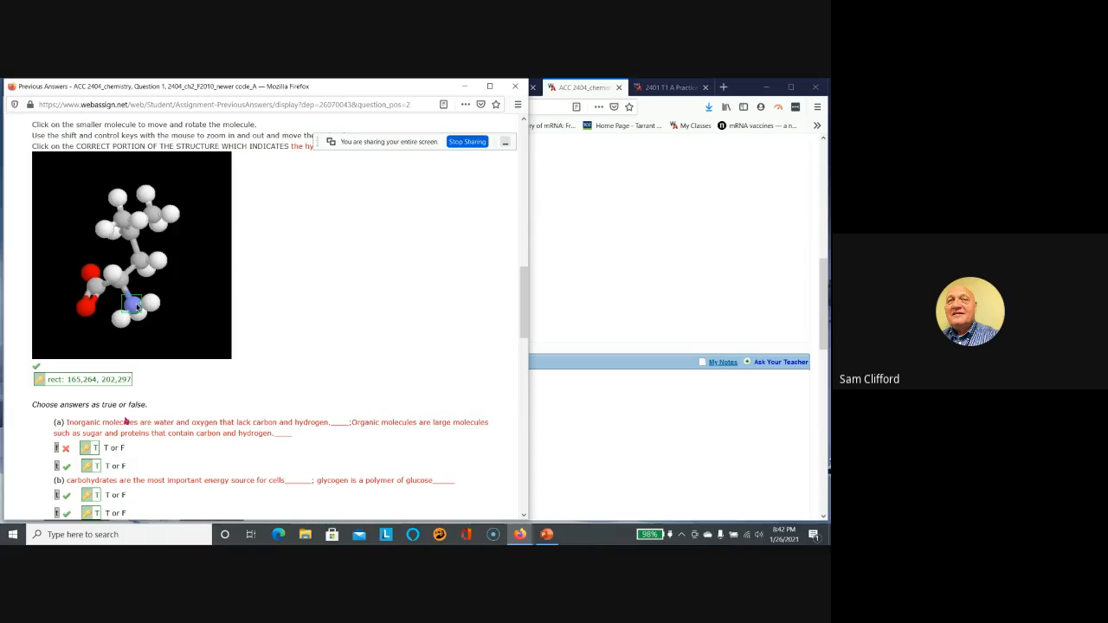
scroll("down", 3)
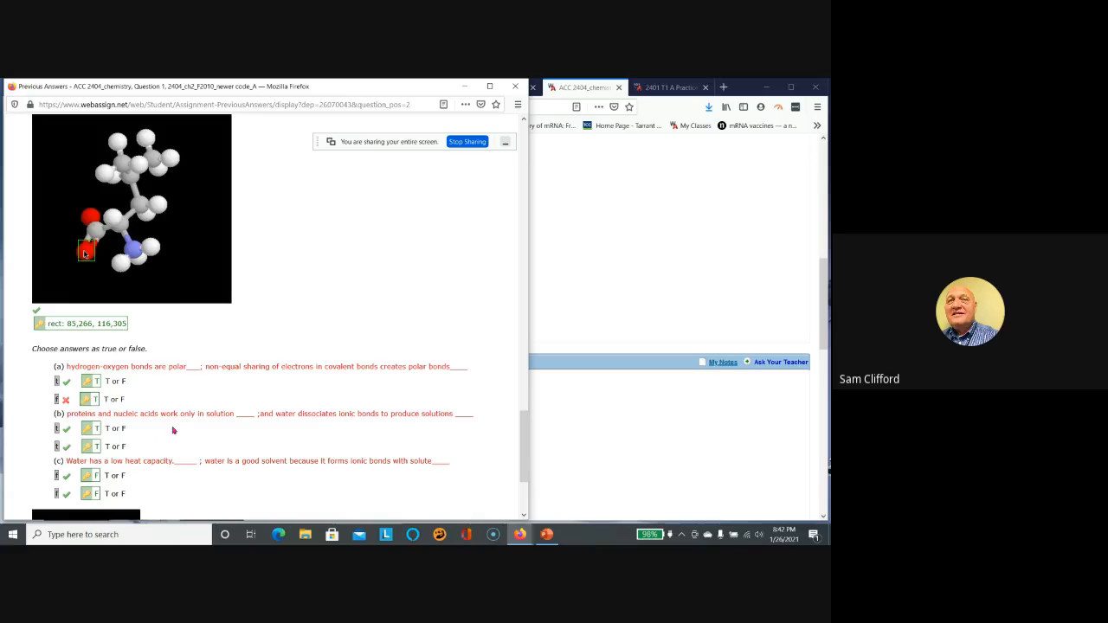
scroll("up", 3)
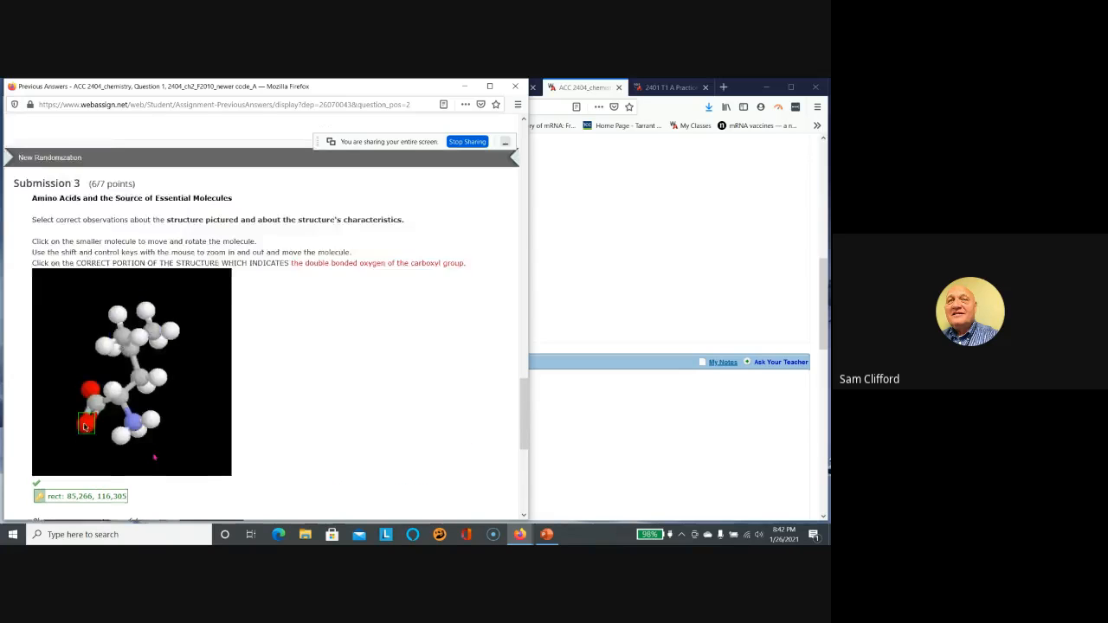
scroll("down", 3)
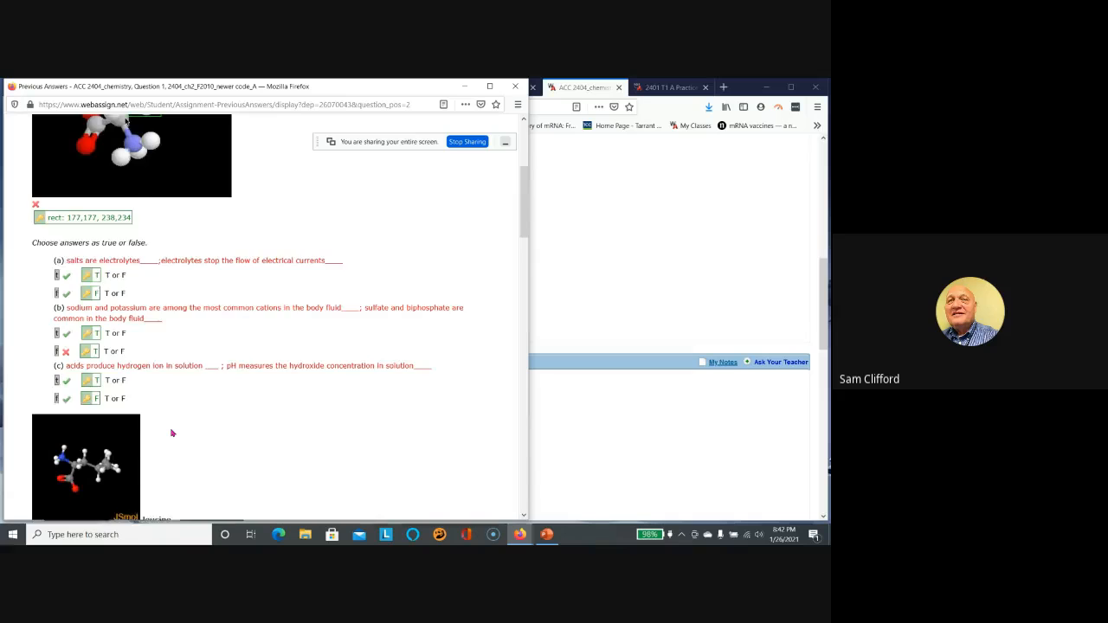
scroll("up", 3)
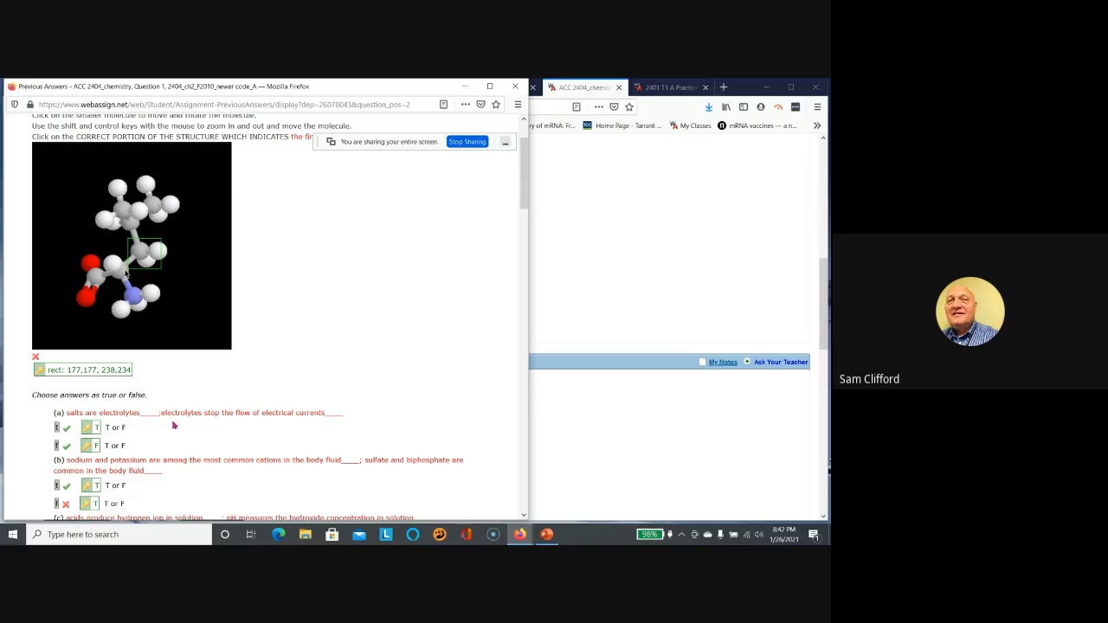
scroll("up", 3)
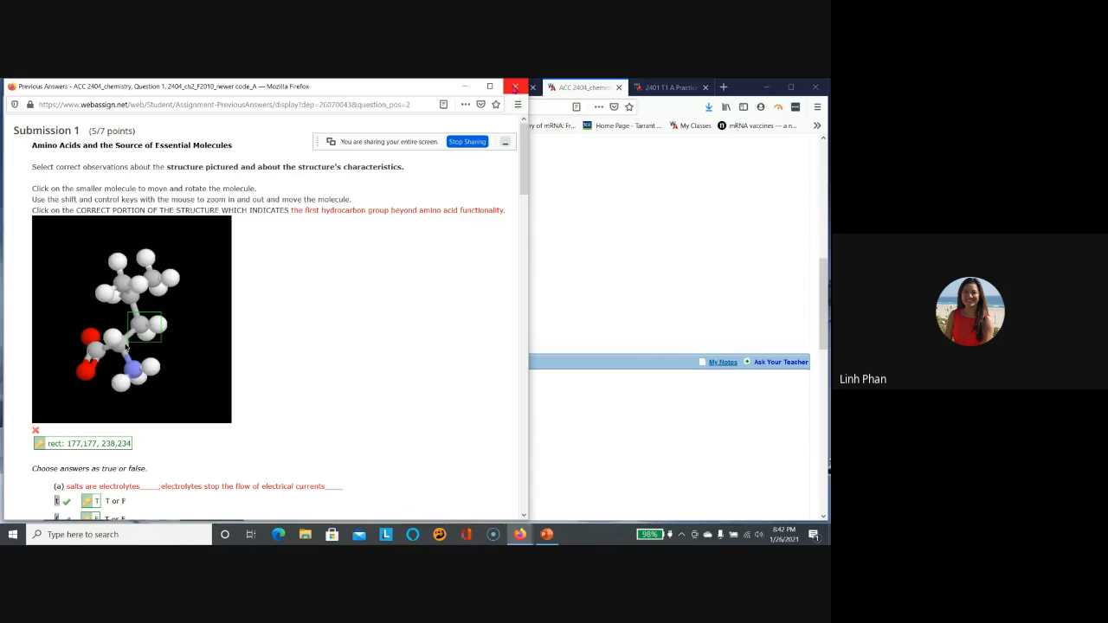
mouse_move(290, 267)
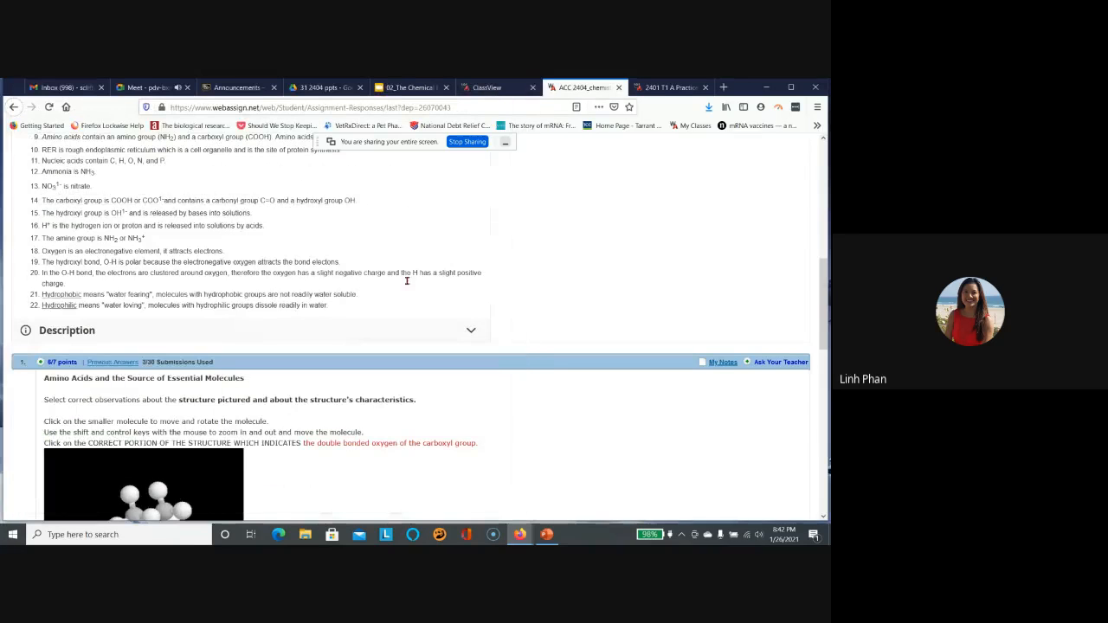
Move the ACC 2404_chemistry homework to question 2 of 4 and return to the top of the assignment.
scroll("down", 3)
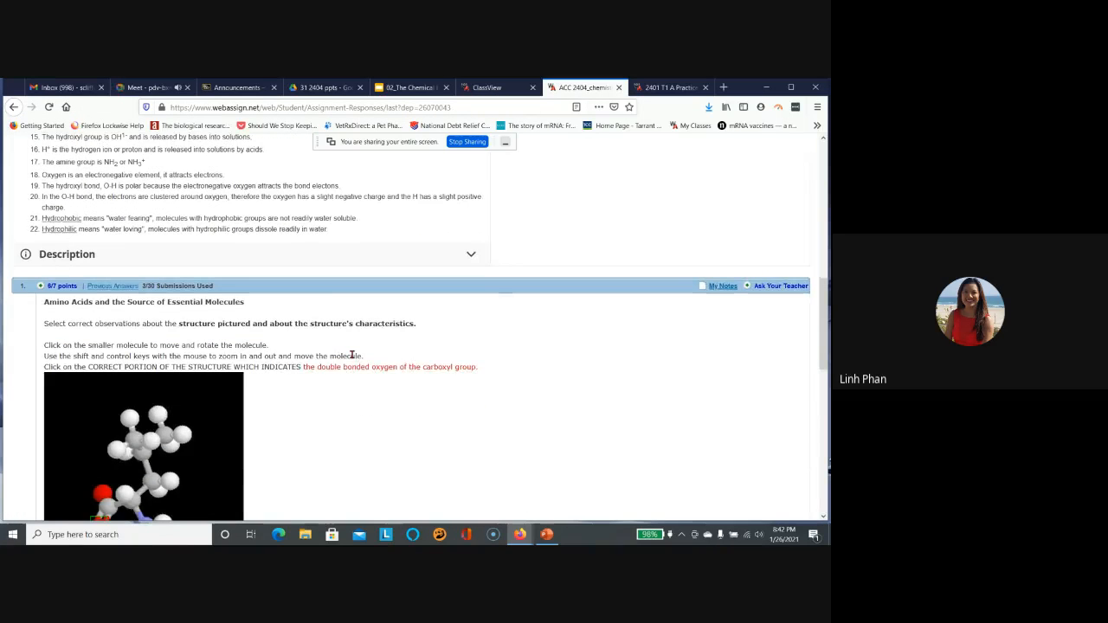
scroll("down", 3)
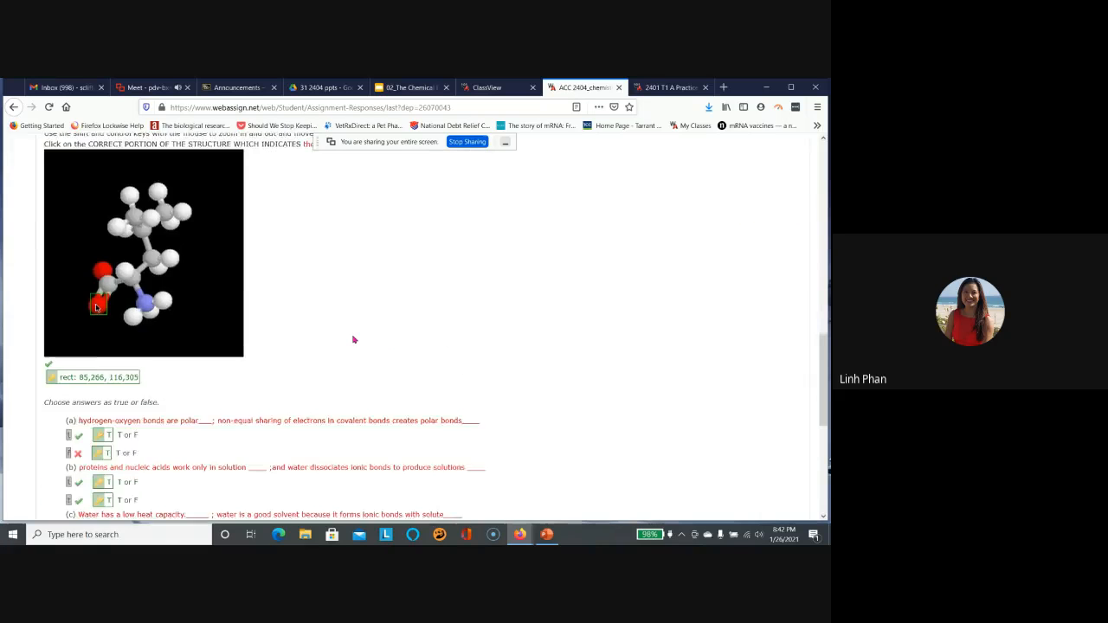
scroll("down", 3)
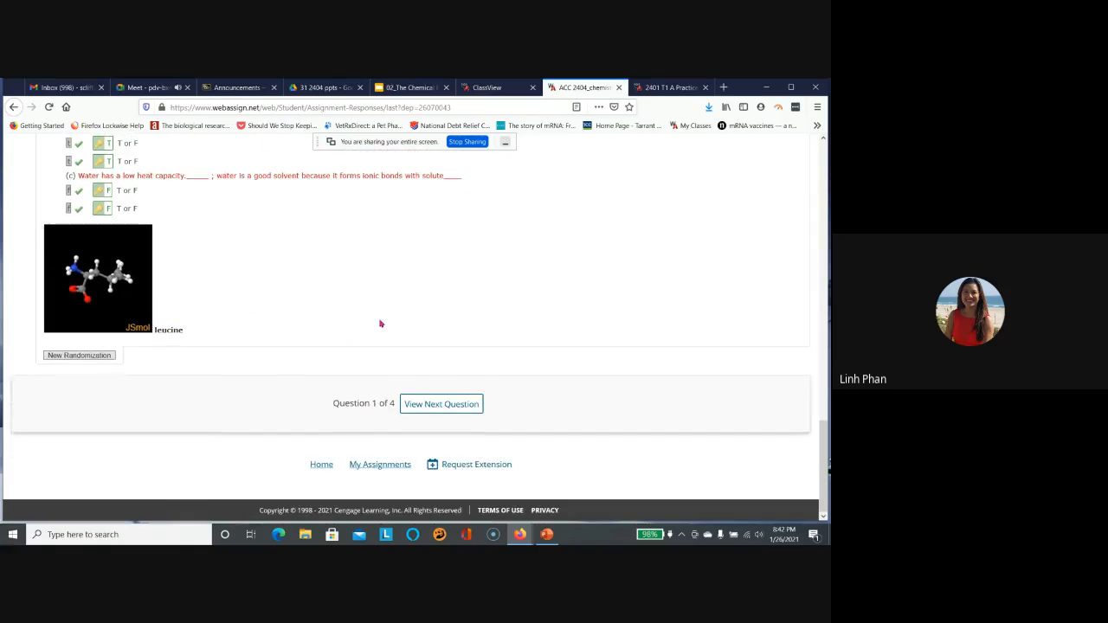
mouse_move(384, 318)
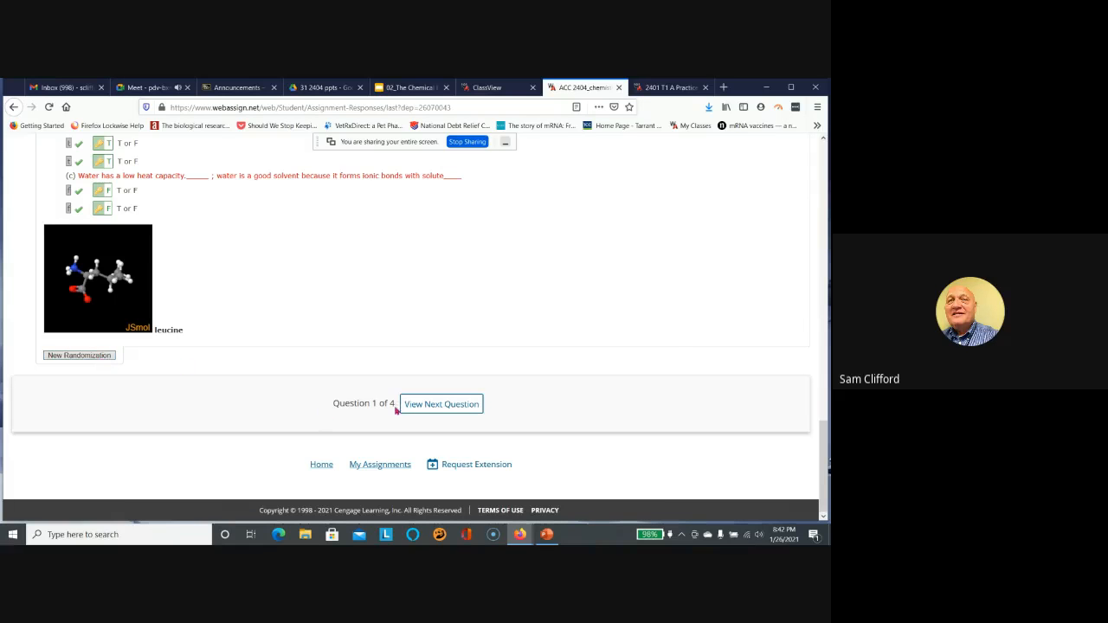
left_click(440, 403)
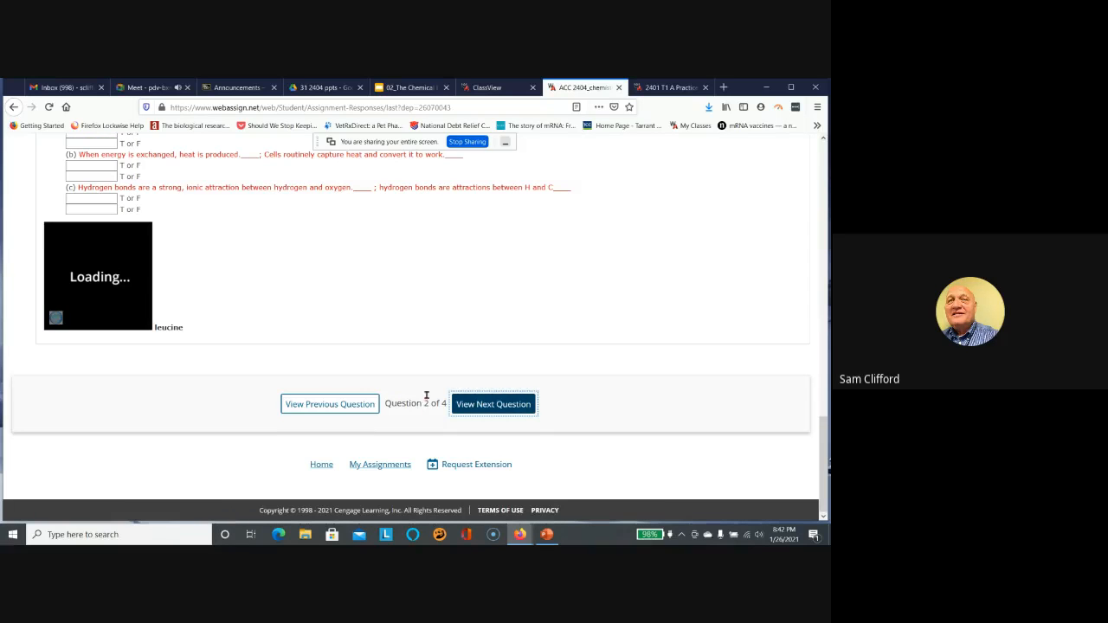
mouse_move(384, 305)
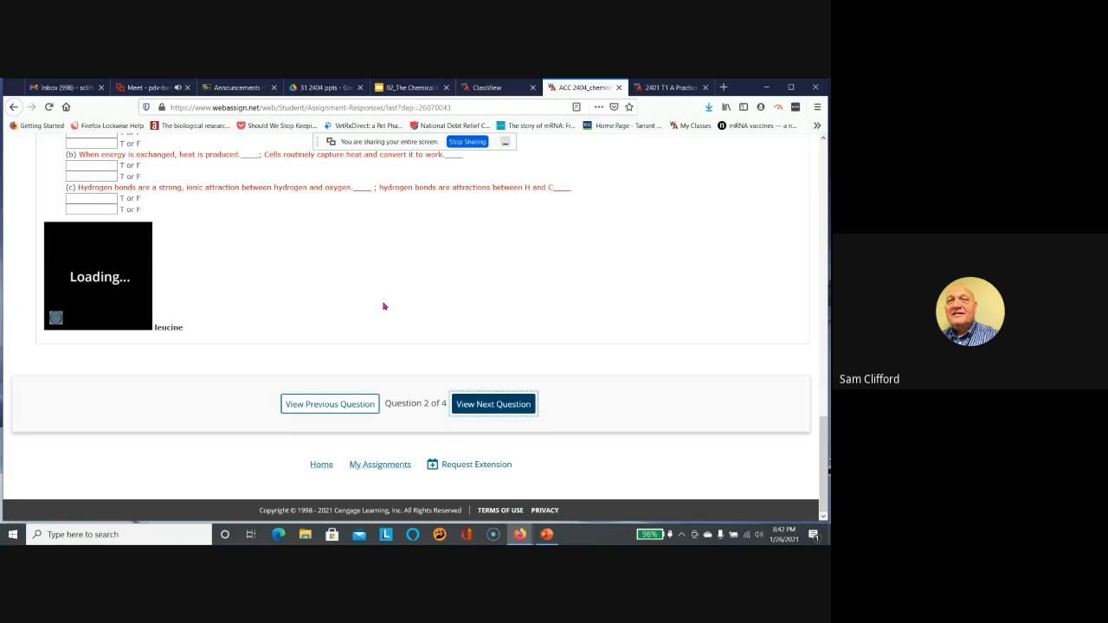
scroll("up", 3)
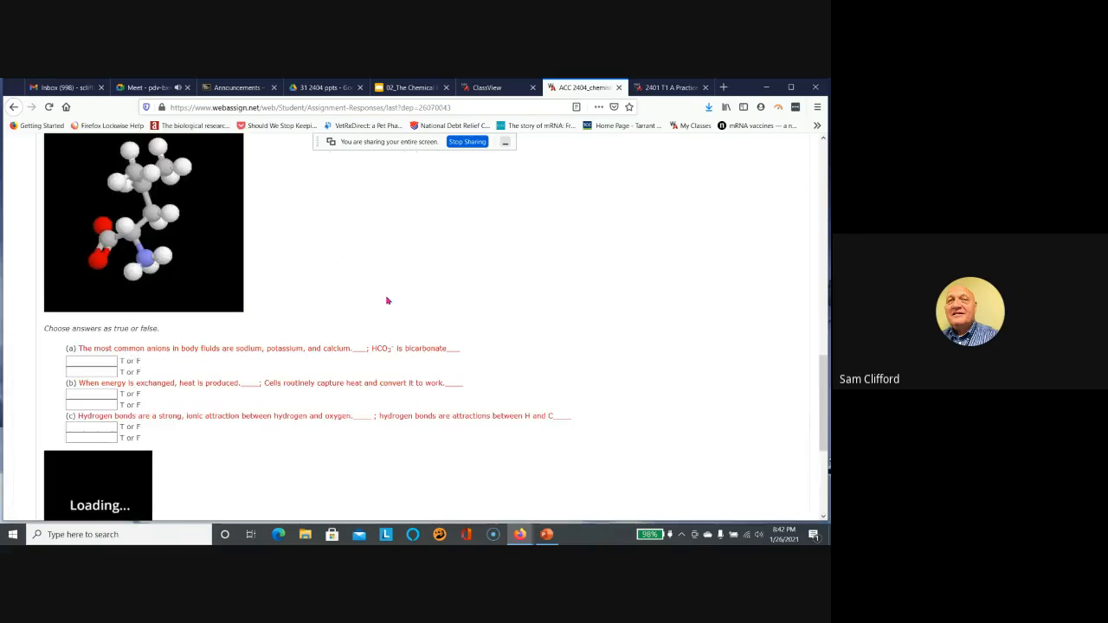
scroll("down", 3)
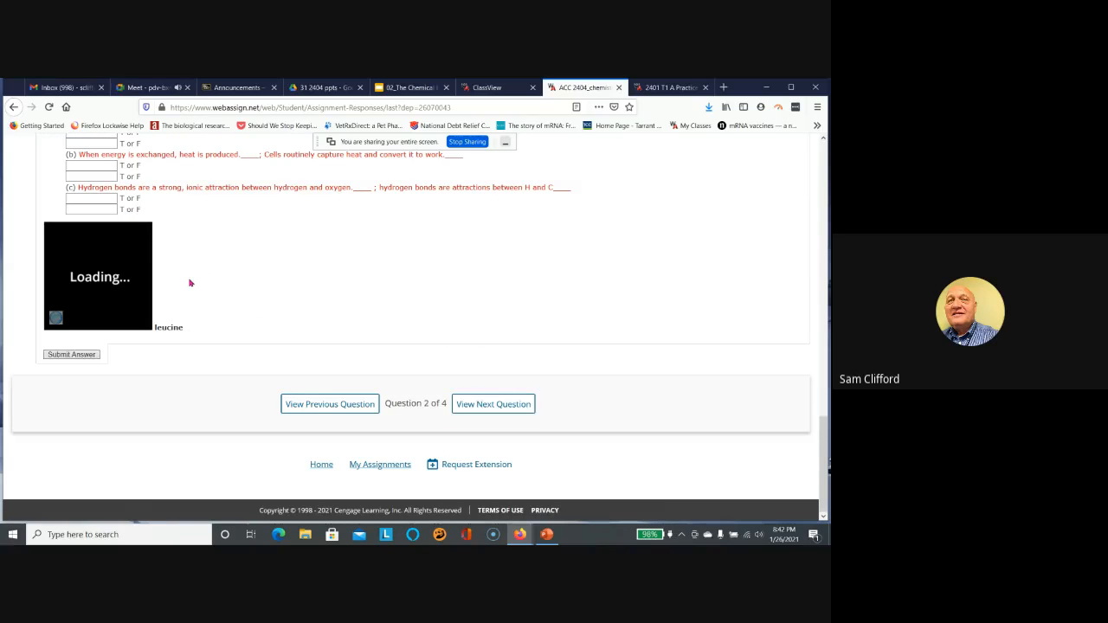
scroll("up", 3)
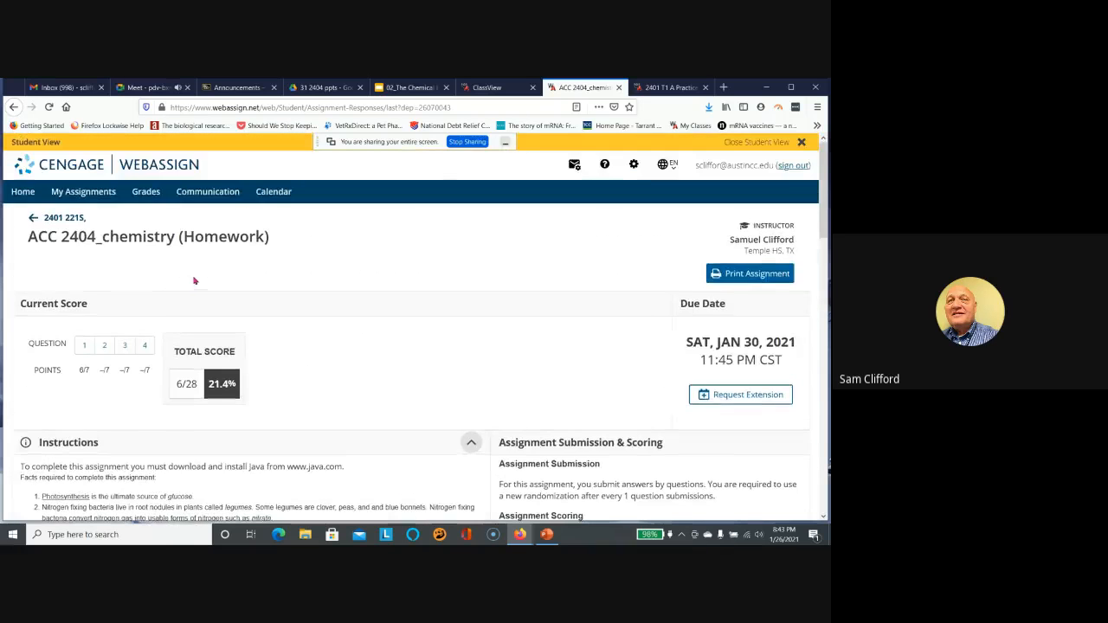
scroll("down", 3)
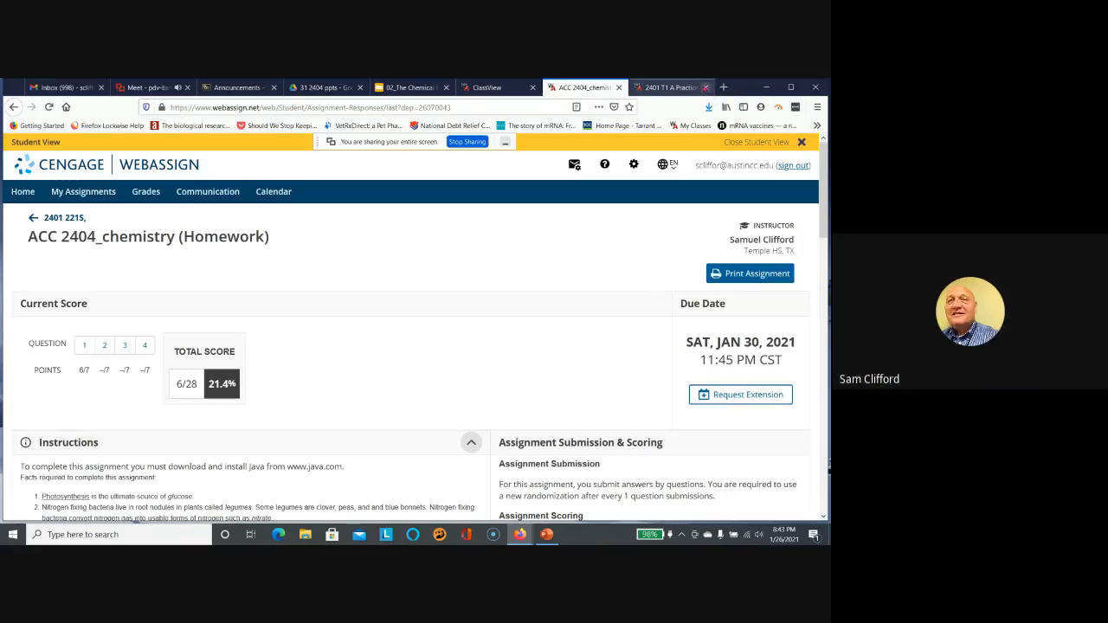
mouse_move(717, 86)
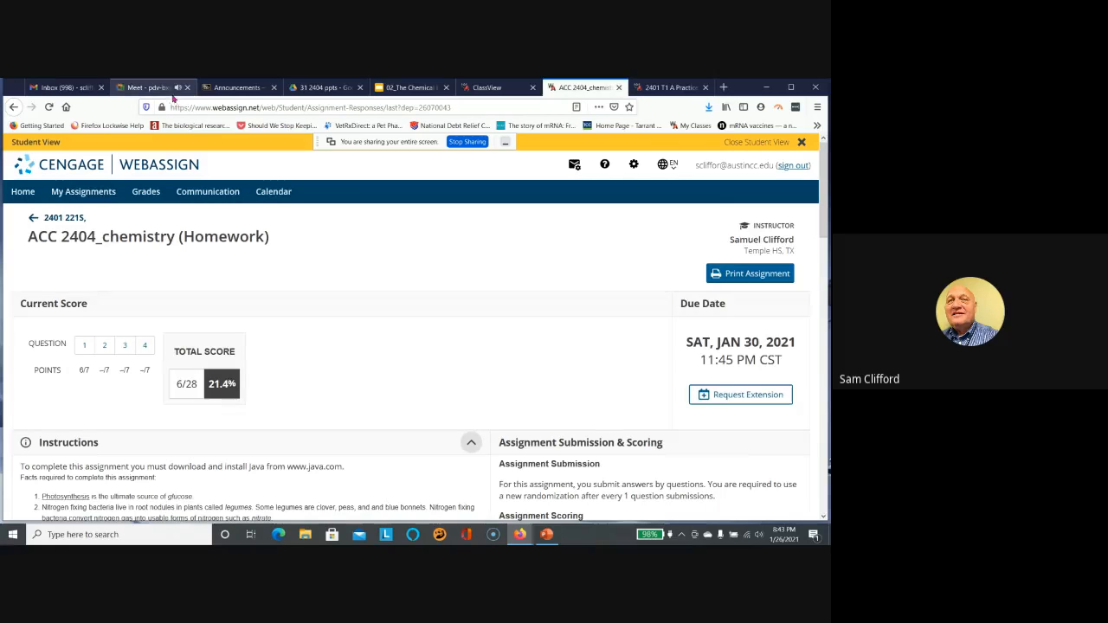
left_click(147, 87)
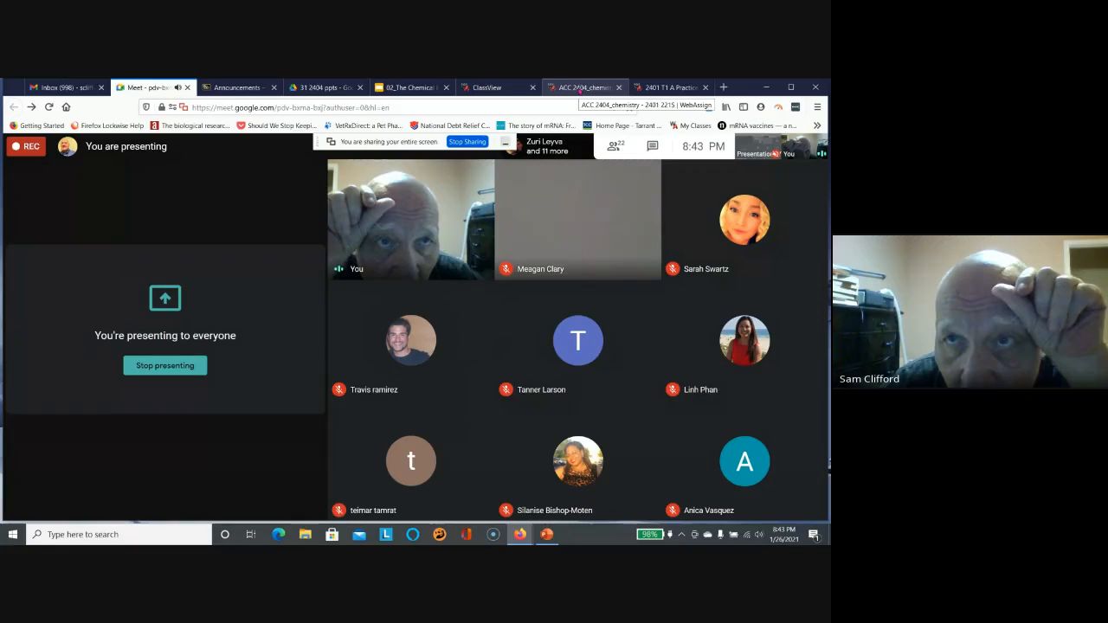
left_click(586, 87)
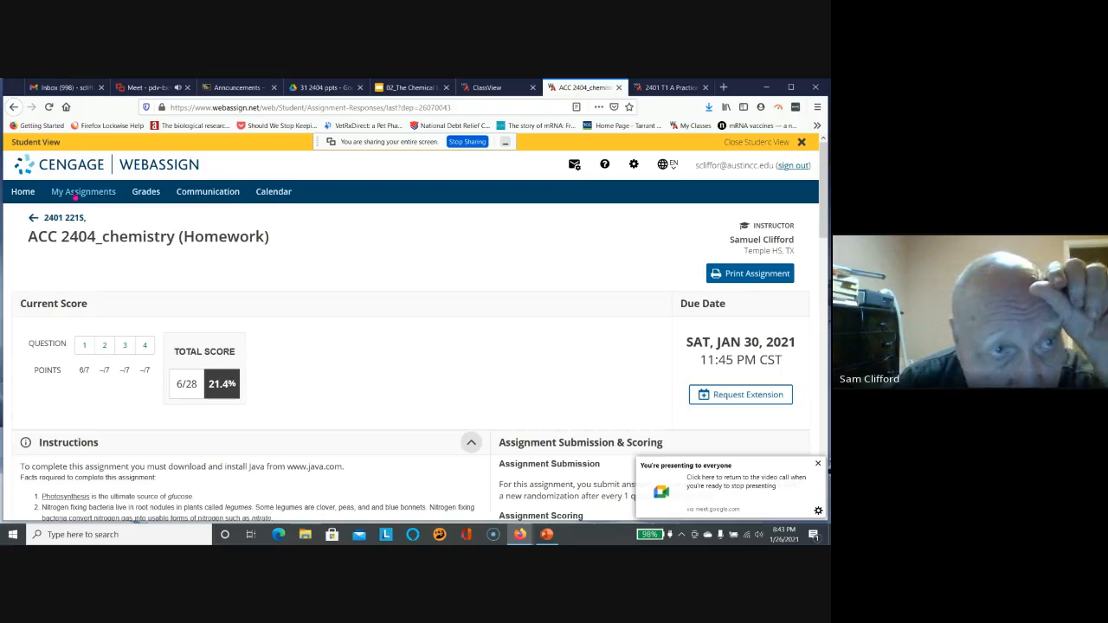
From My Assignments, scroll the Current Assignments list and start LAB 1 Practice.
left_click(83, 190)
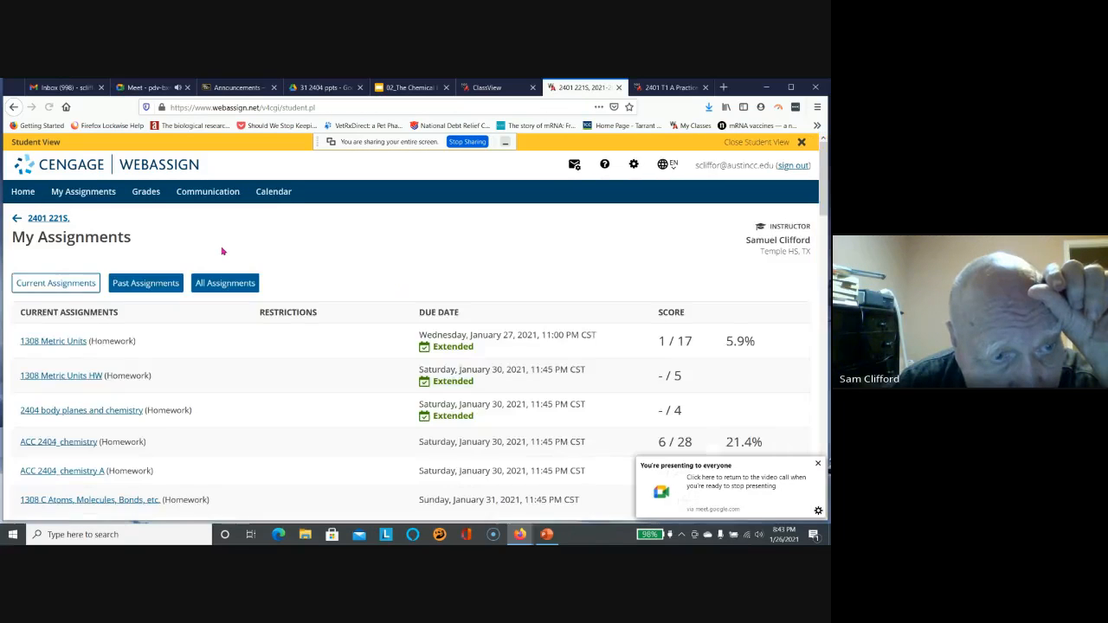
scroll("down", 3)
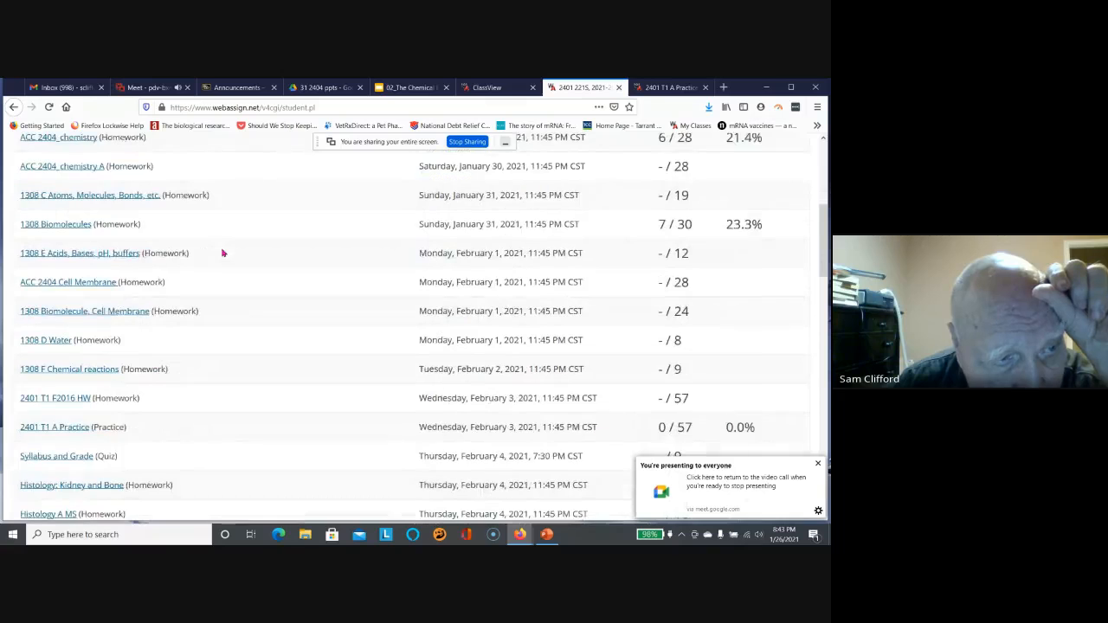
scroll("down", 3)
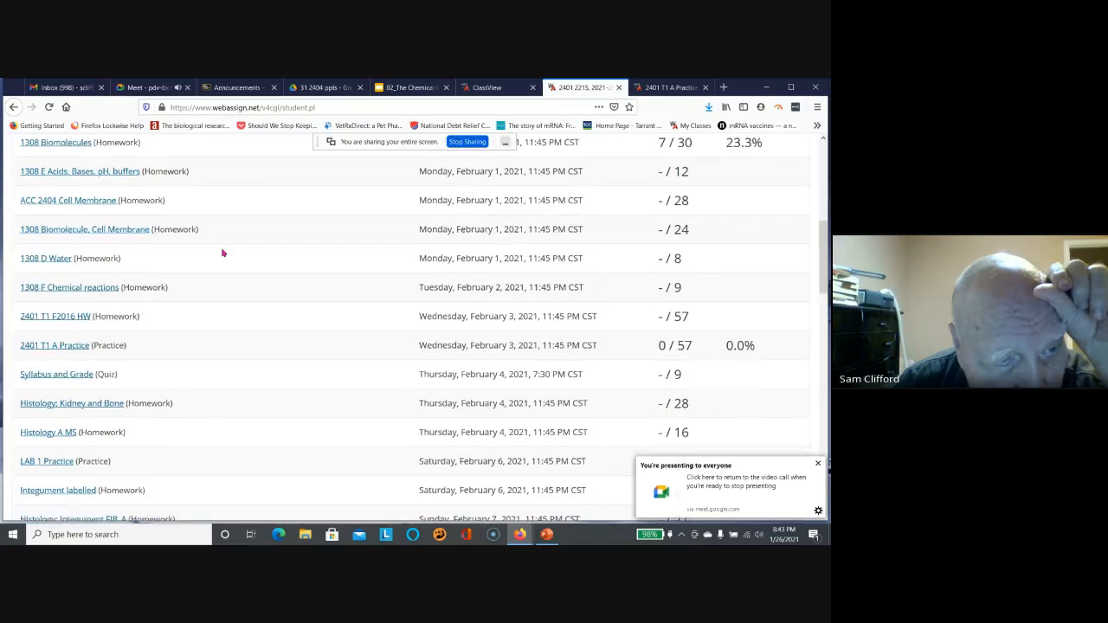
scroll("down", 3)
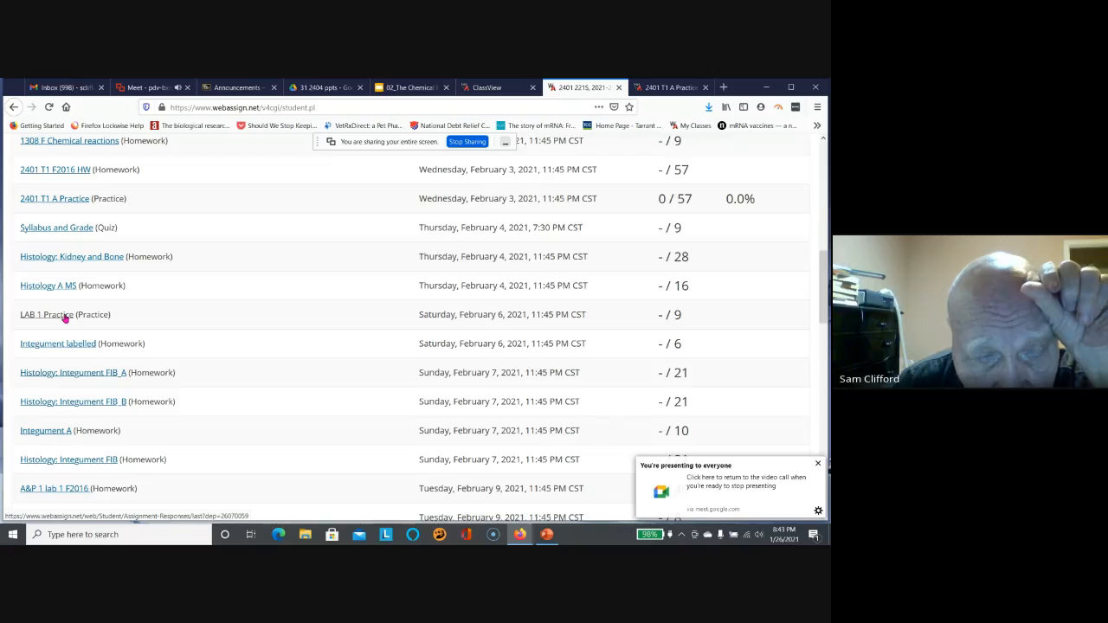
left_click(45, 315)
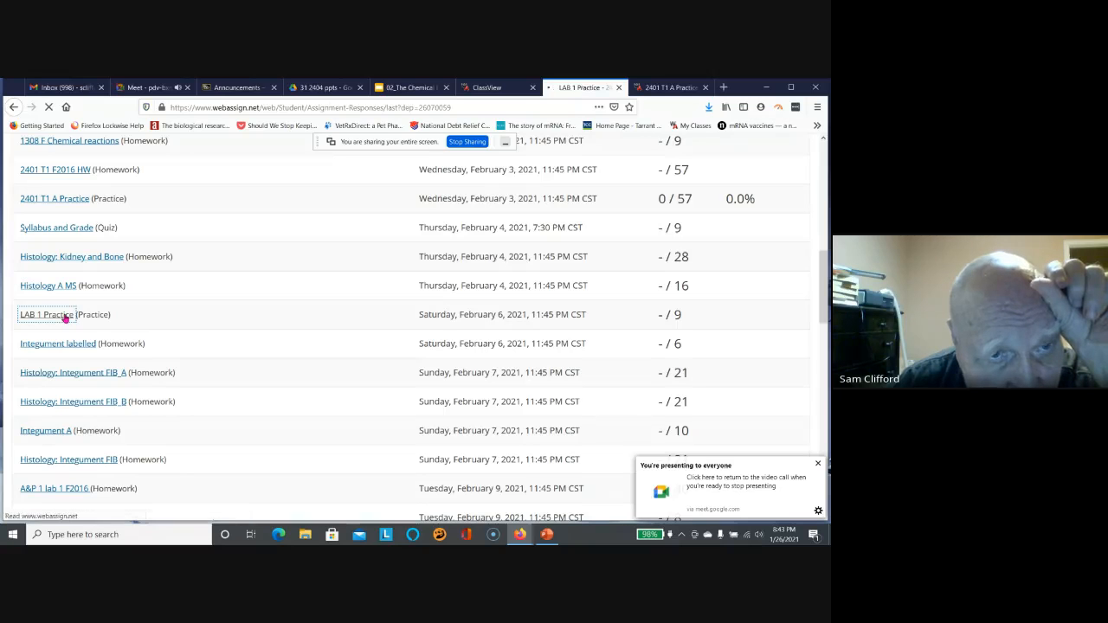
Look through the LAB 1 Practice passive transport question, then return to the 2401 2215 course home.
left_click(45, 315)
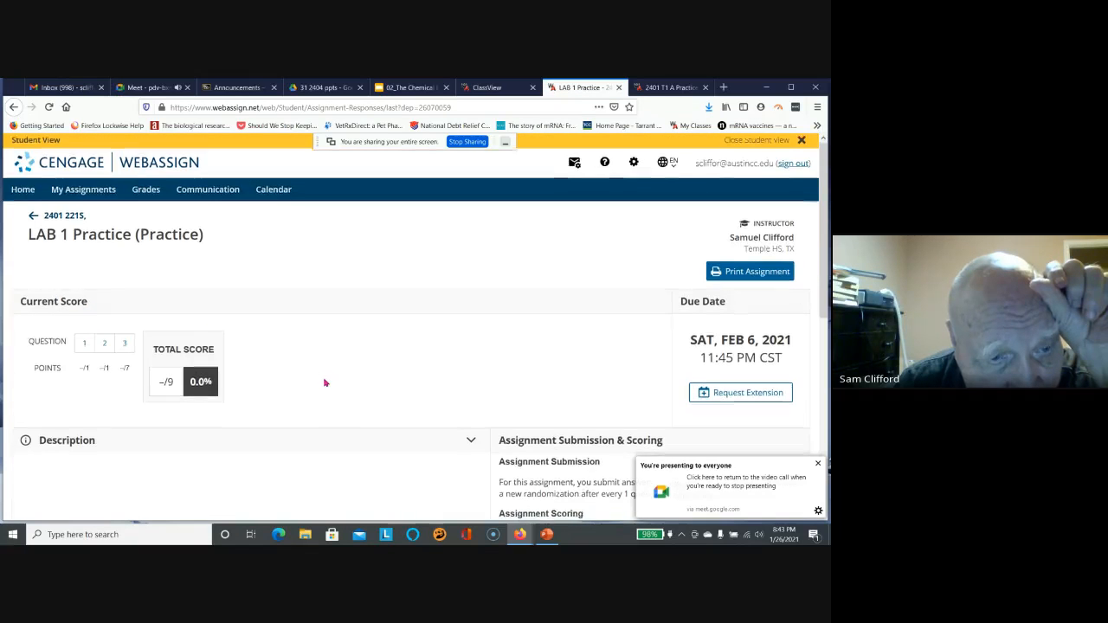
scroll("down", 3)
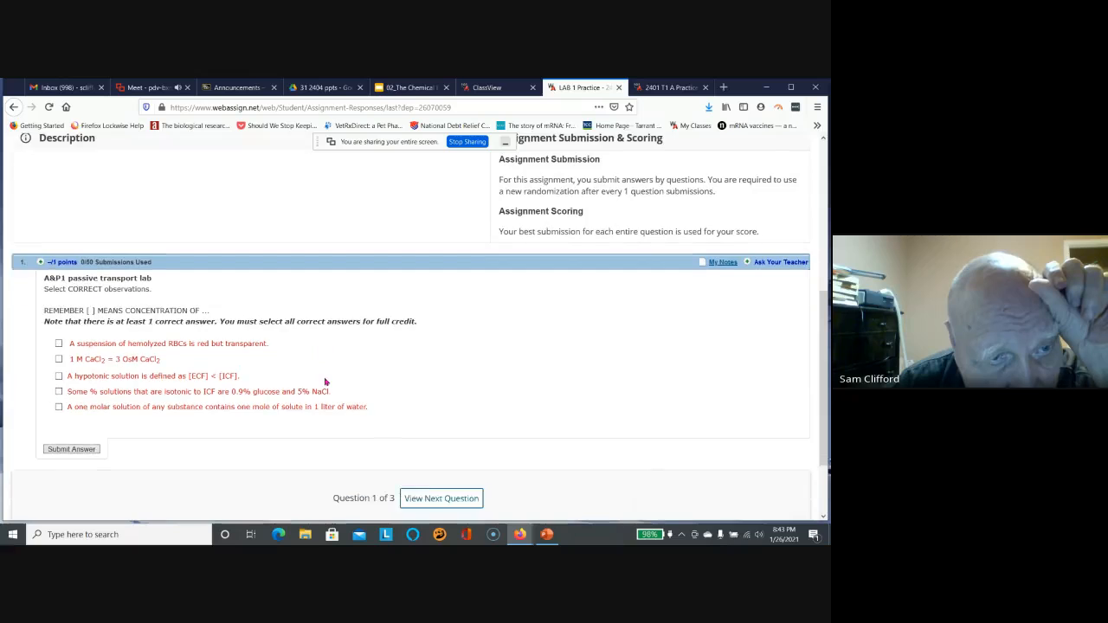
scroll("down", 3)
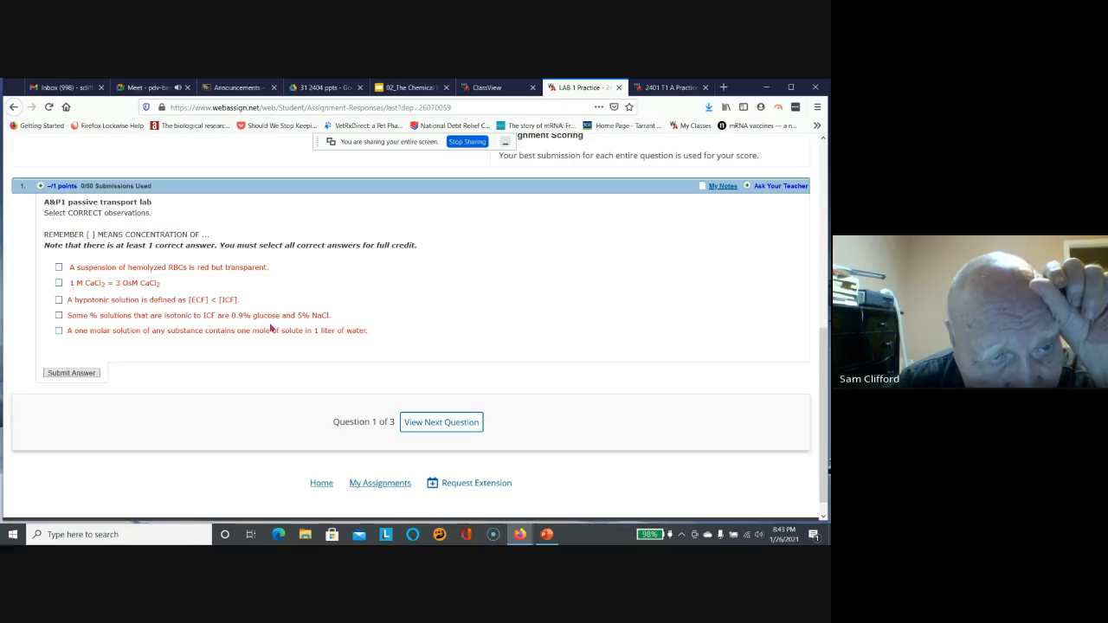
scroll("up", 3)
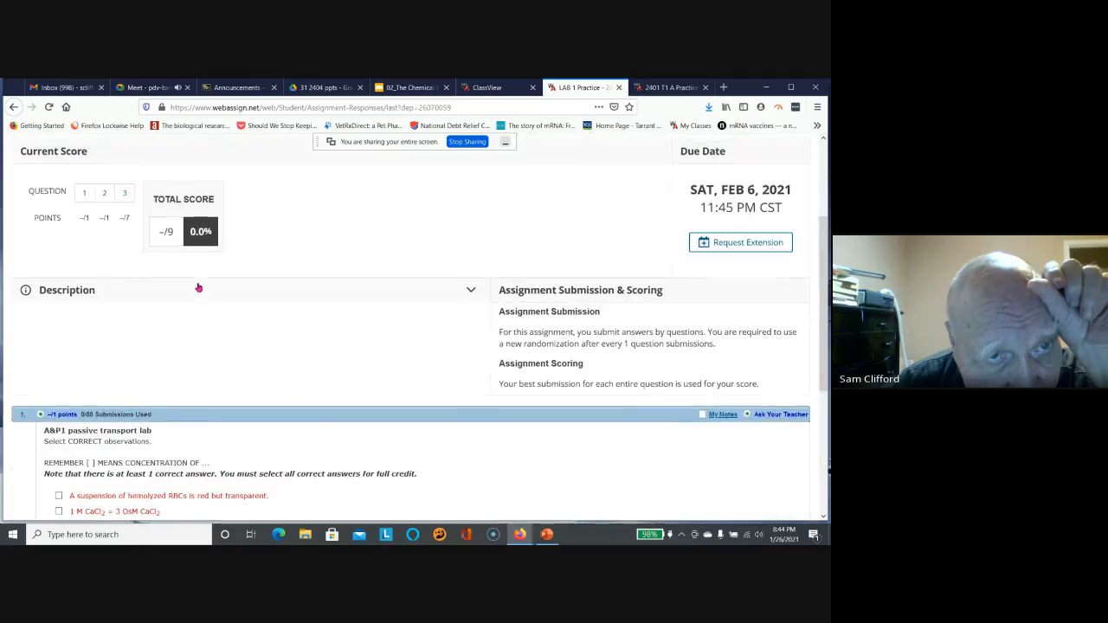
scroll("up", 3)
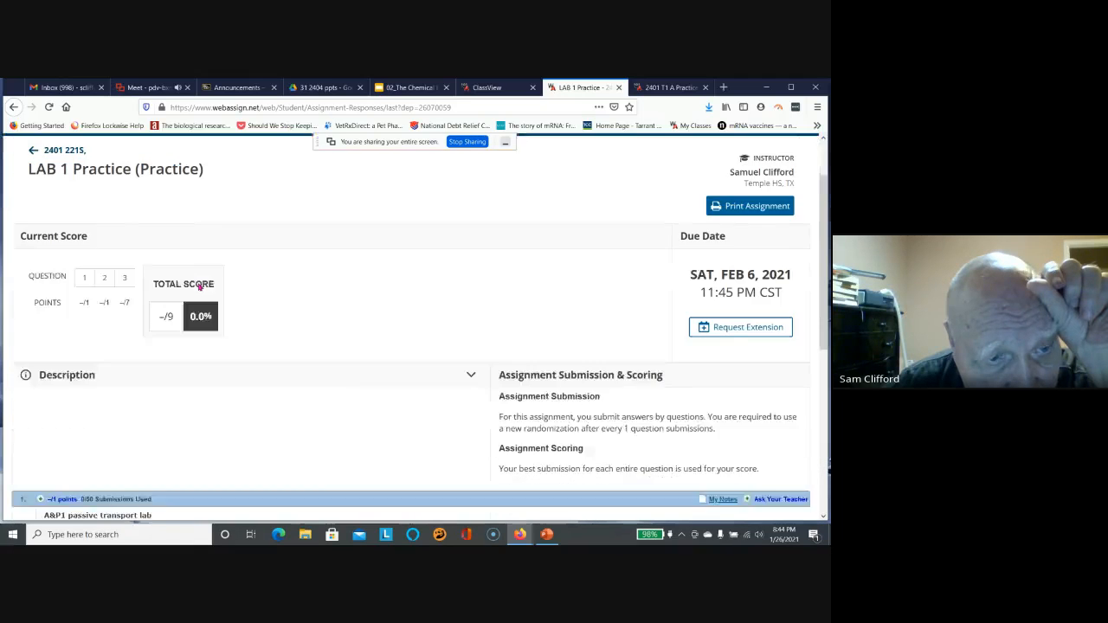
scroll("down", 3)
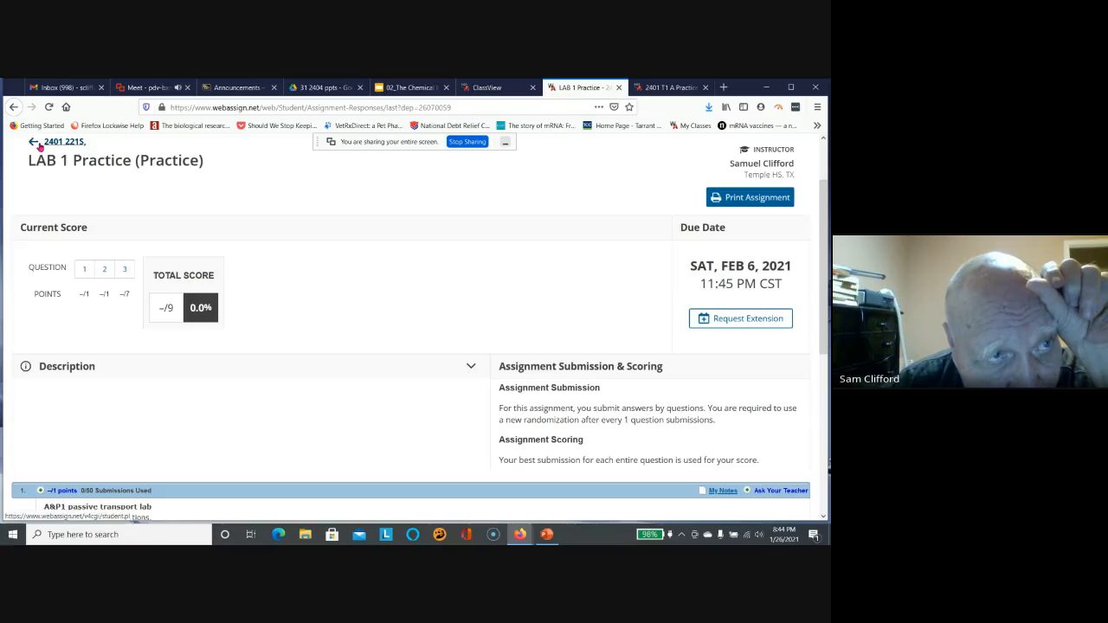
left_click(61, 142)
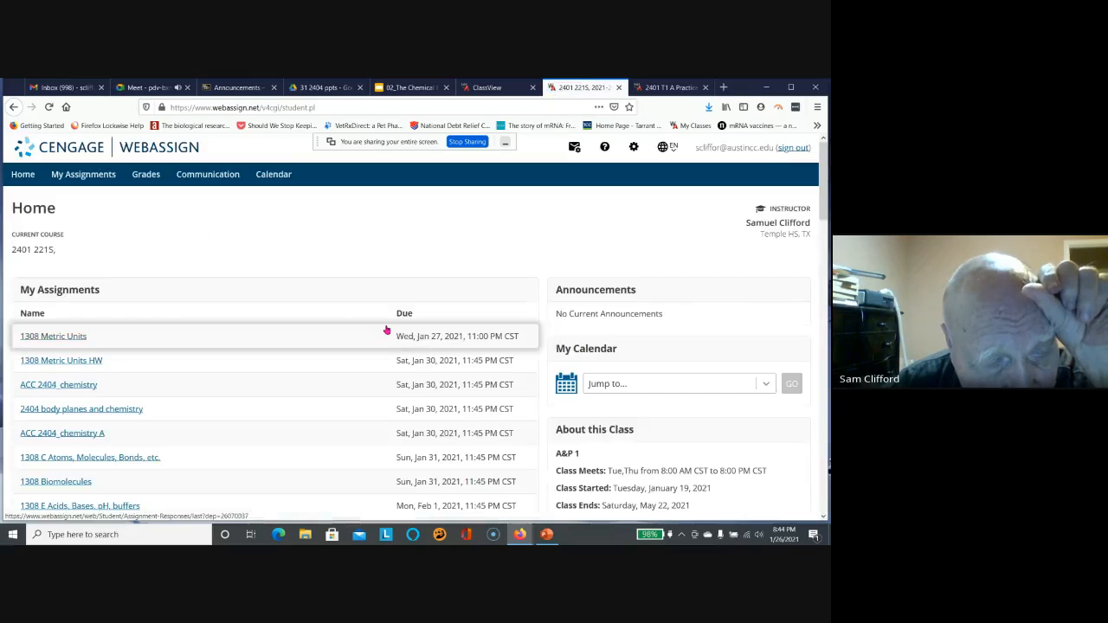
Scroll the My Assignments list to early February and start the Syllabus and Grade quiz.
scroll("down", 3)
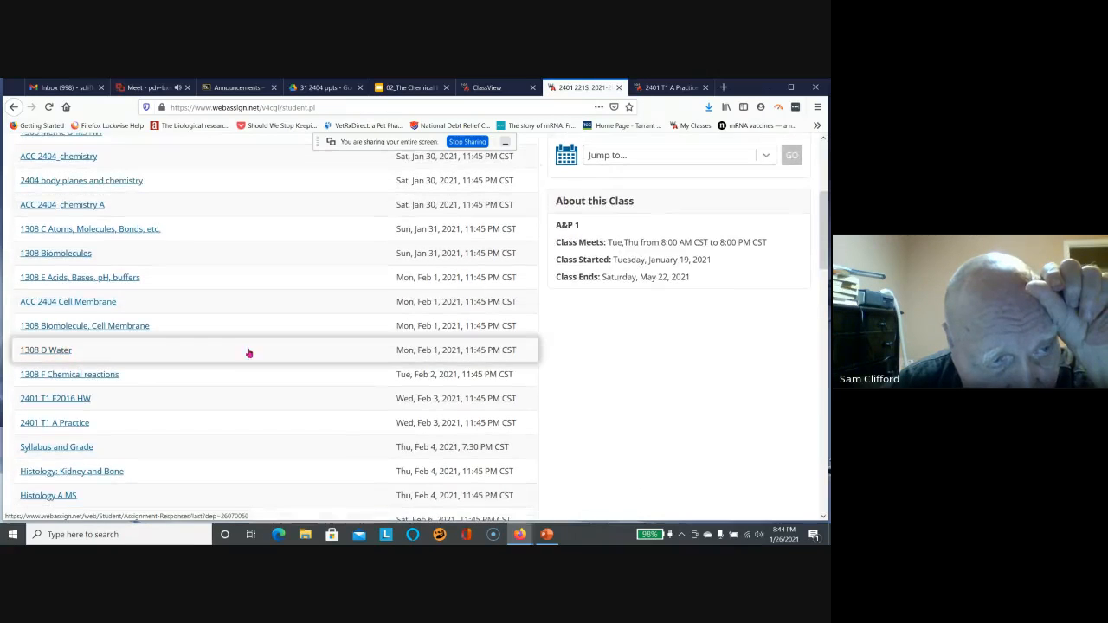
mouse_move(222, 360)
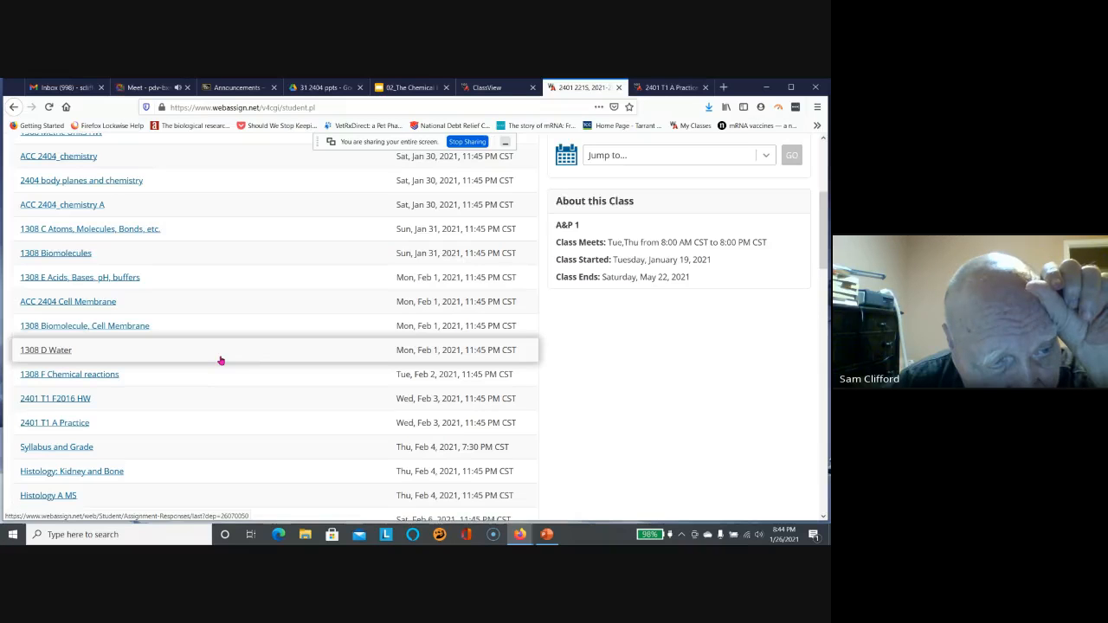
scroll("down", 3)
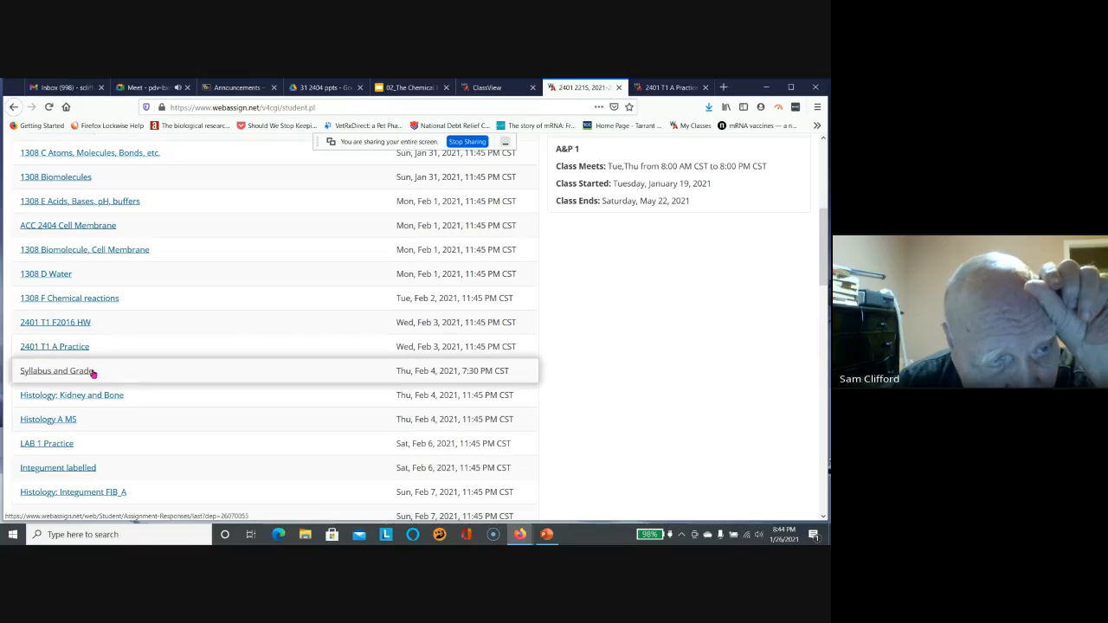
left_click(56, 370)
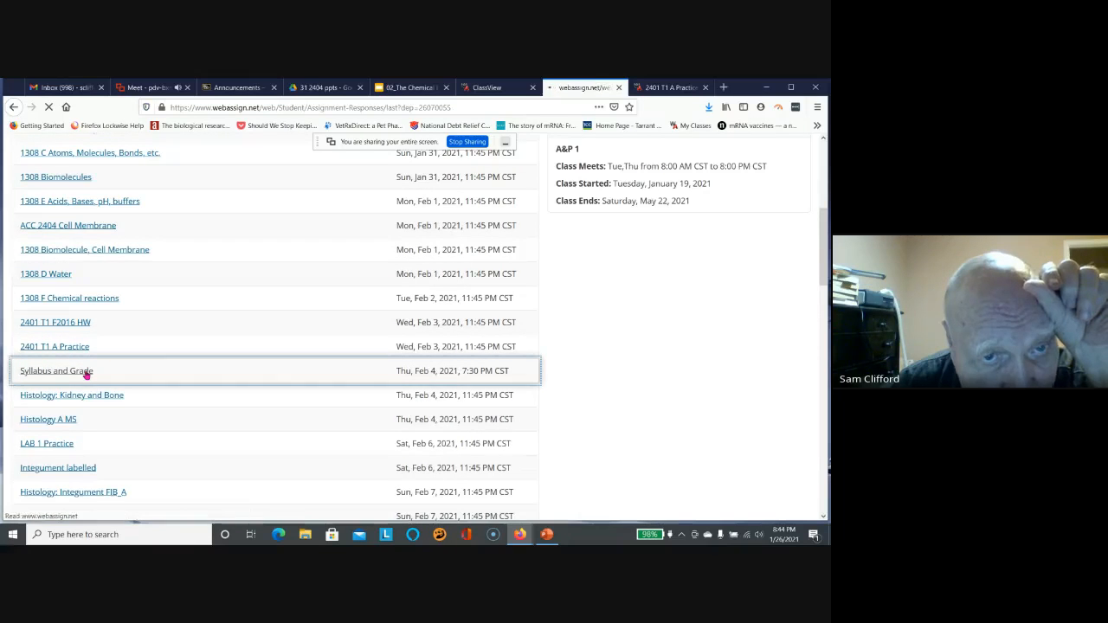
Scroll through the first Syllabus and Grade quiz question and its 0/9 score summary.
left_click(55, 371)
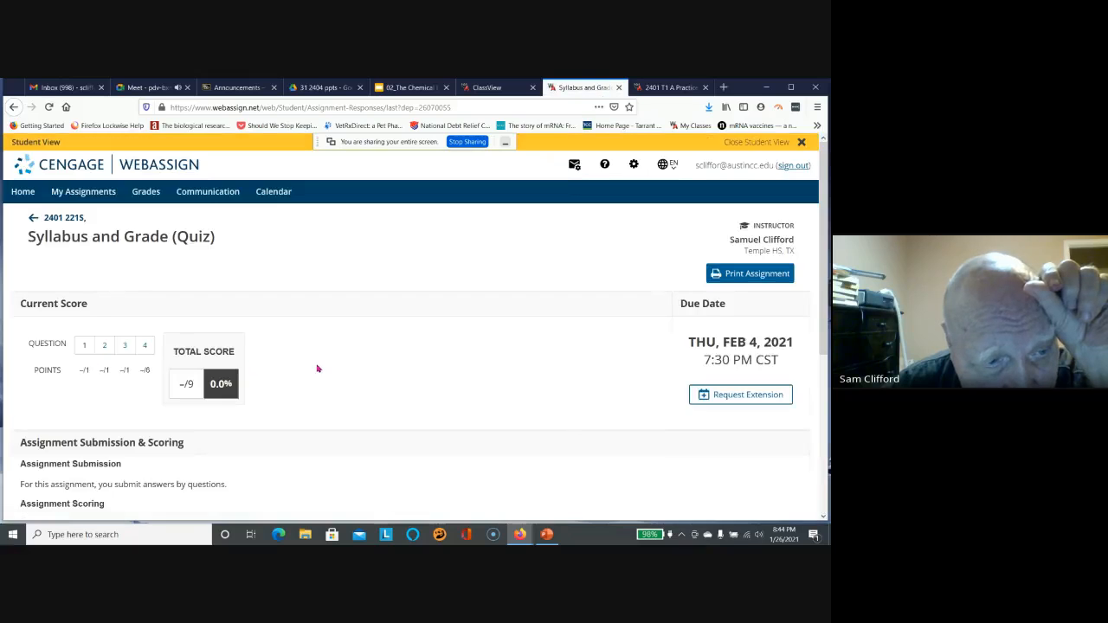
scroll("down", 3)
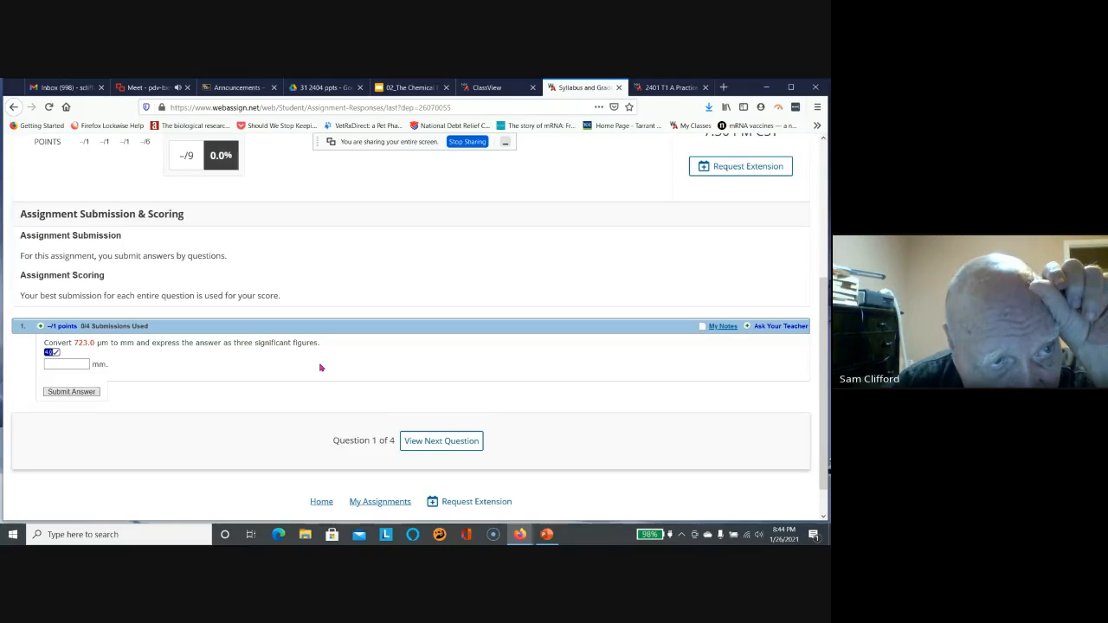
scroll("up", 3)
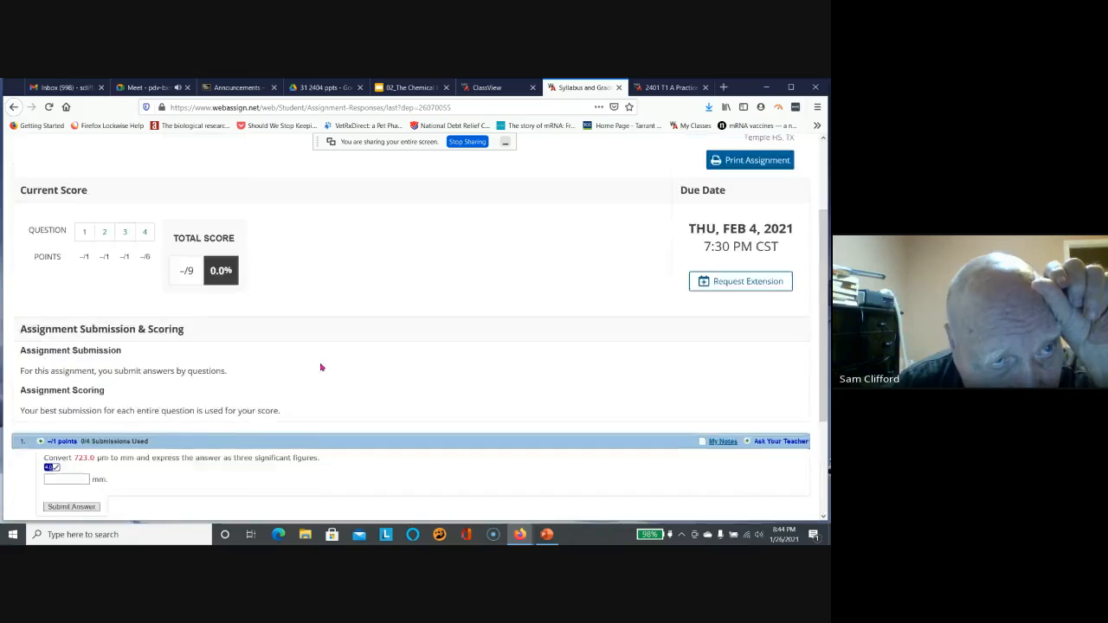
scroll("up", 3)
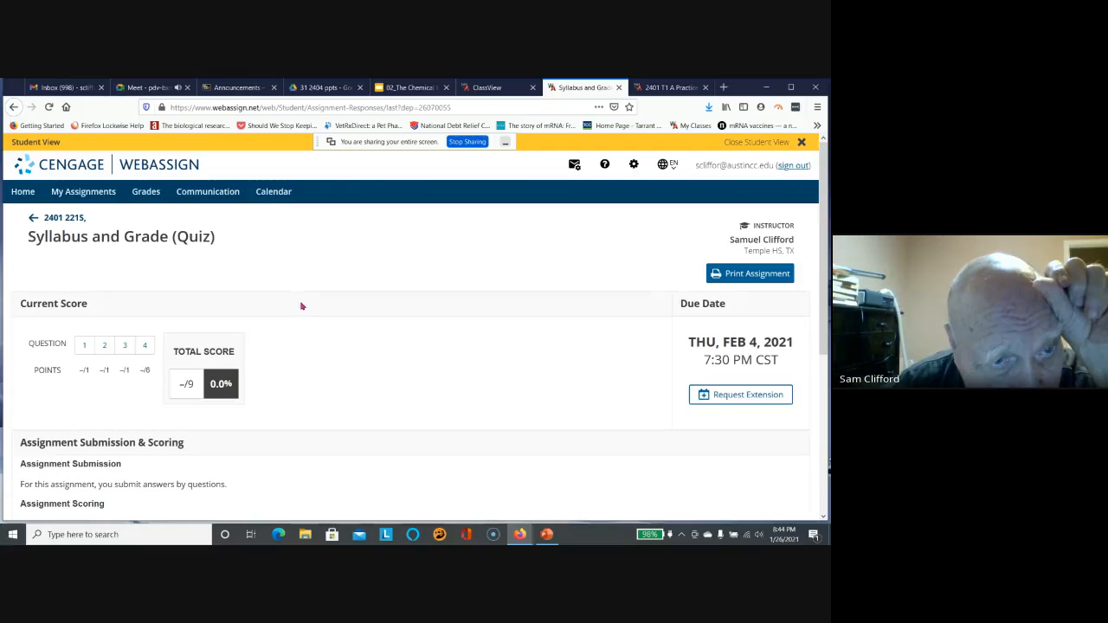
scroll("down", 3)
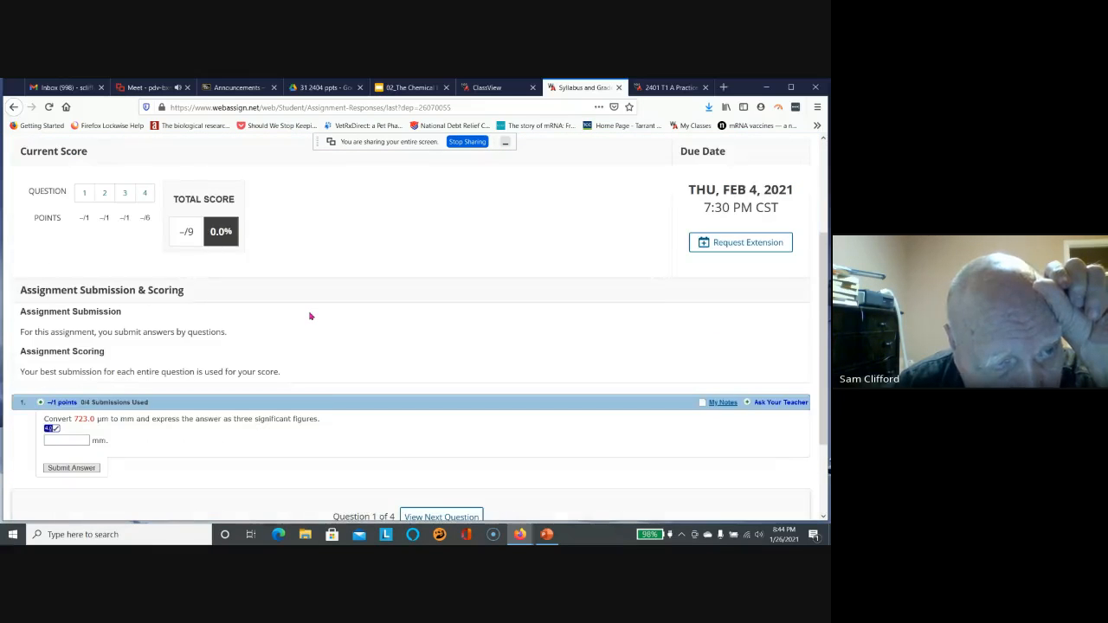
scroll("down", 3)
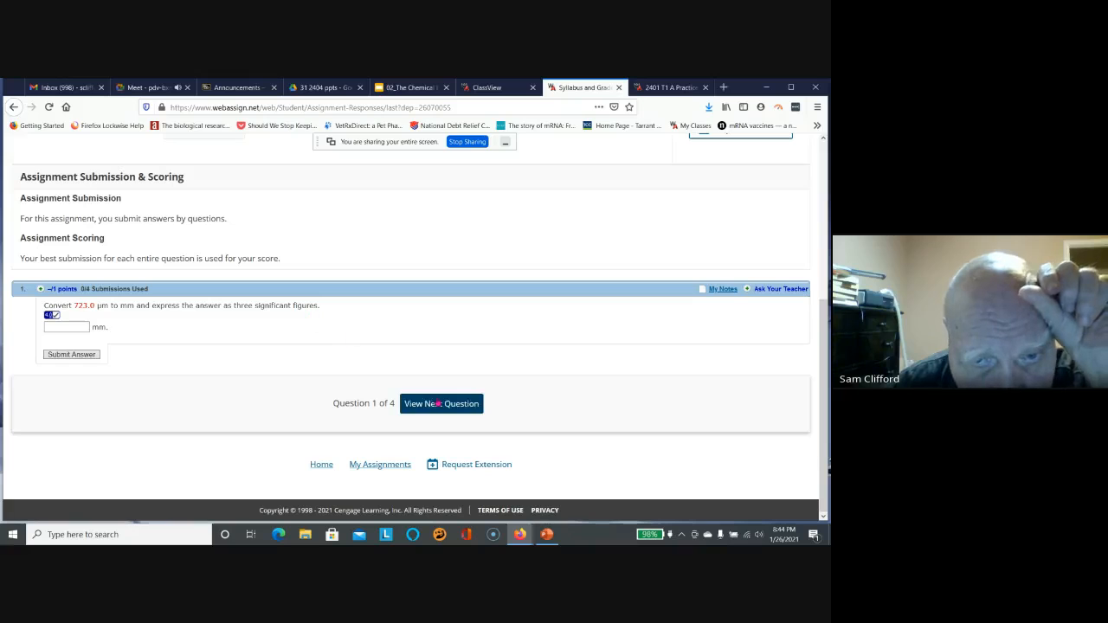
Page through quiz questions 2, 3 and 4 with View Next Question and return to the score.
left_click(440, 403)
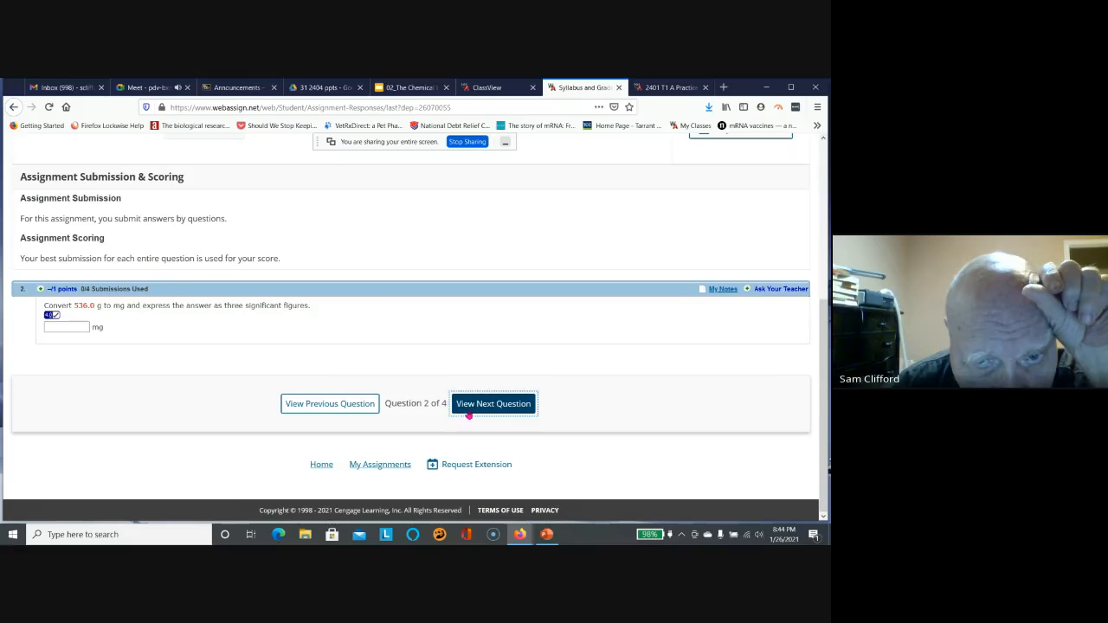
left_click(492, 403)
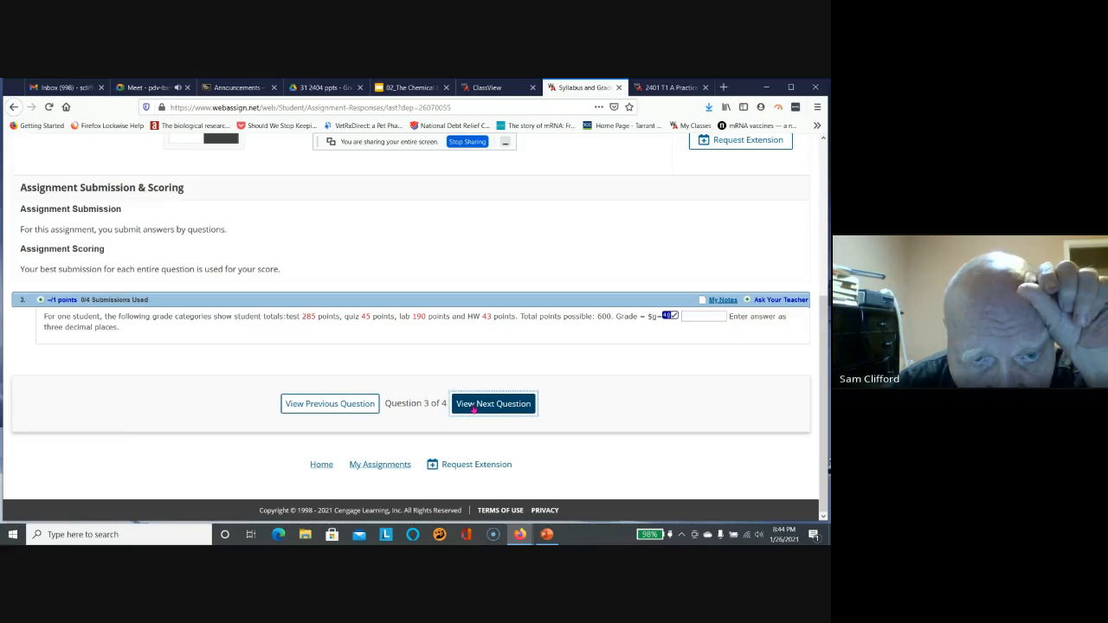
left_click(494, 403)
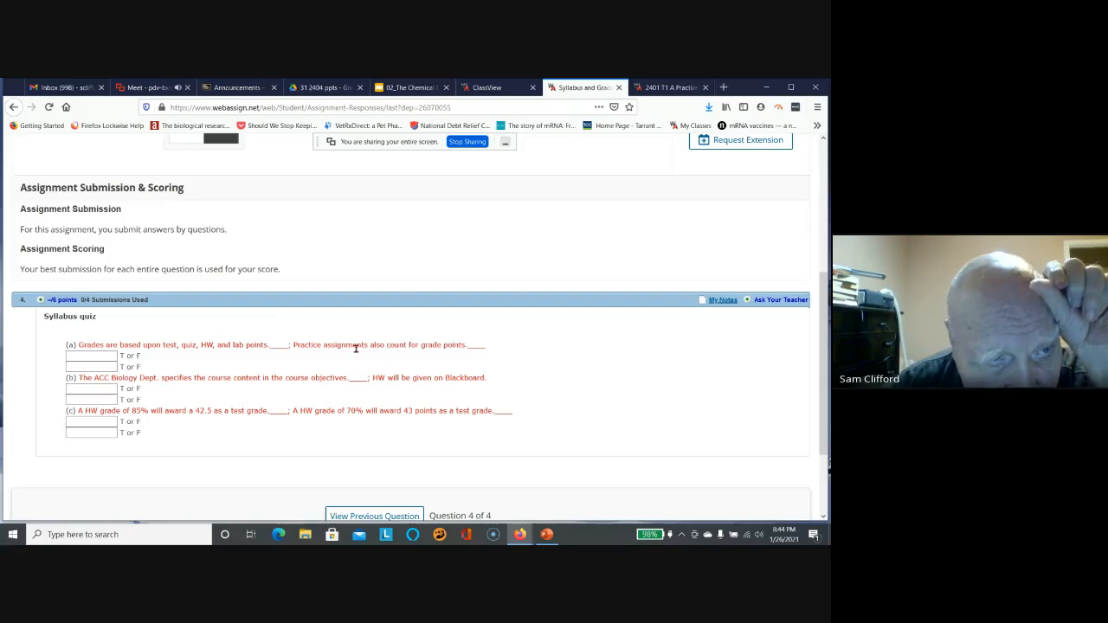
scroll("up", 3)
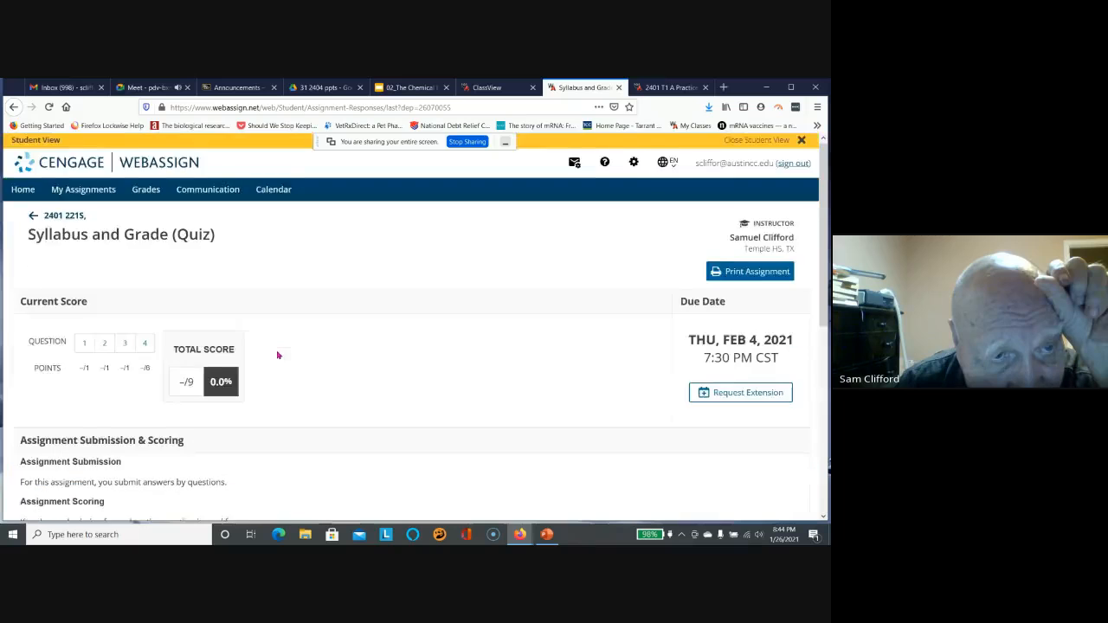
scroll("down", 3)
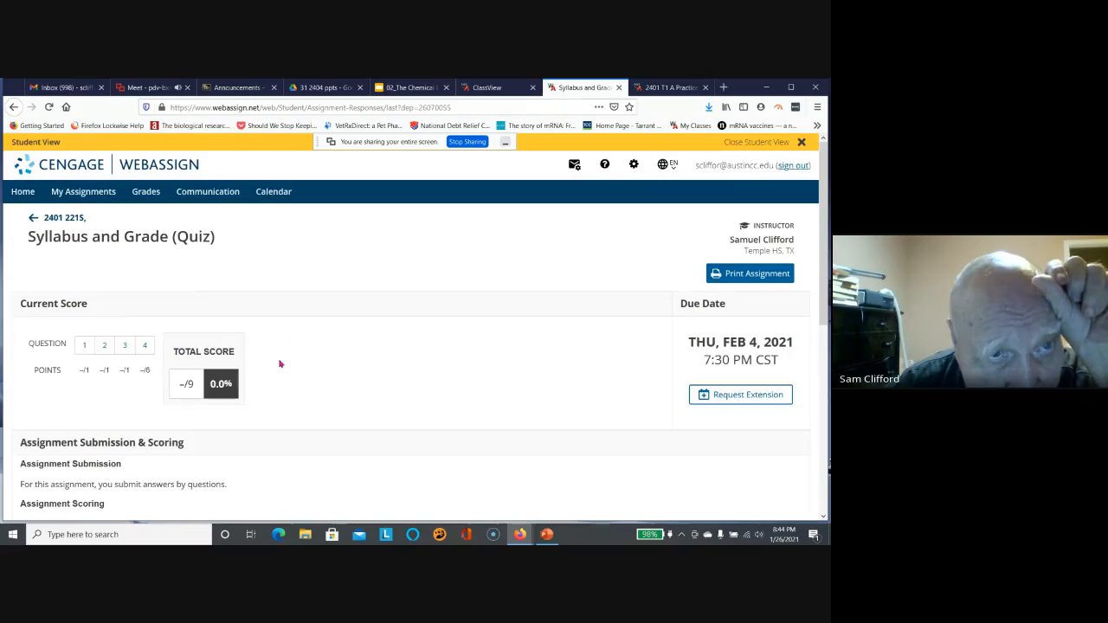
mouse_move(376, 208)
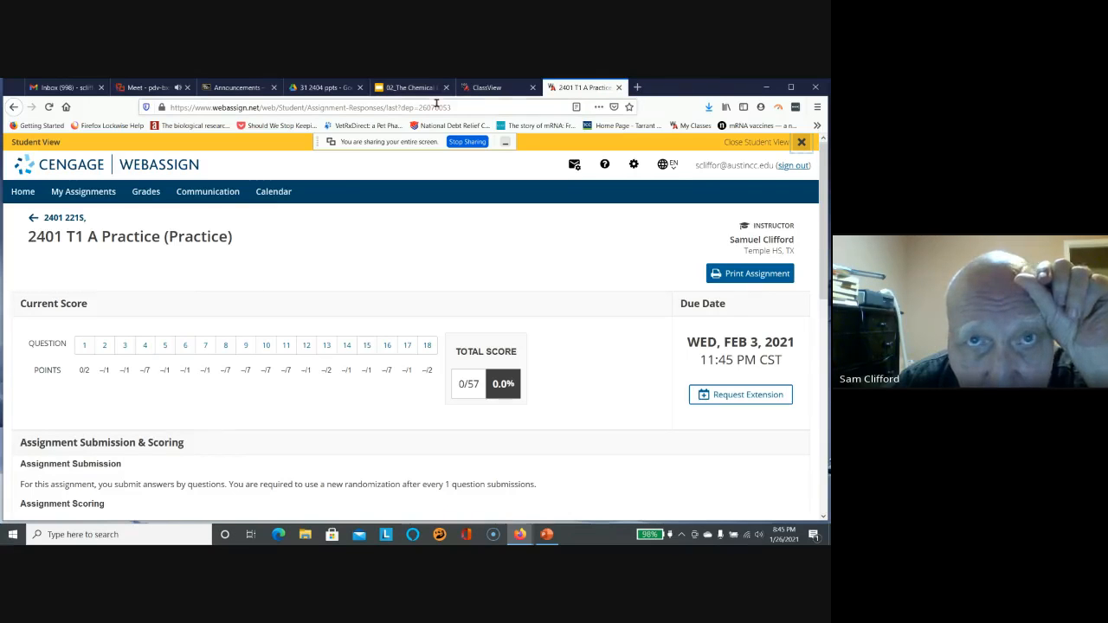
Switch from WebAssign back to the Google Meet call in the browser.
left_click(160, 87)
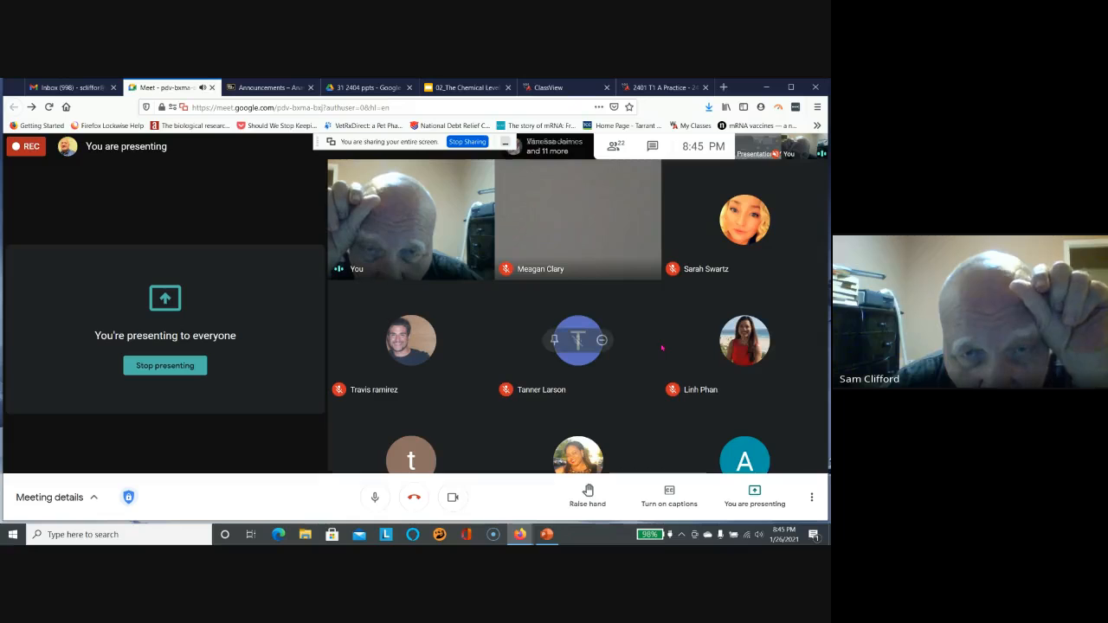
mouse_move(555, 340)
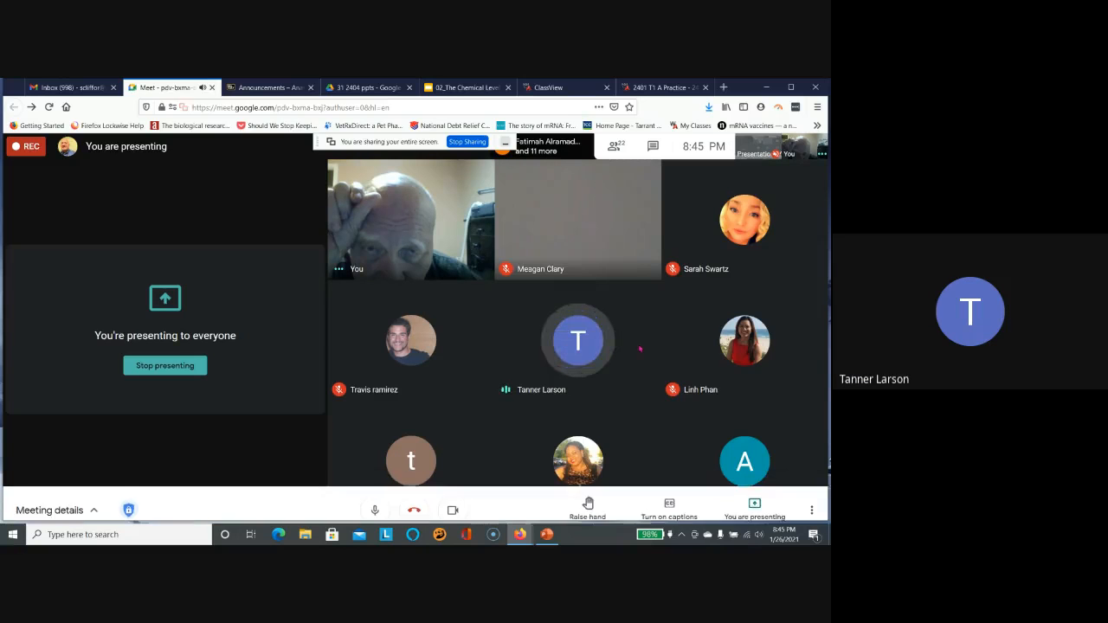
mouse_move(579, 339)
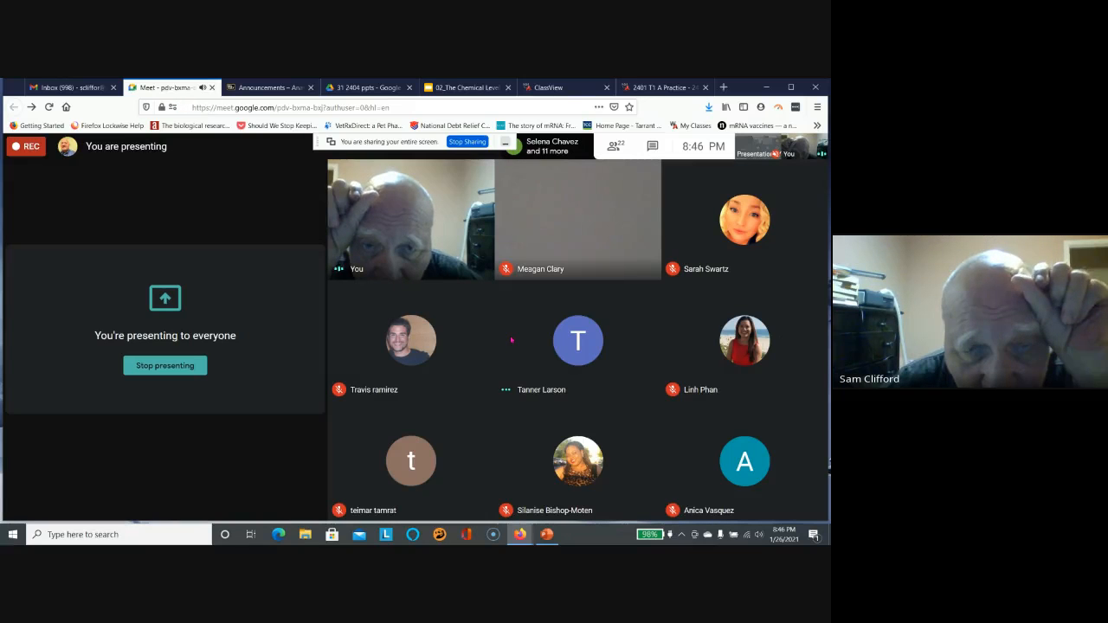
Bring up the Meet call's More options menu to reach the stop-recording command.
left_click(578, 340)
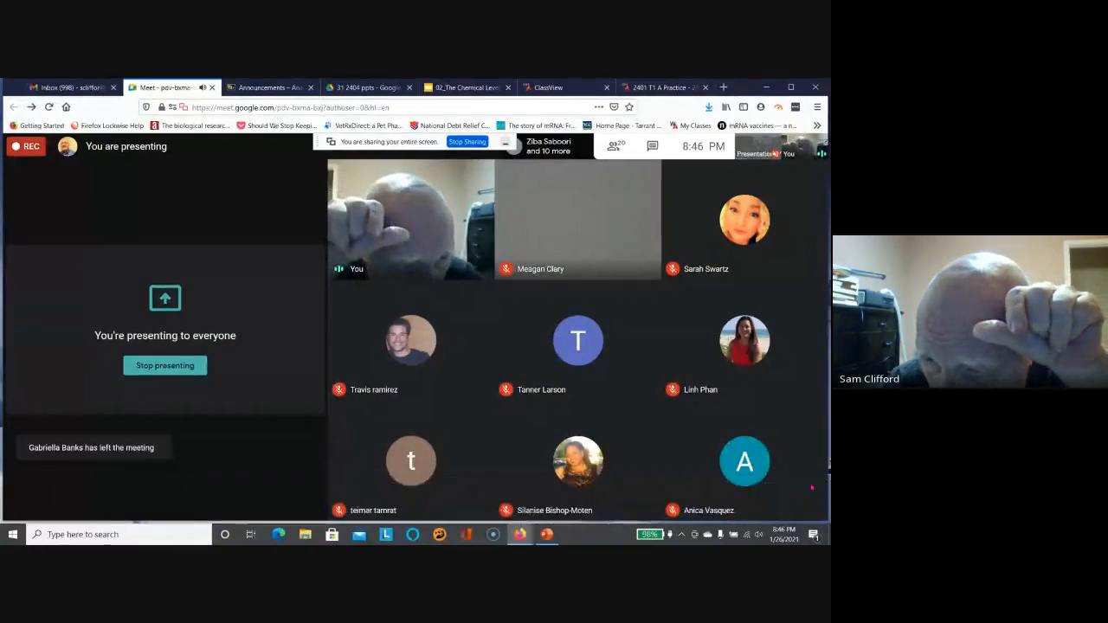
left_click(811, 497)
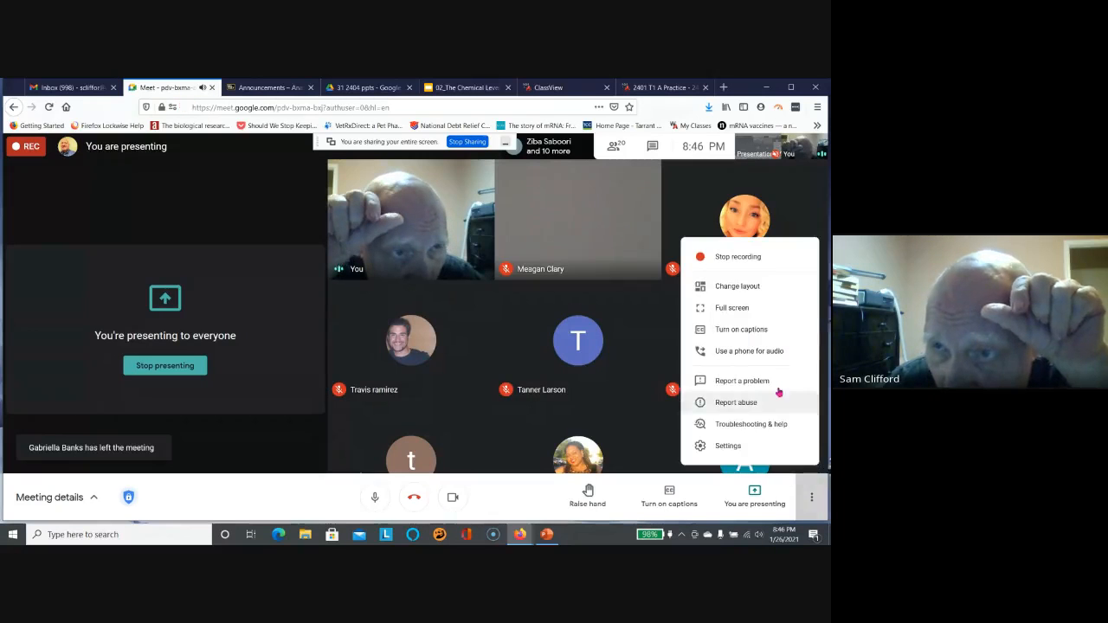